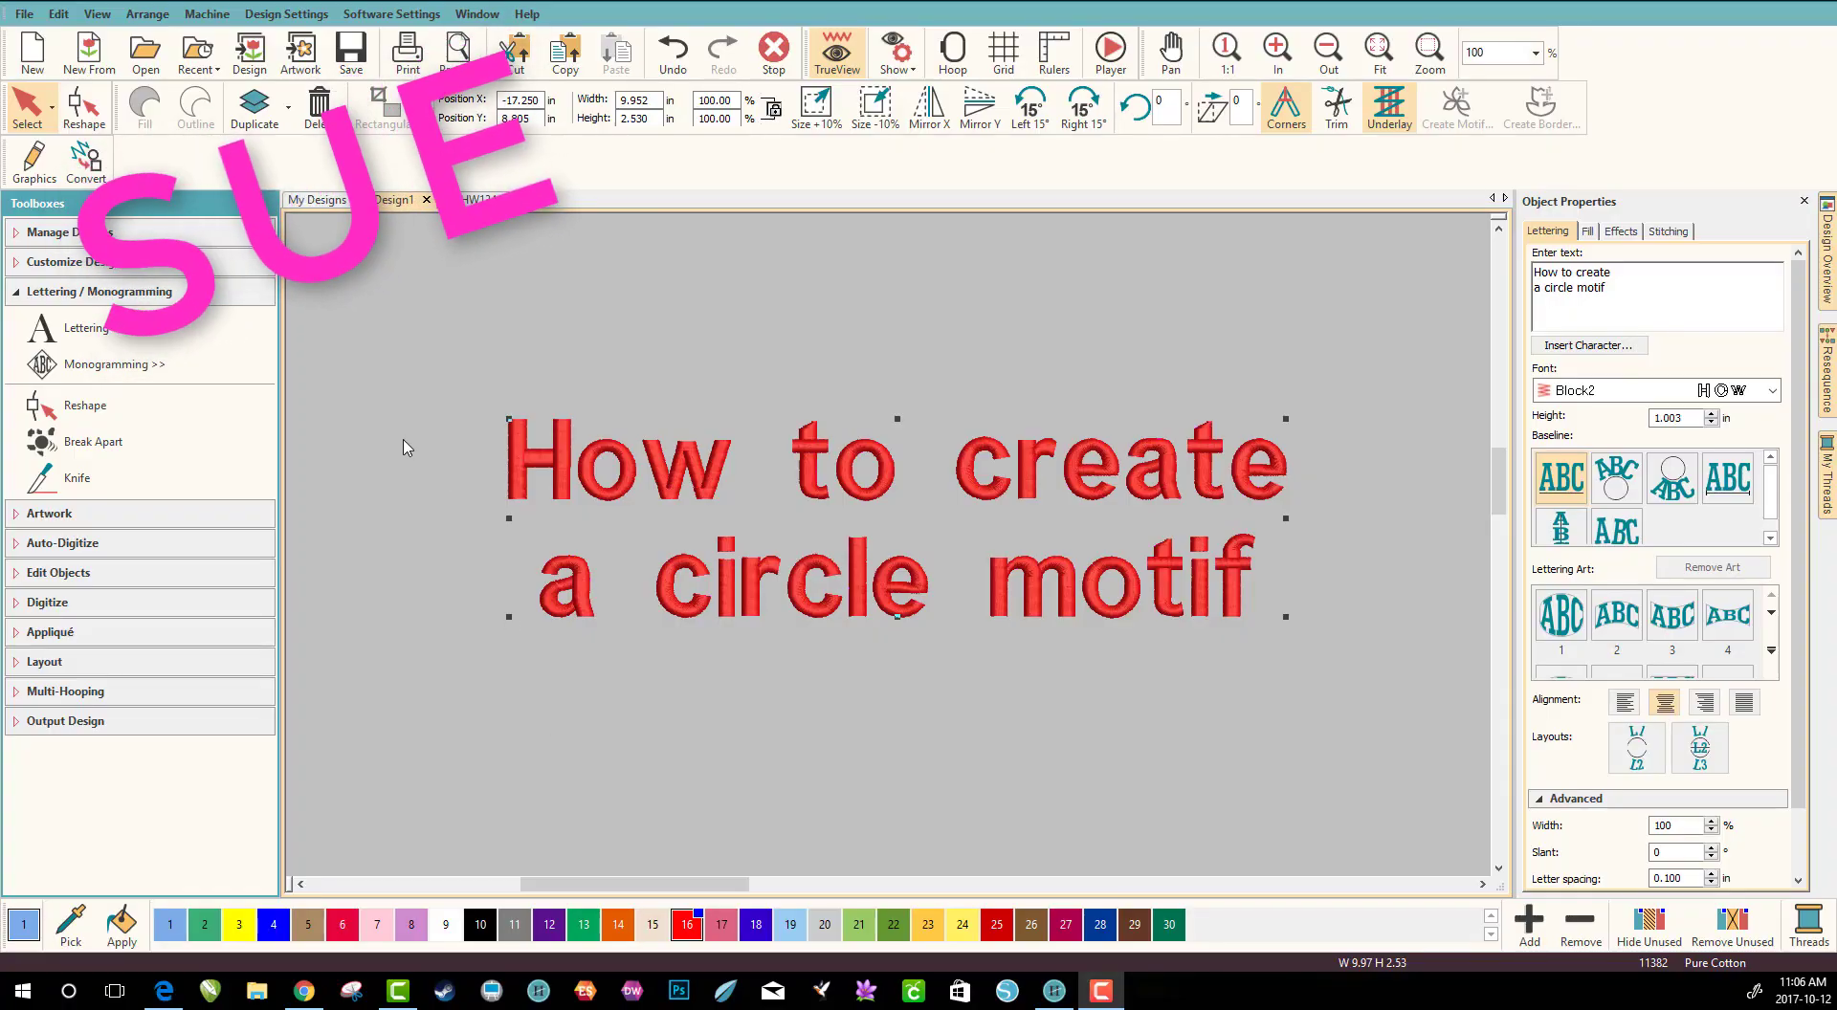
mouse_move(632, 633)
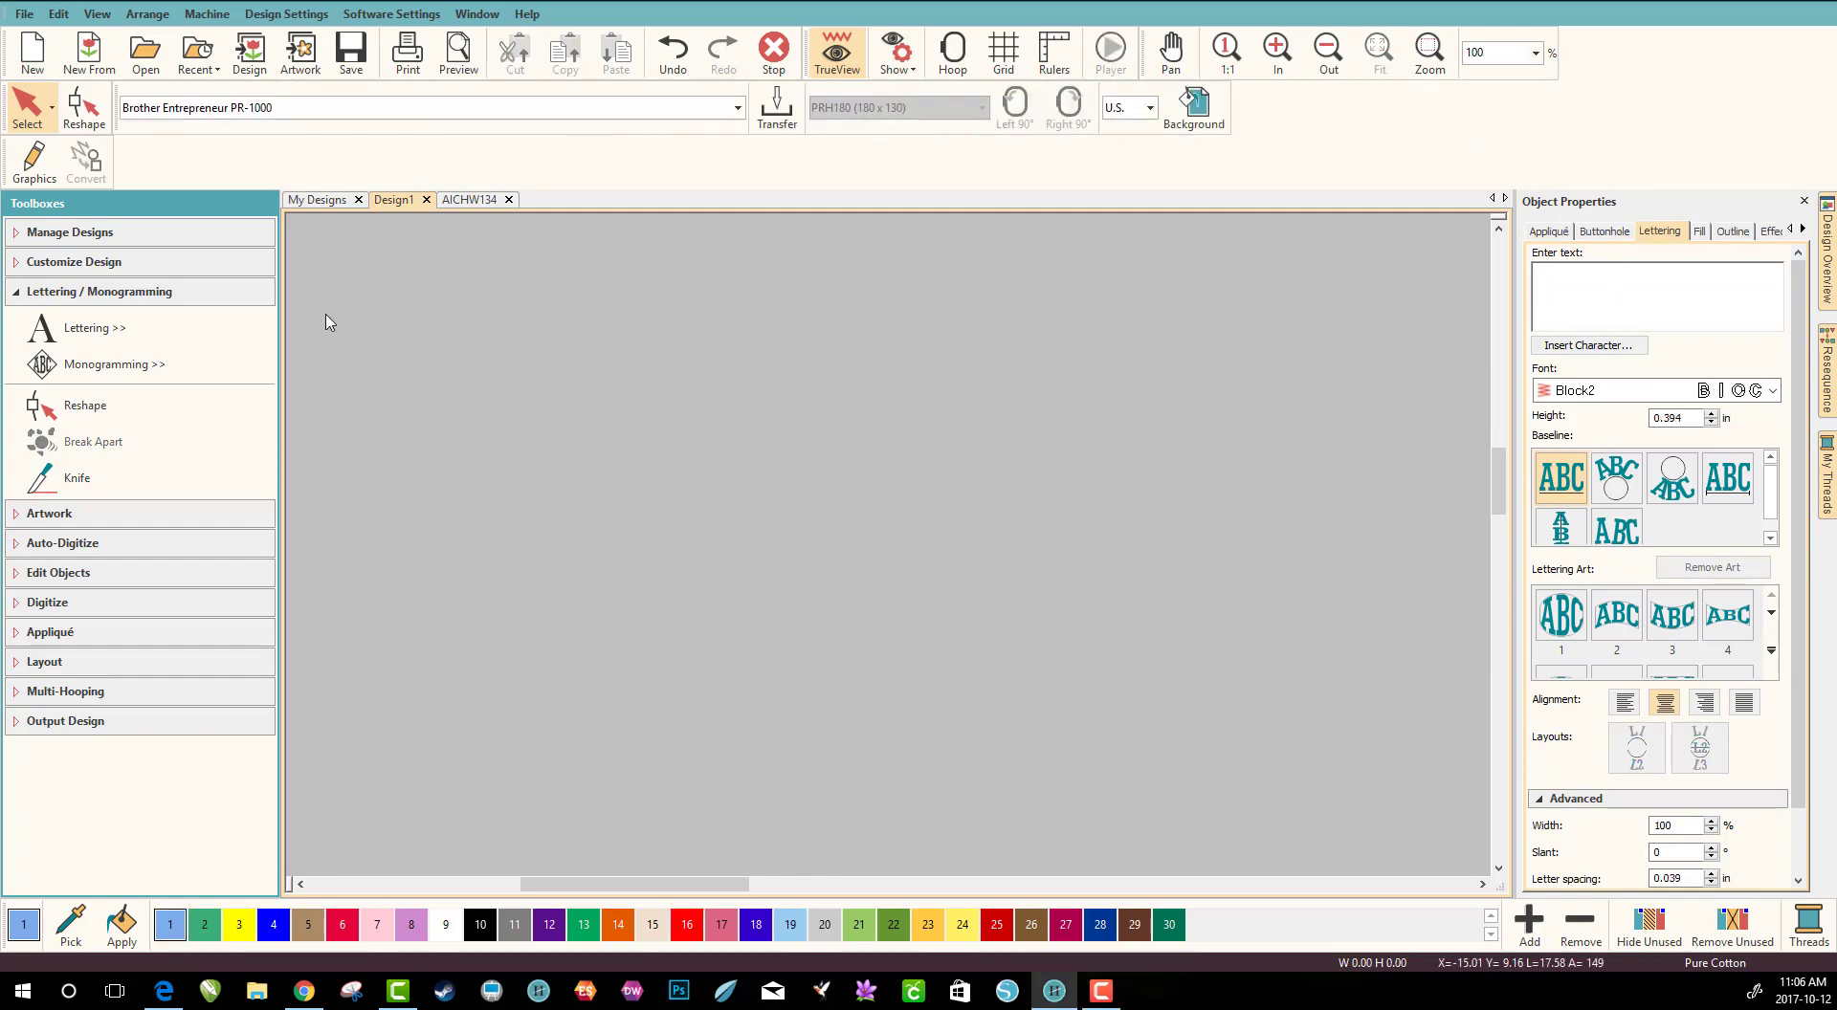
Collapse Lettering/Monogramming, expand the Digitize toolbox, turn on the grid, and pick Circle/Oval
left_click(102, 291)
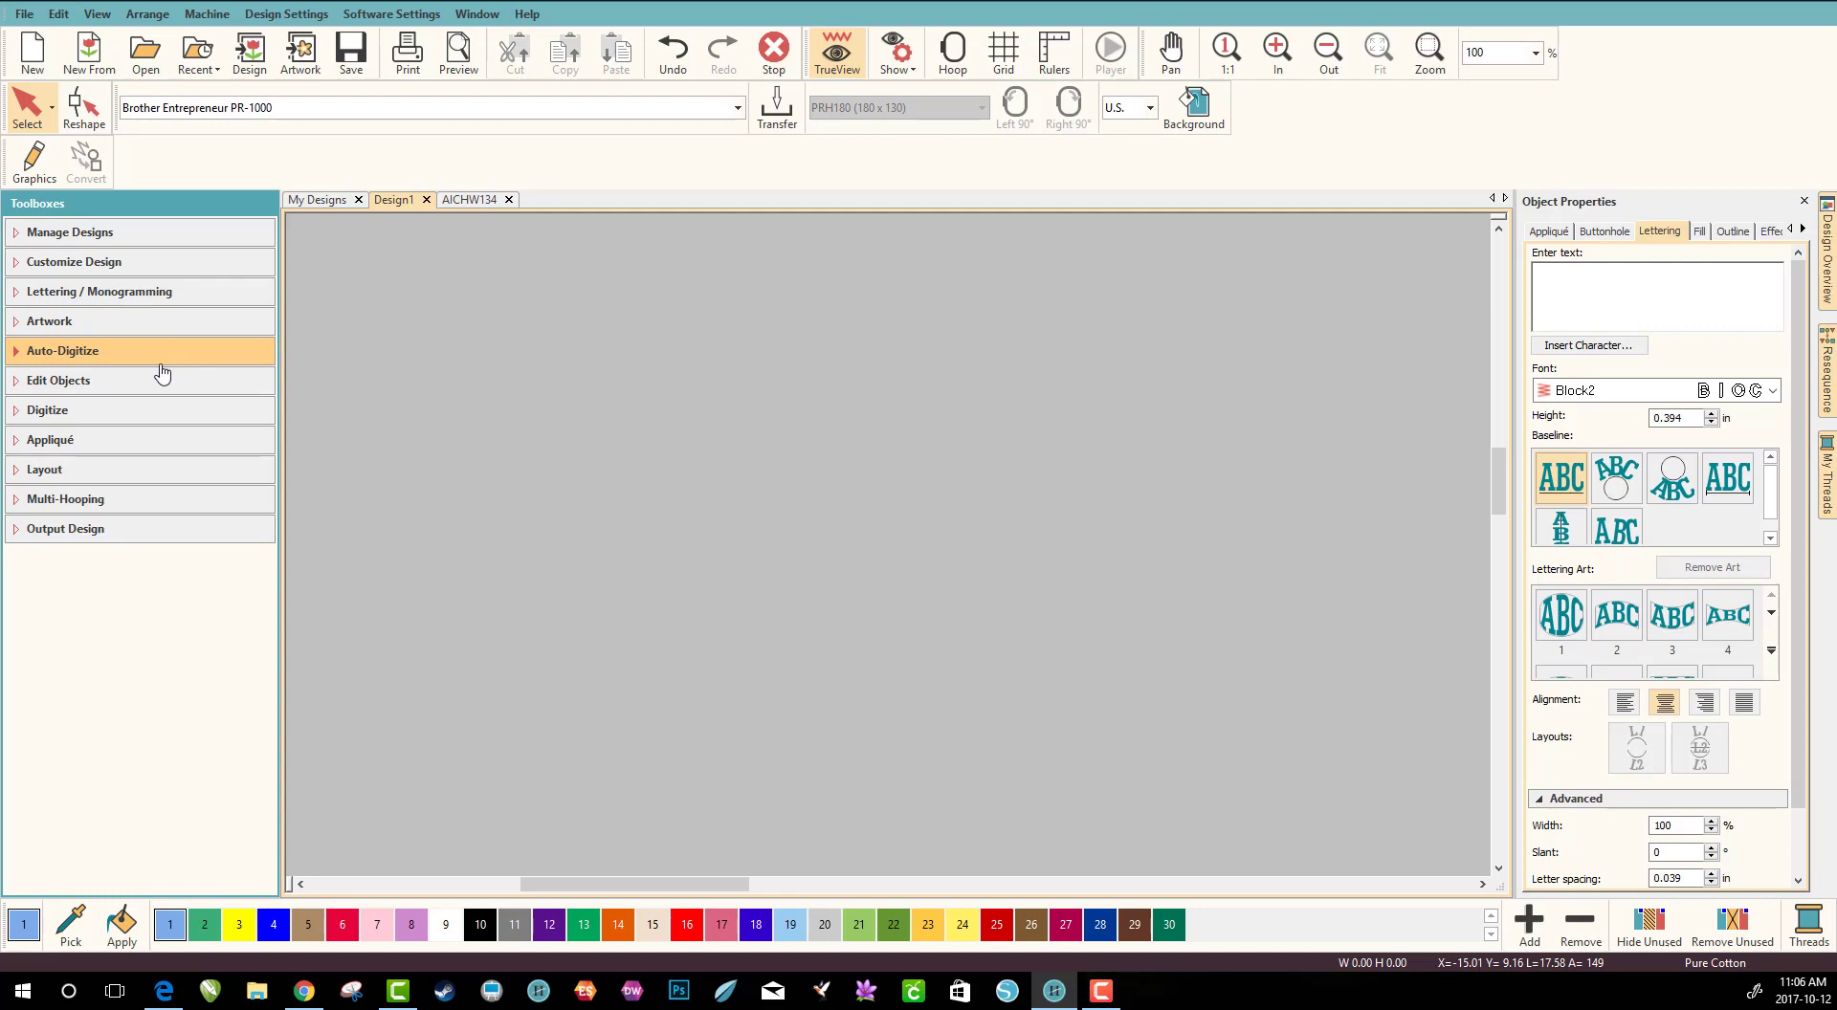
left_click(48, 409)
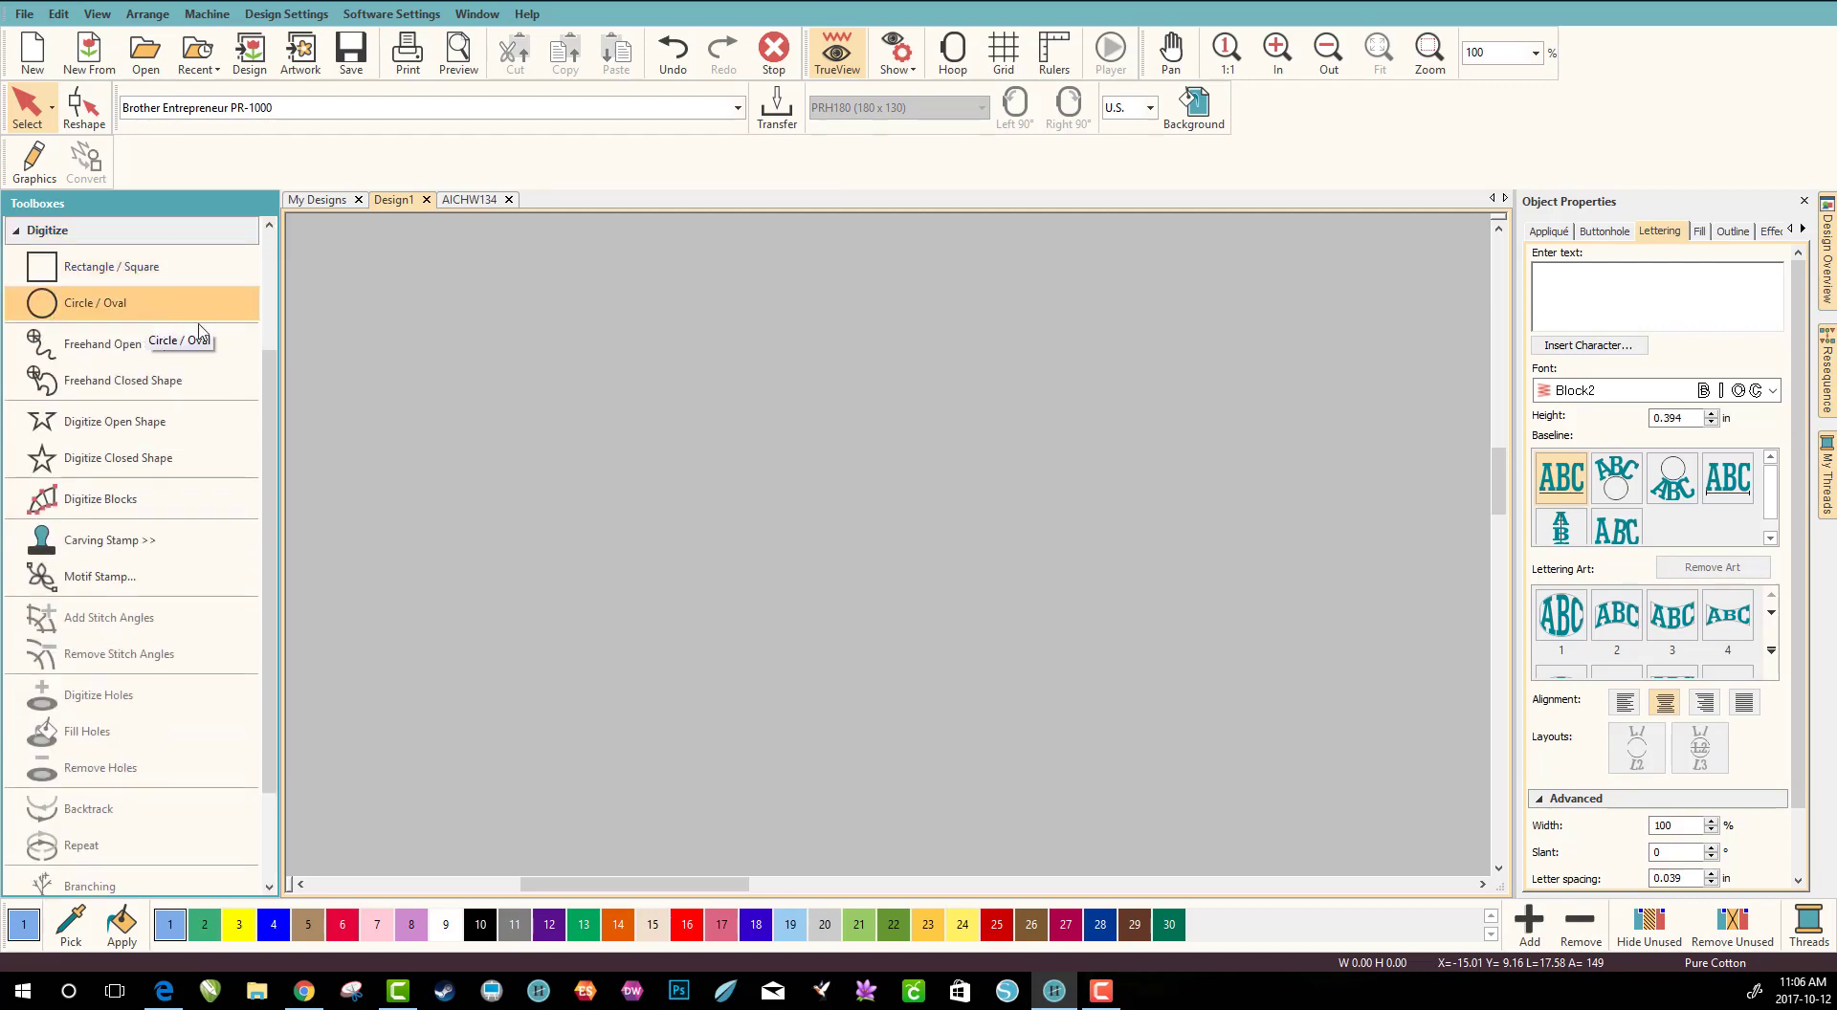
left_click(1002, 51)
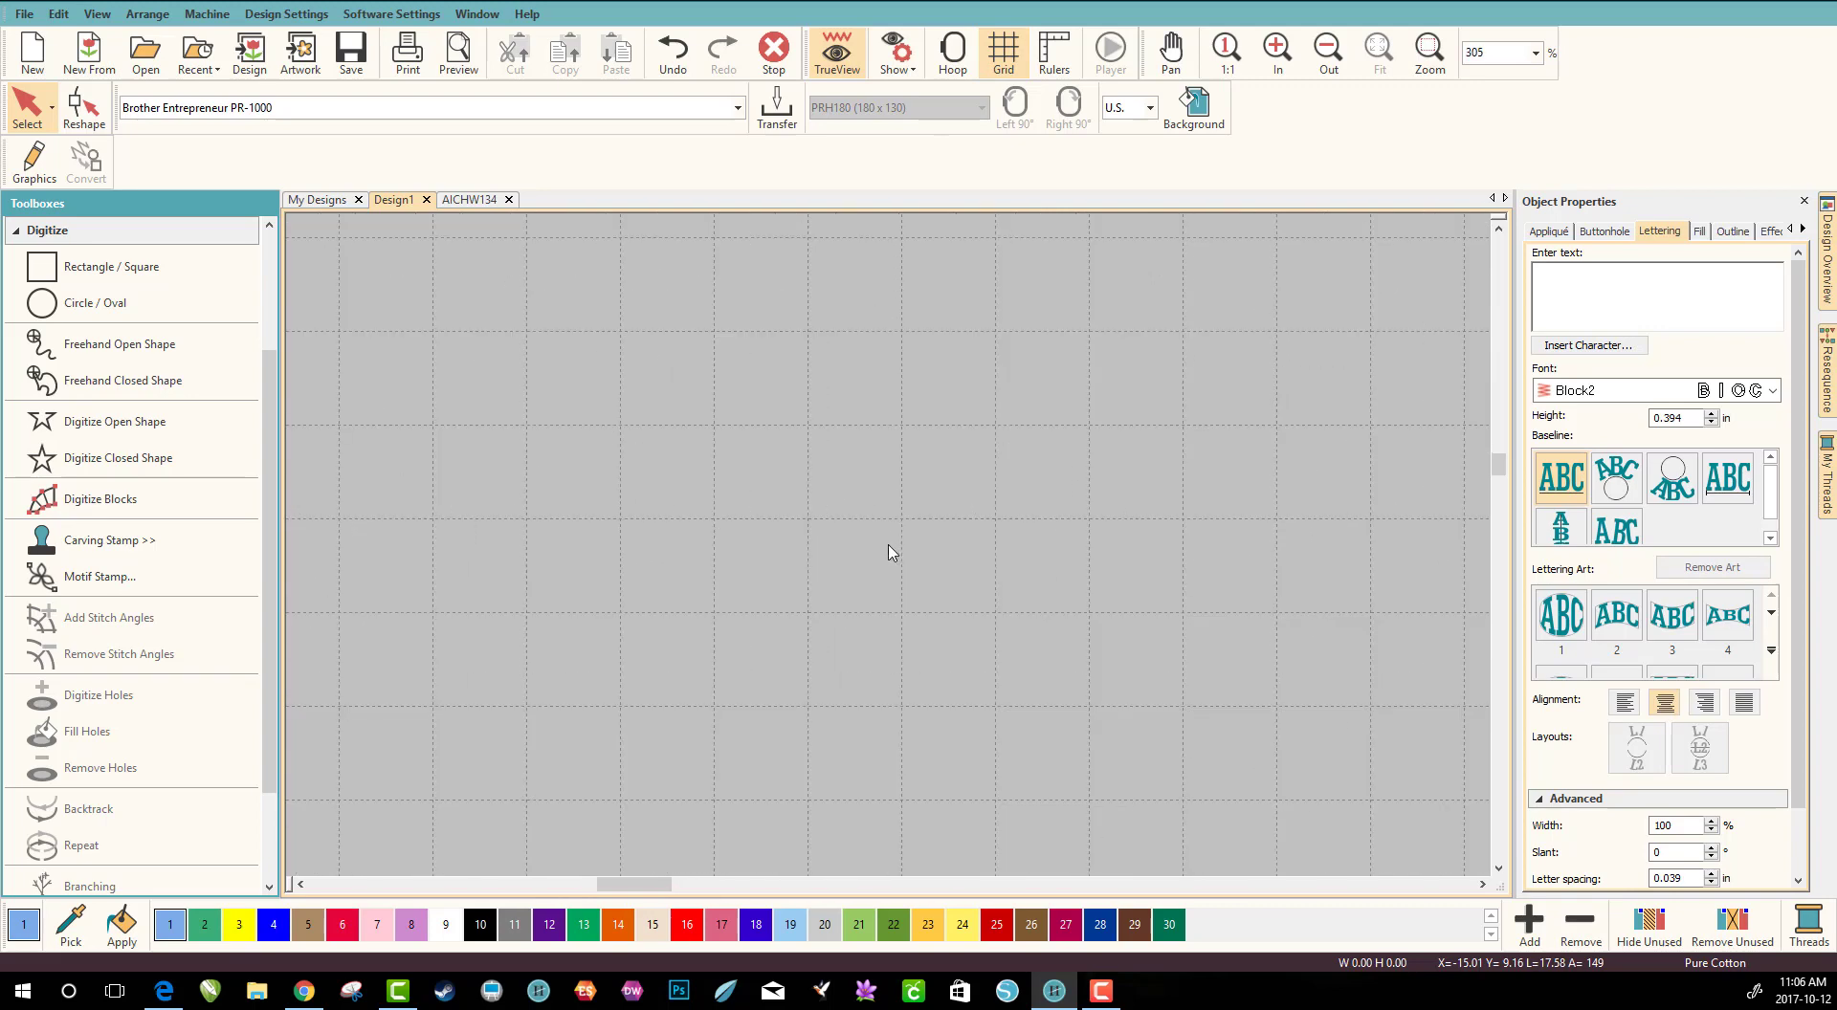
mouse_move(116, 457)
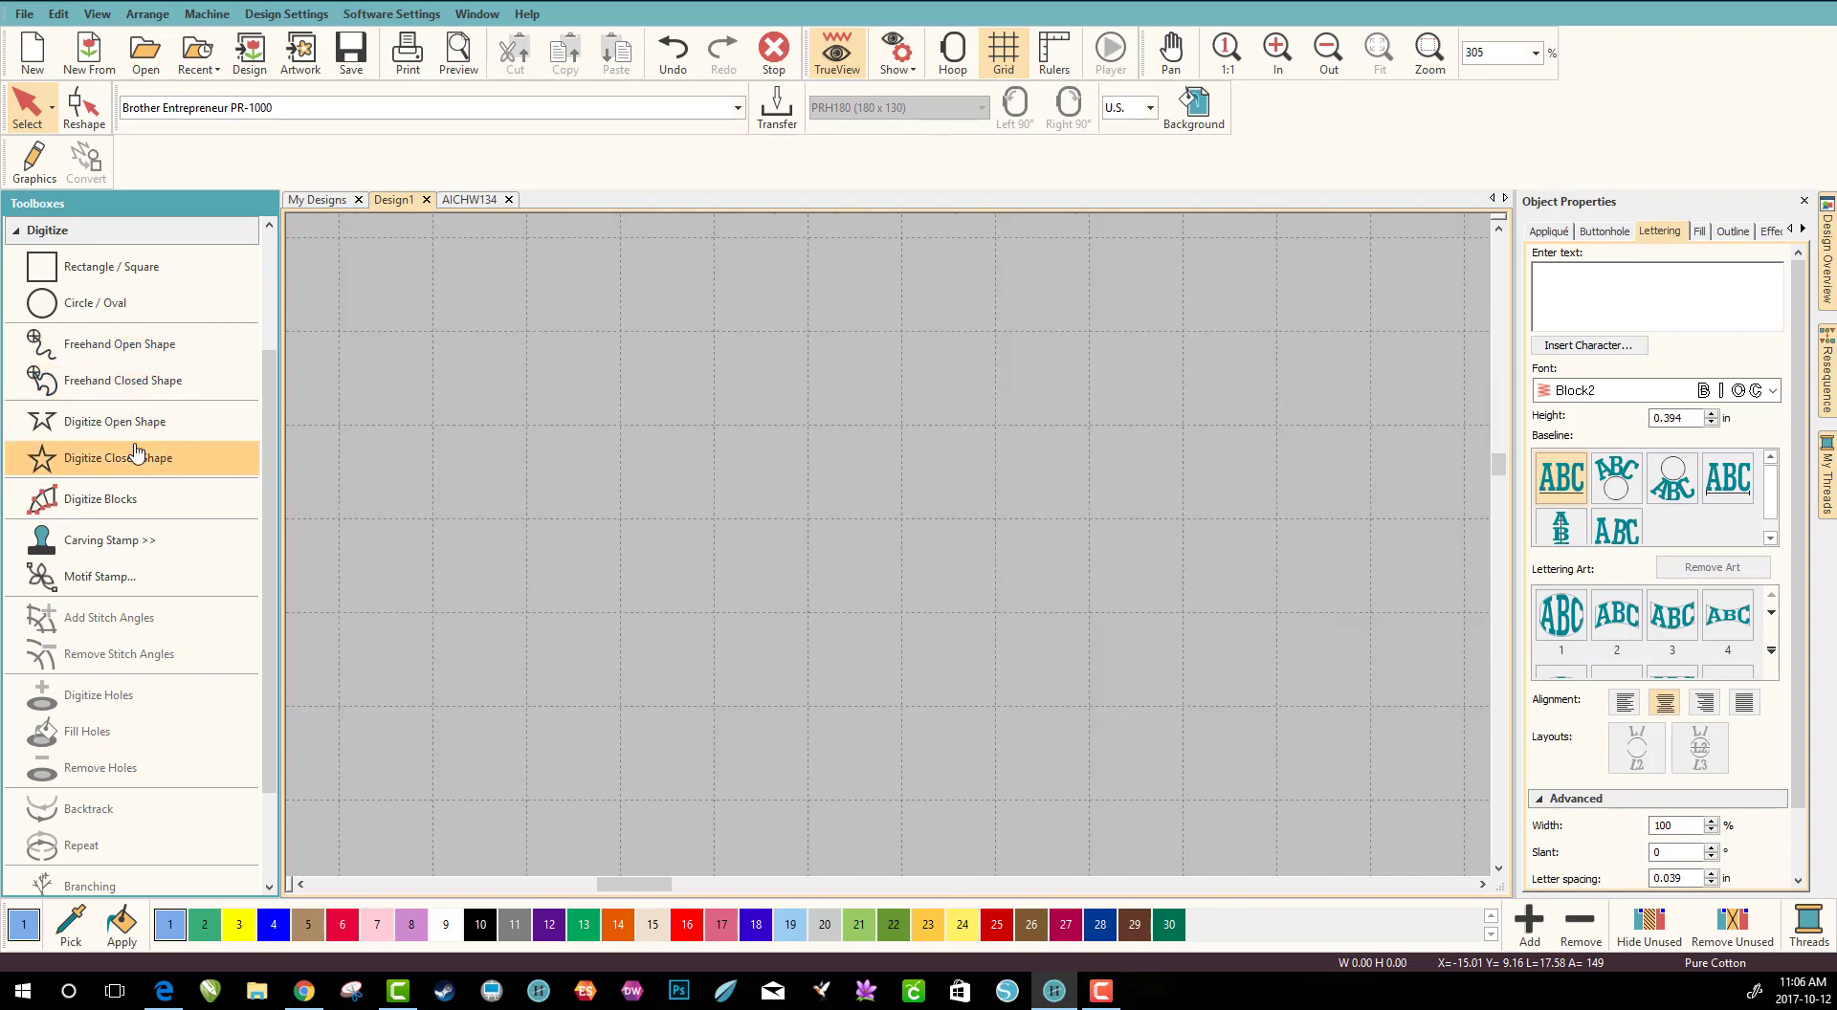
mouse_move(140, 499)
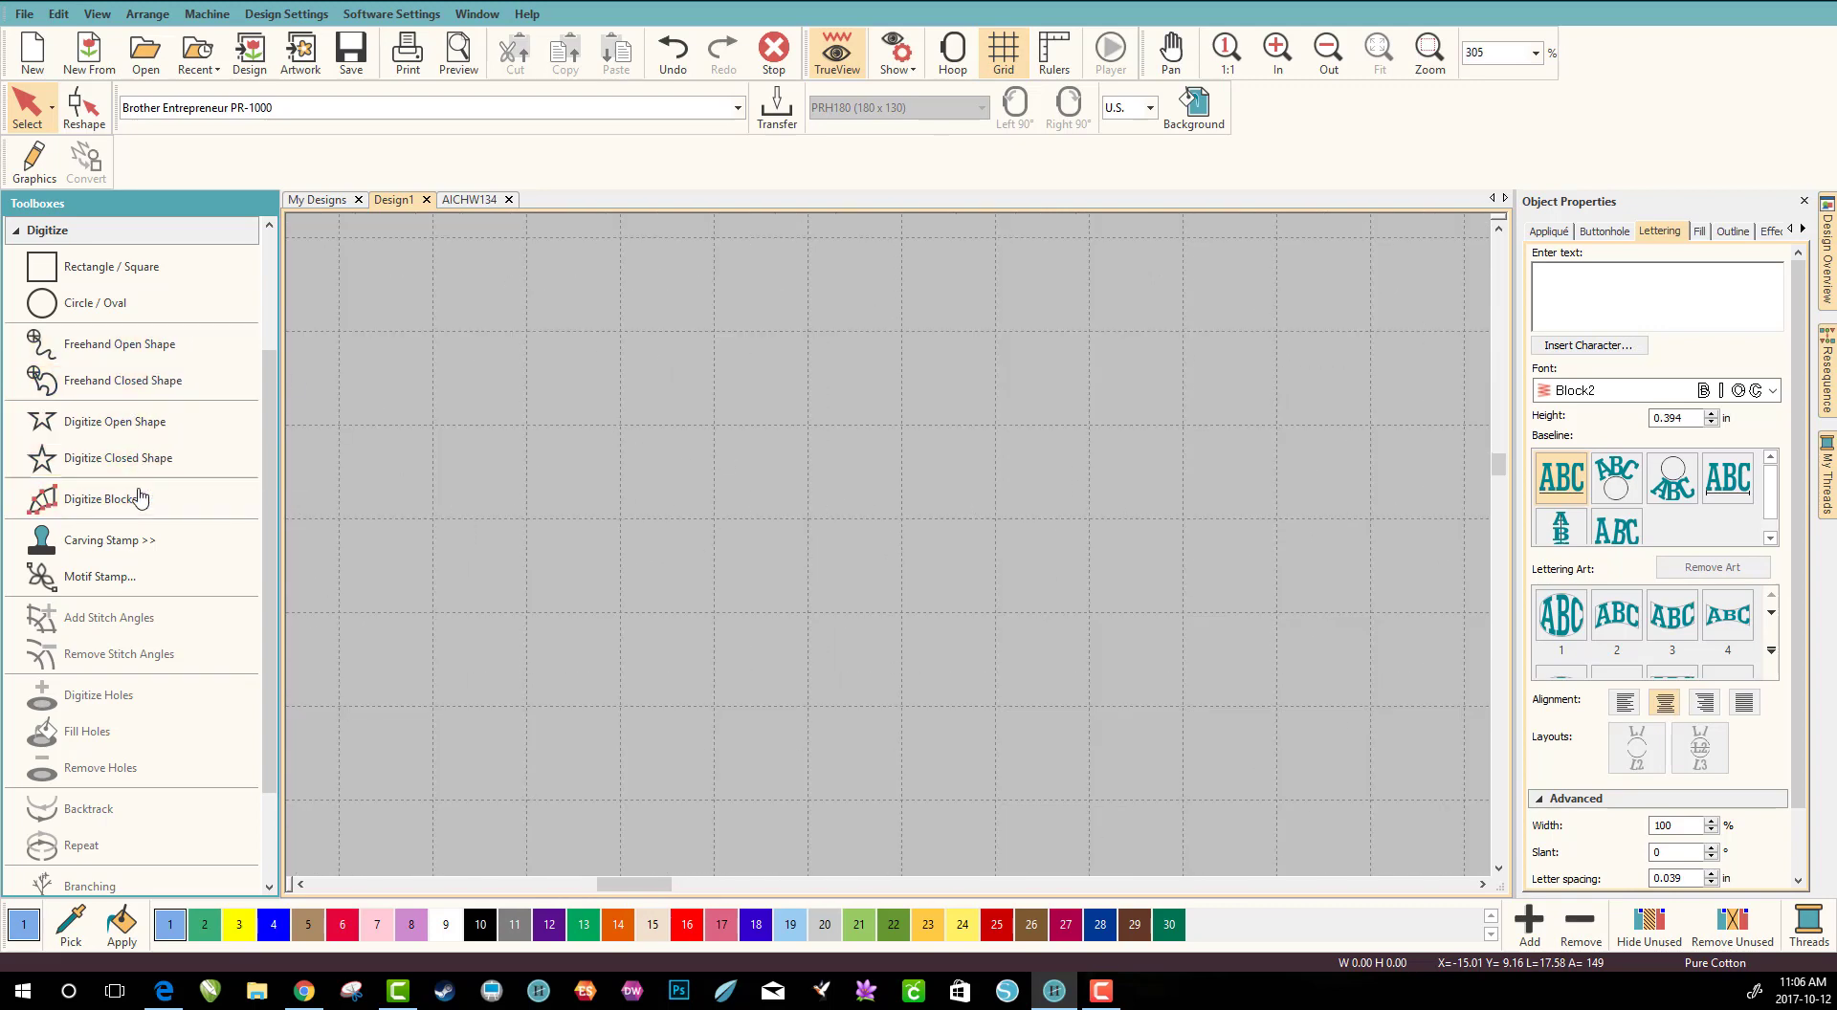
left_click(94, 302)
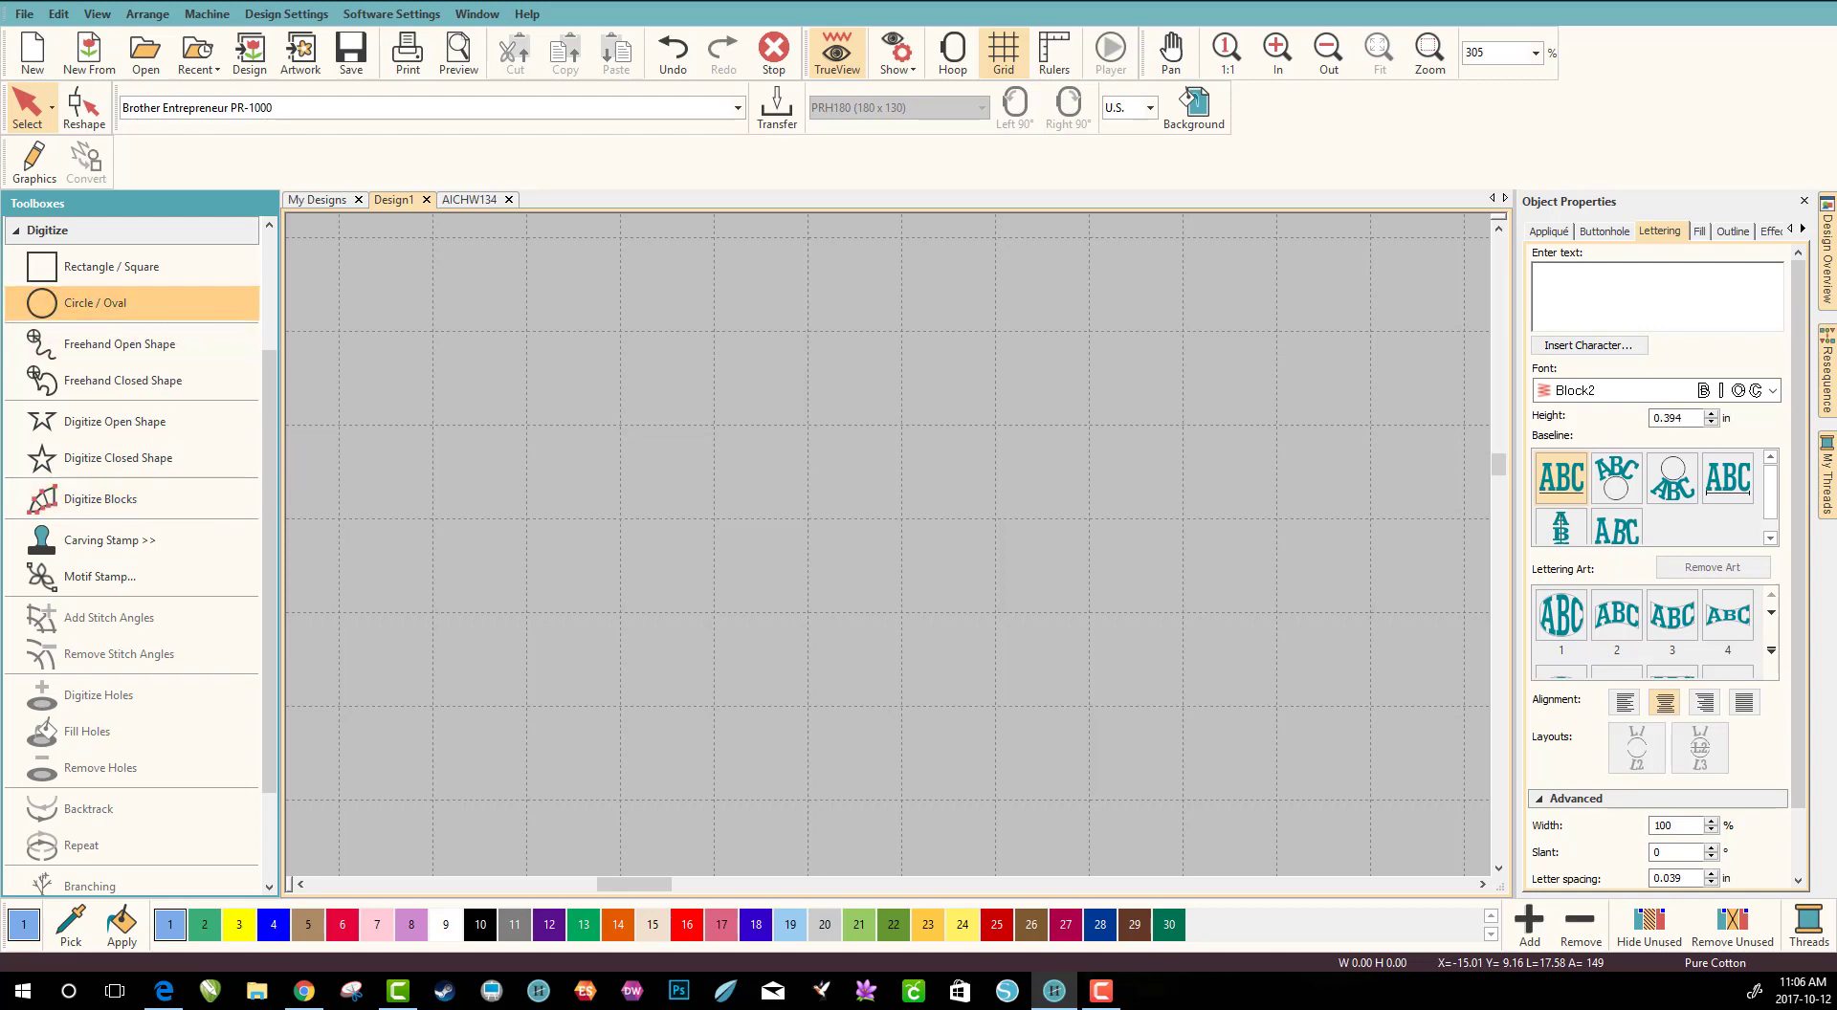
Draw a small circle, drag it to the grid centre, and give it thread colour 28
left_click(94, 302)
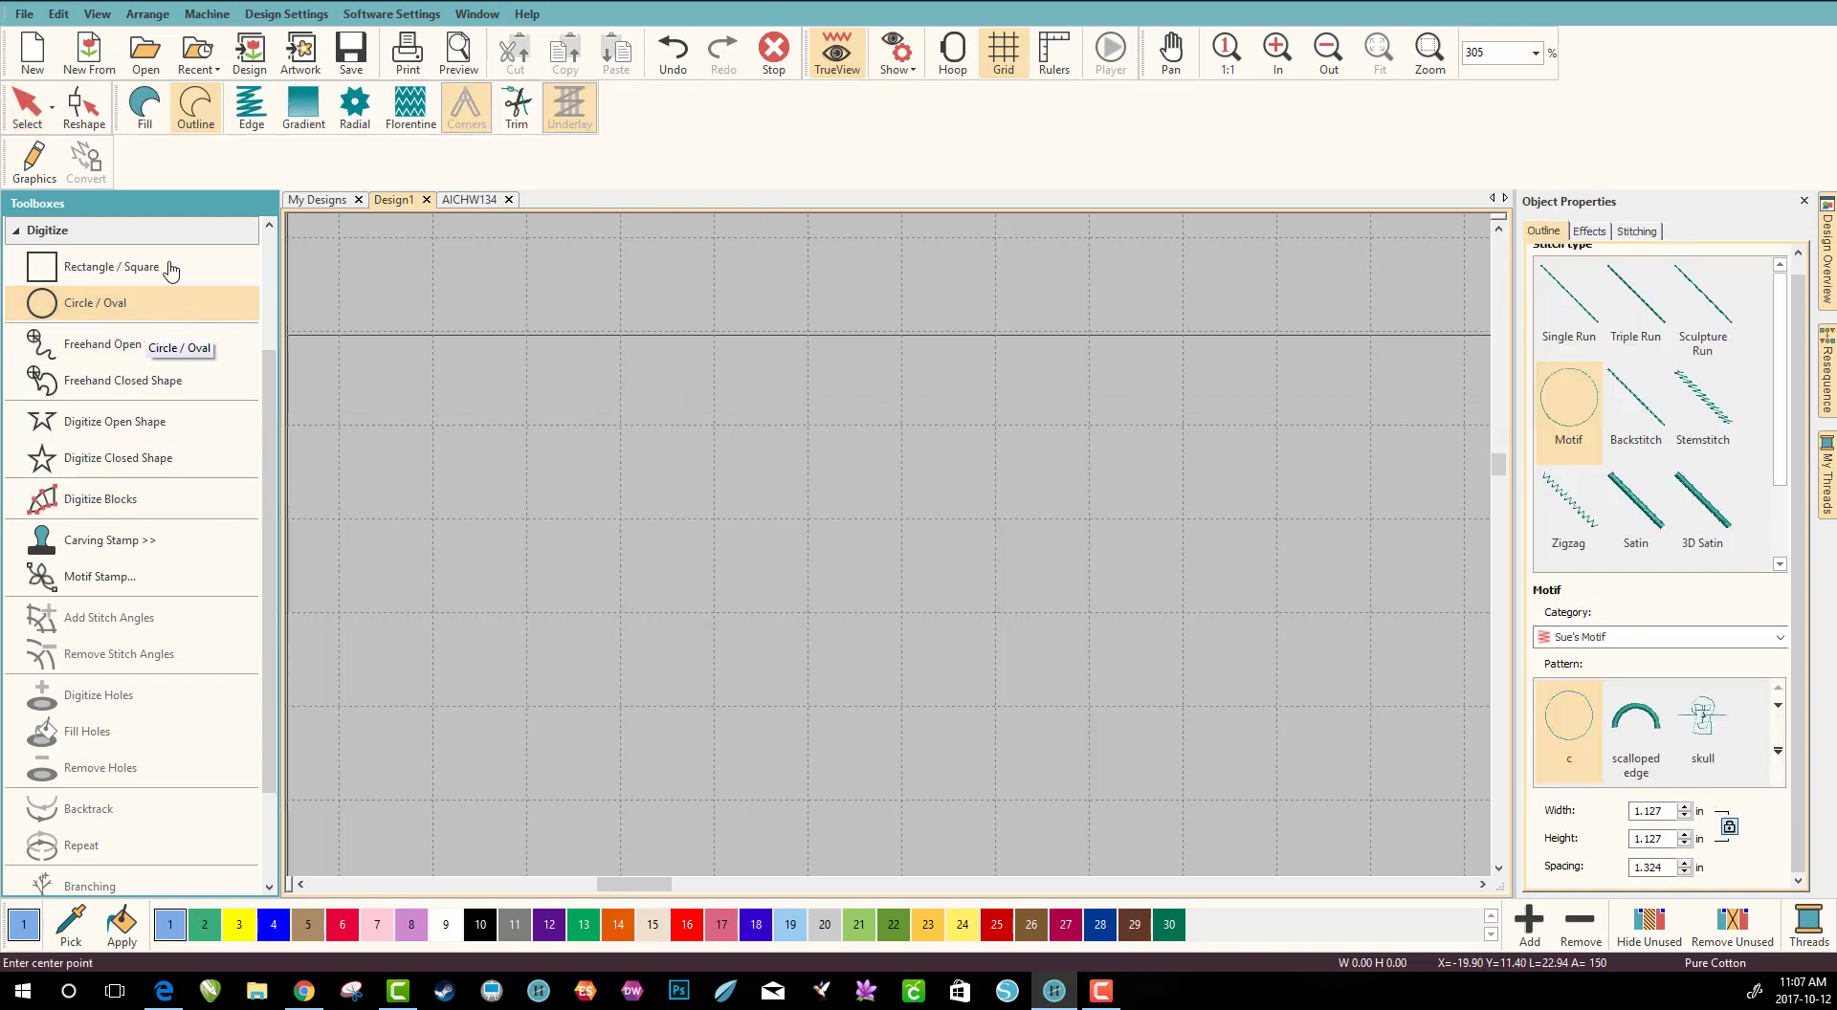
mouse_move(47, 230)
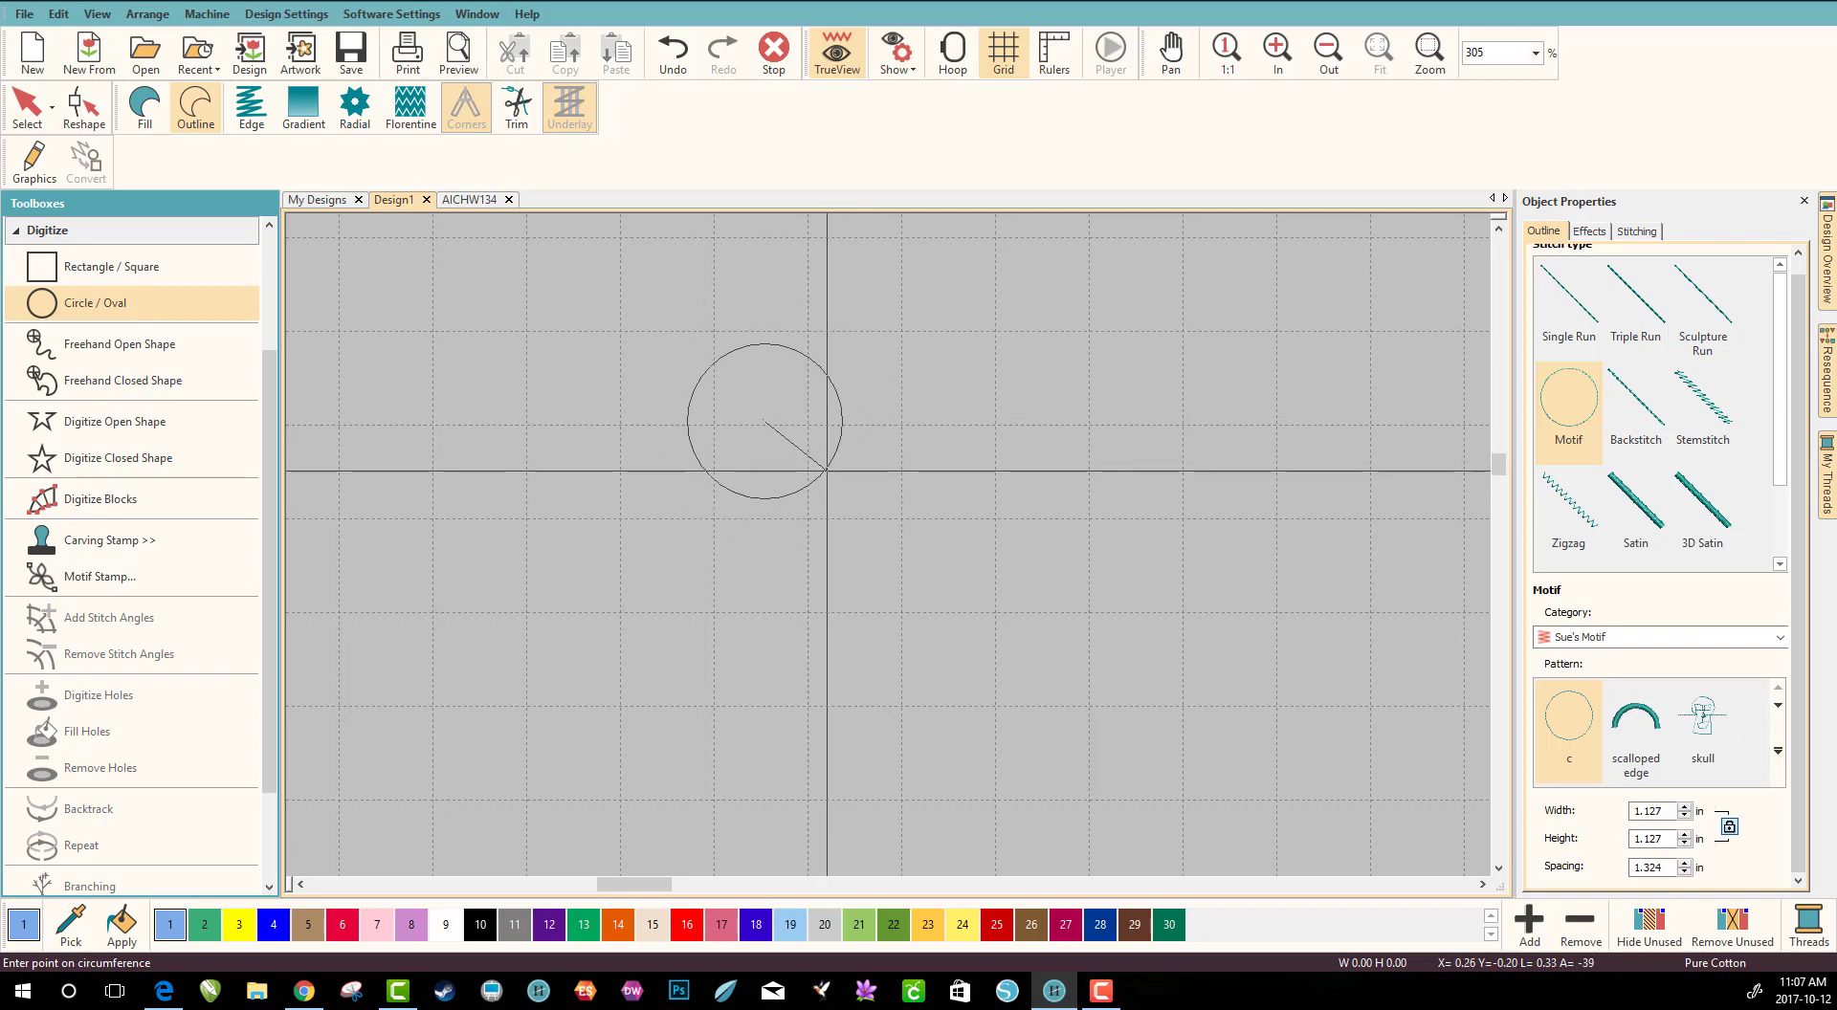
left_click(823, 474)
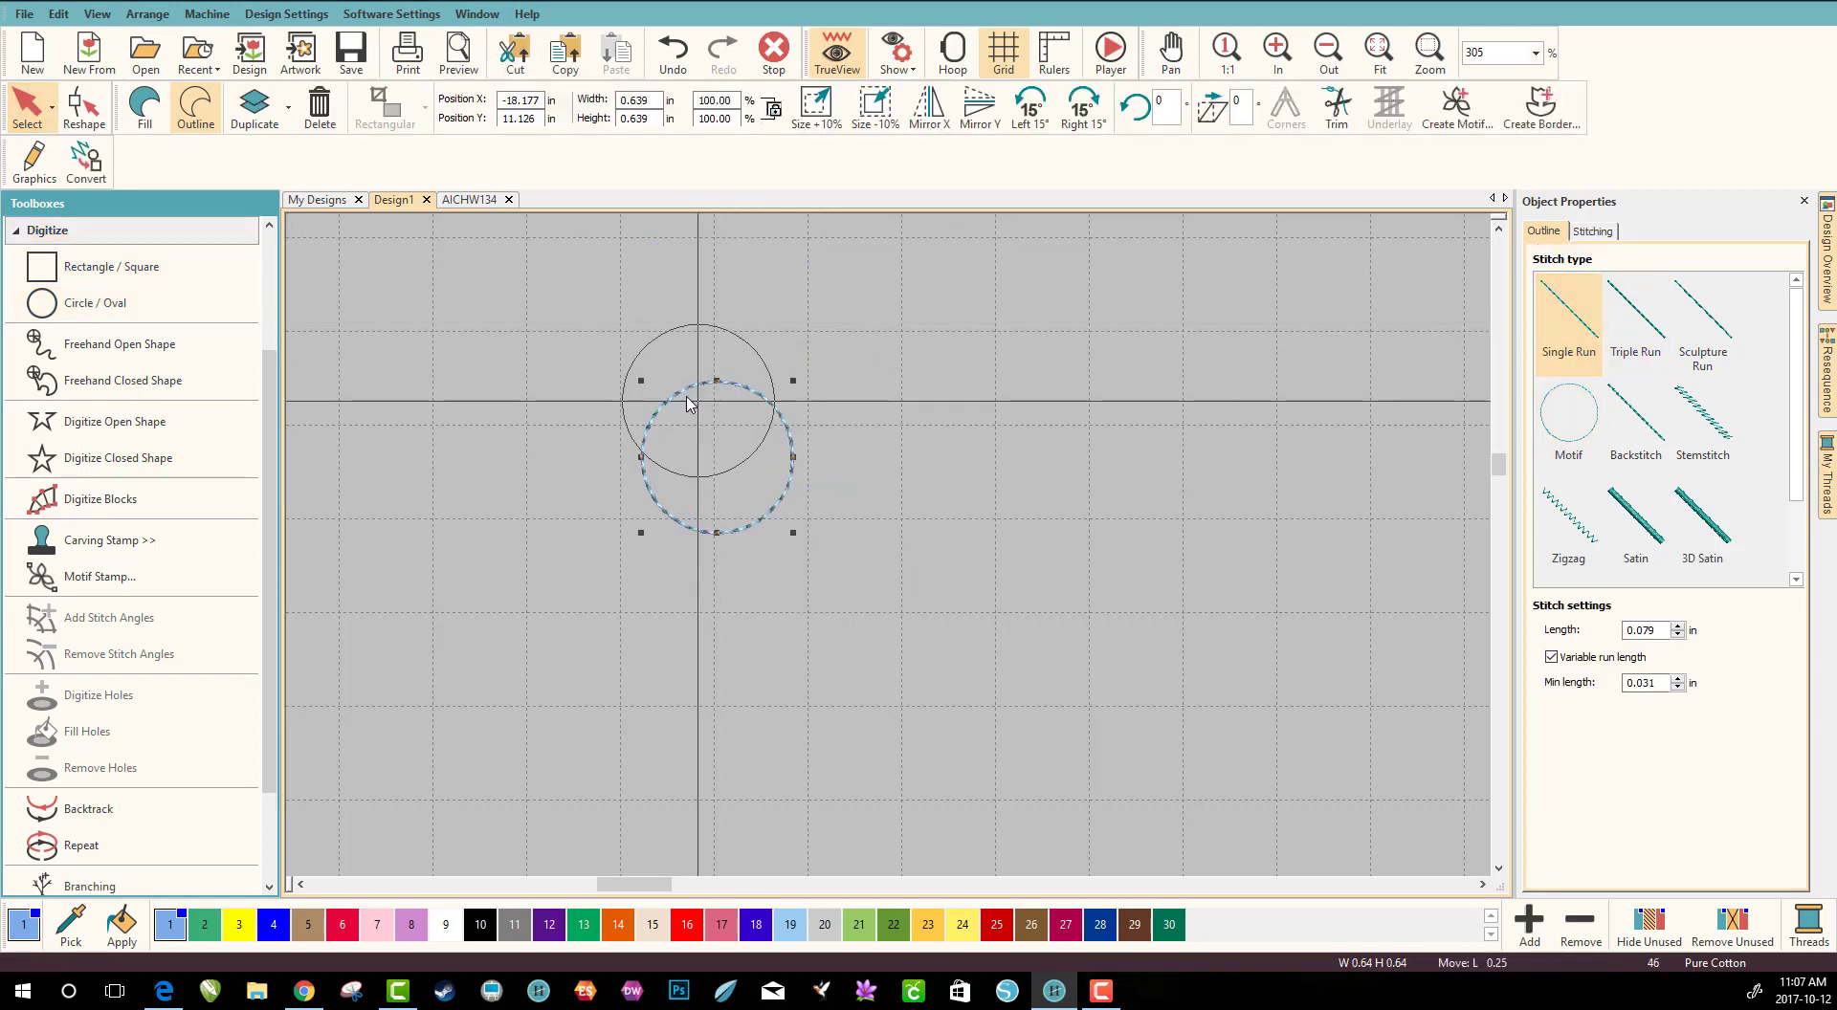
left_click_drag(697, 457, 698, 405)
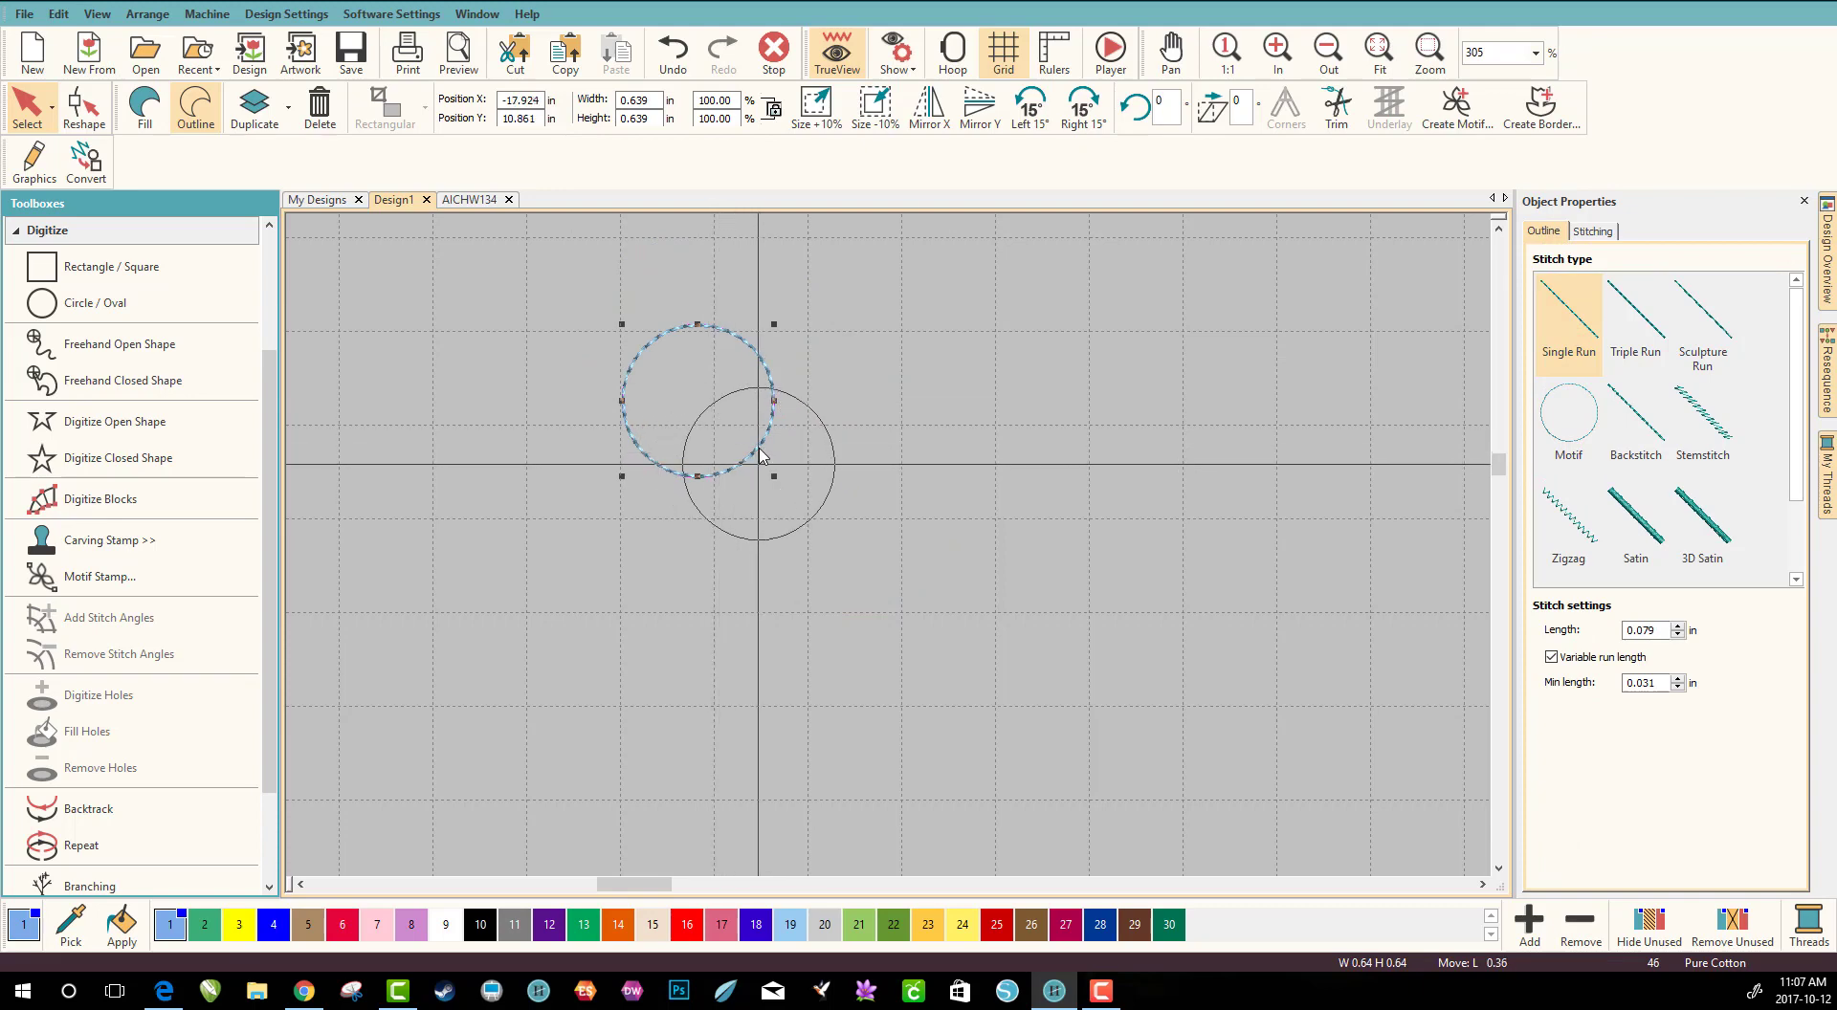
left_click_drag(698, 399, 832, 484)
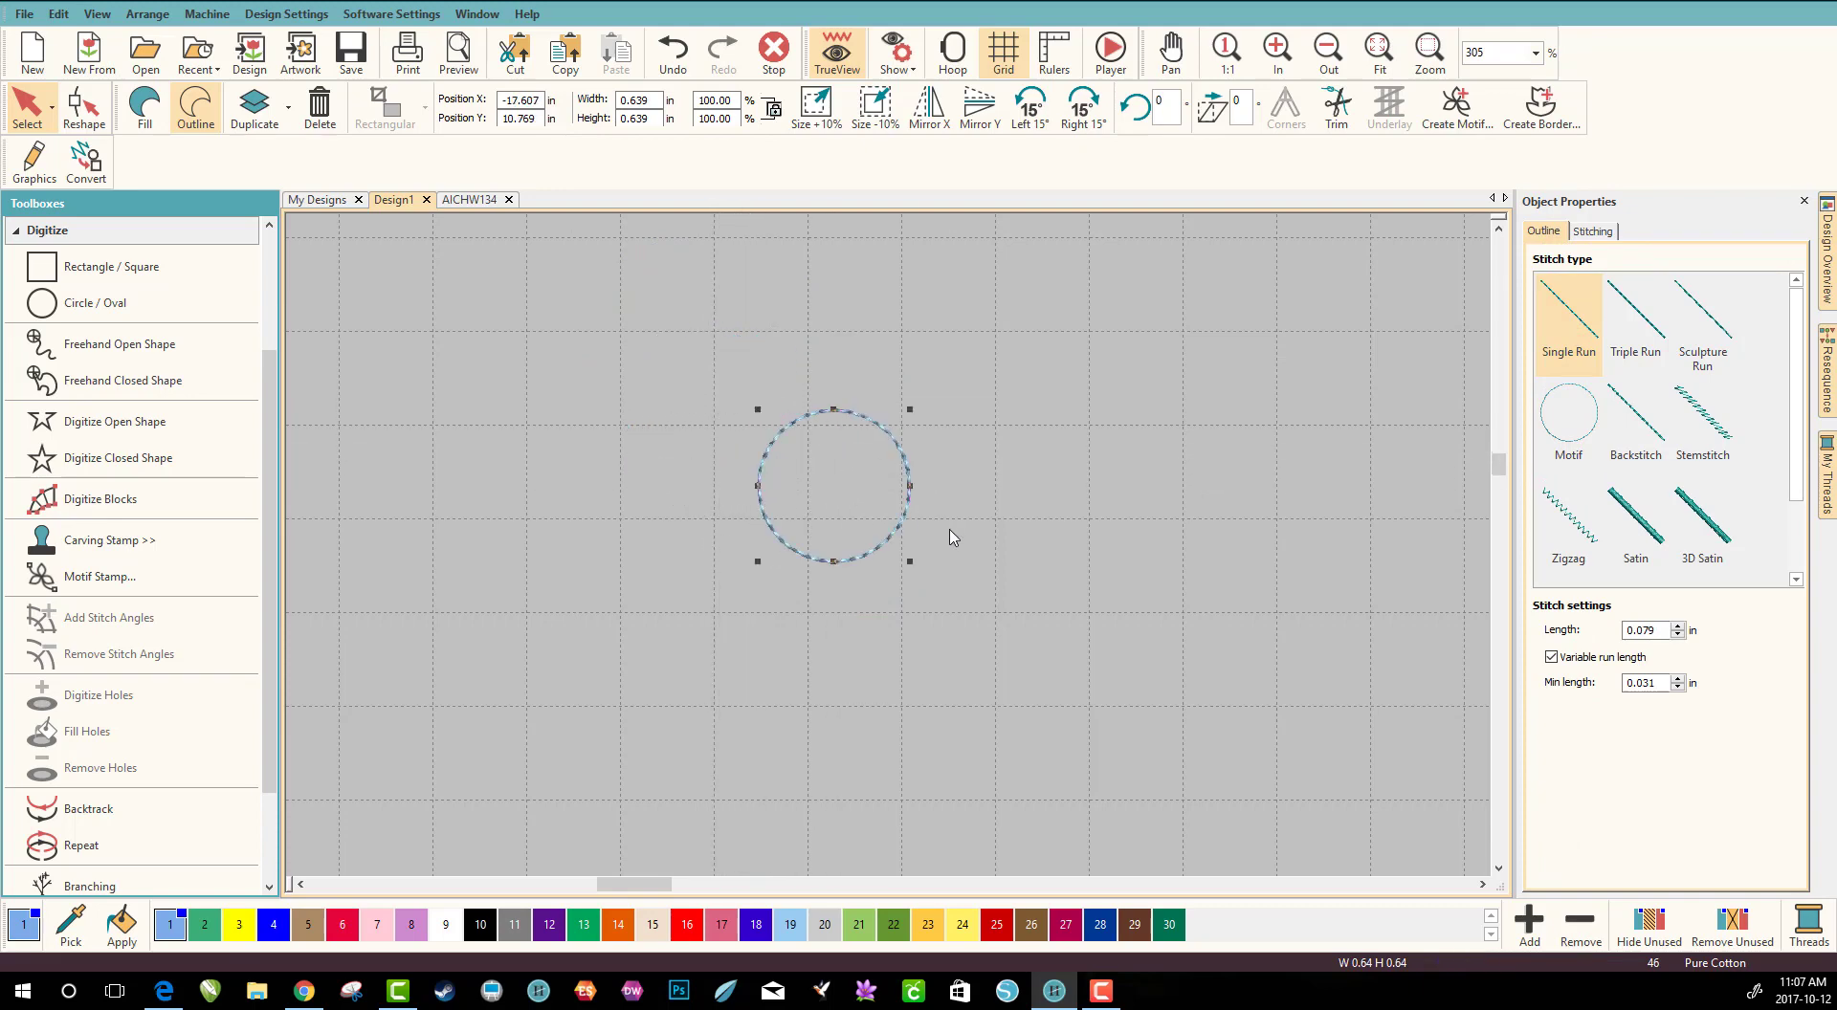
left_click(996, 925)
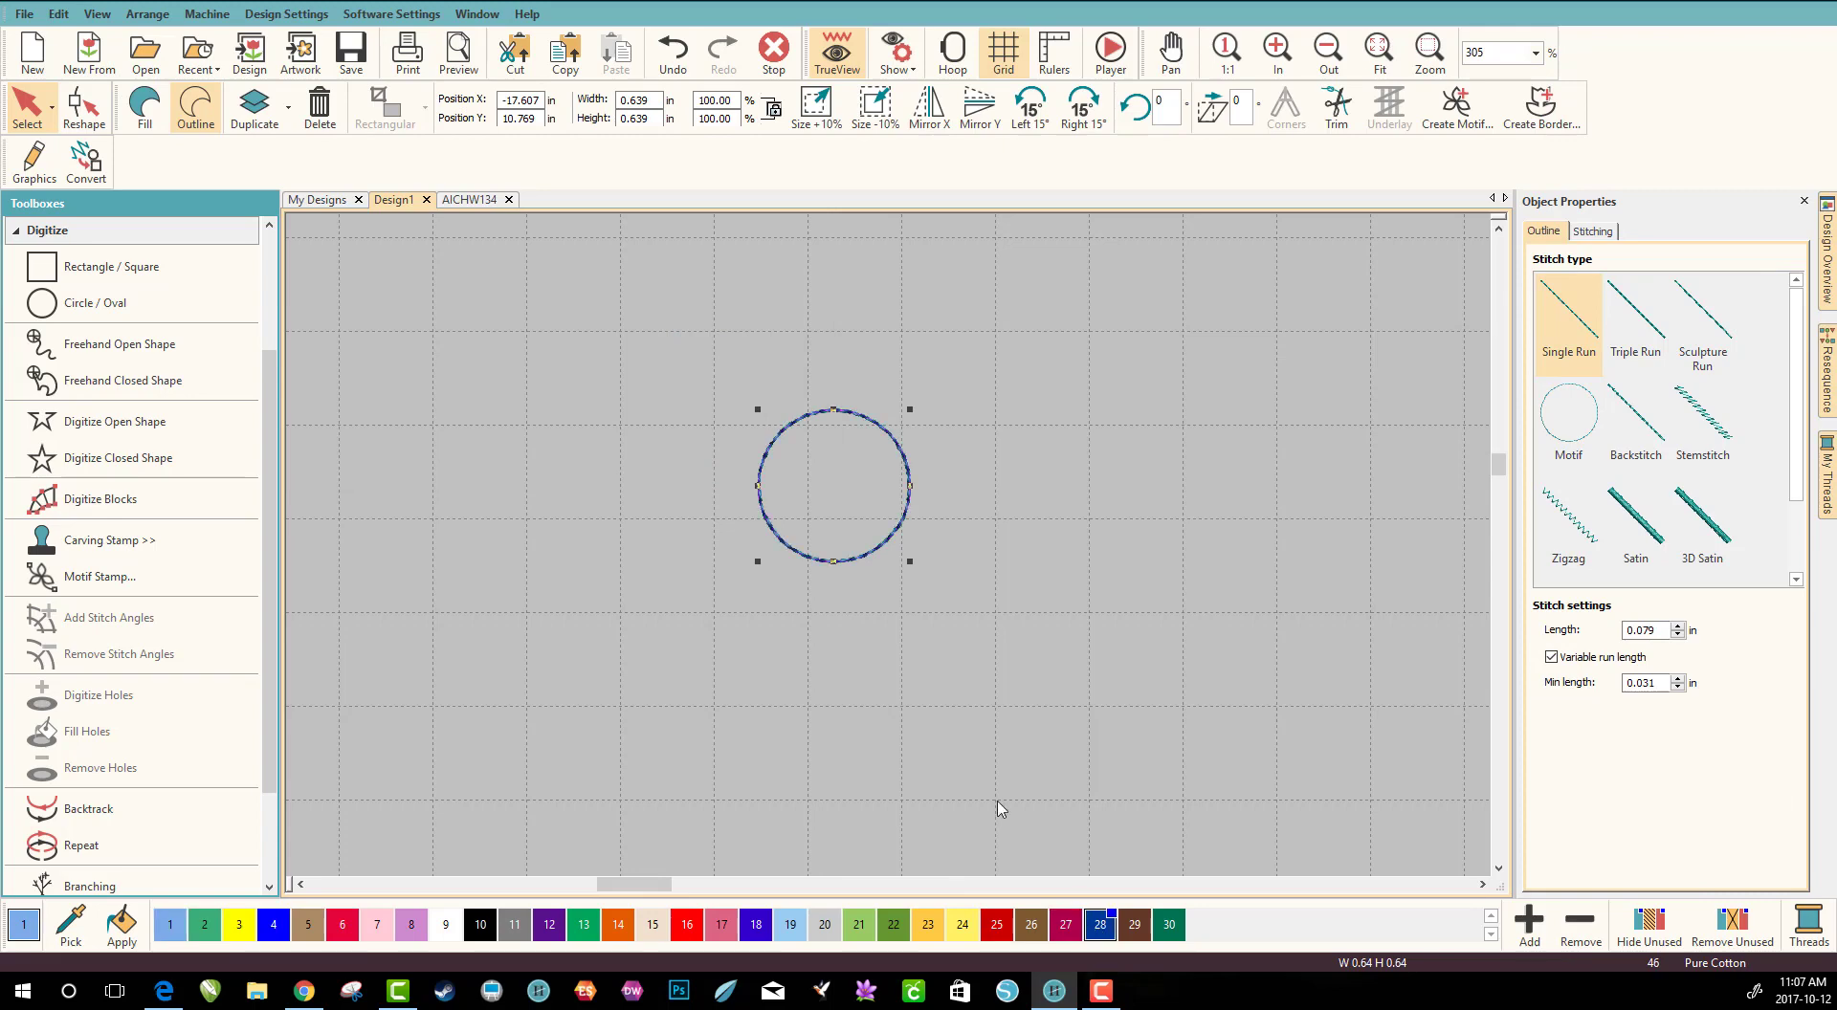
Reselect the circle and create a motif named 'circle' in the Sue's Motif category
left_click(1567, 422)
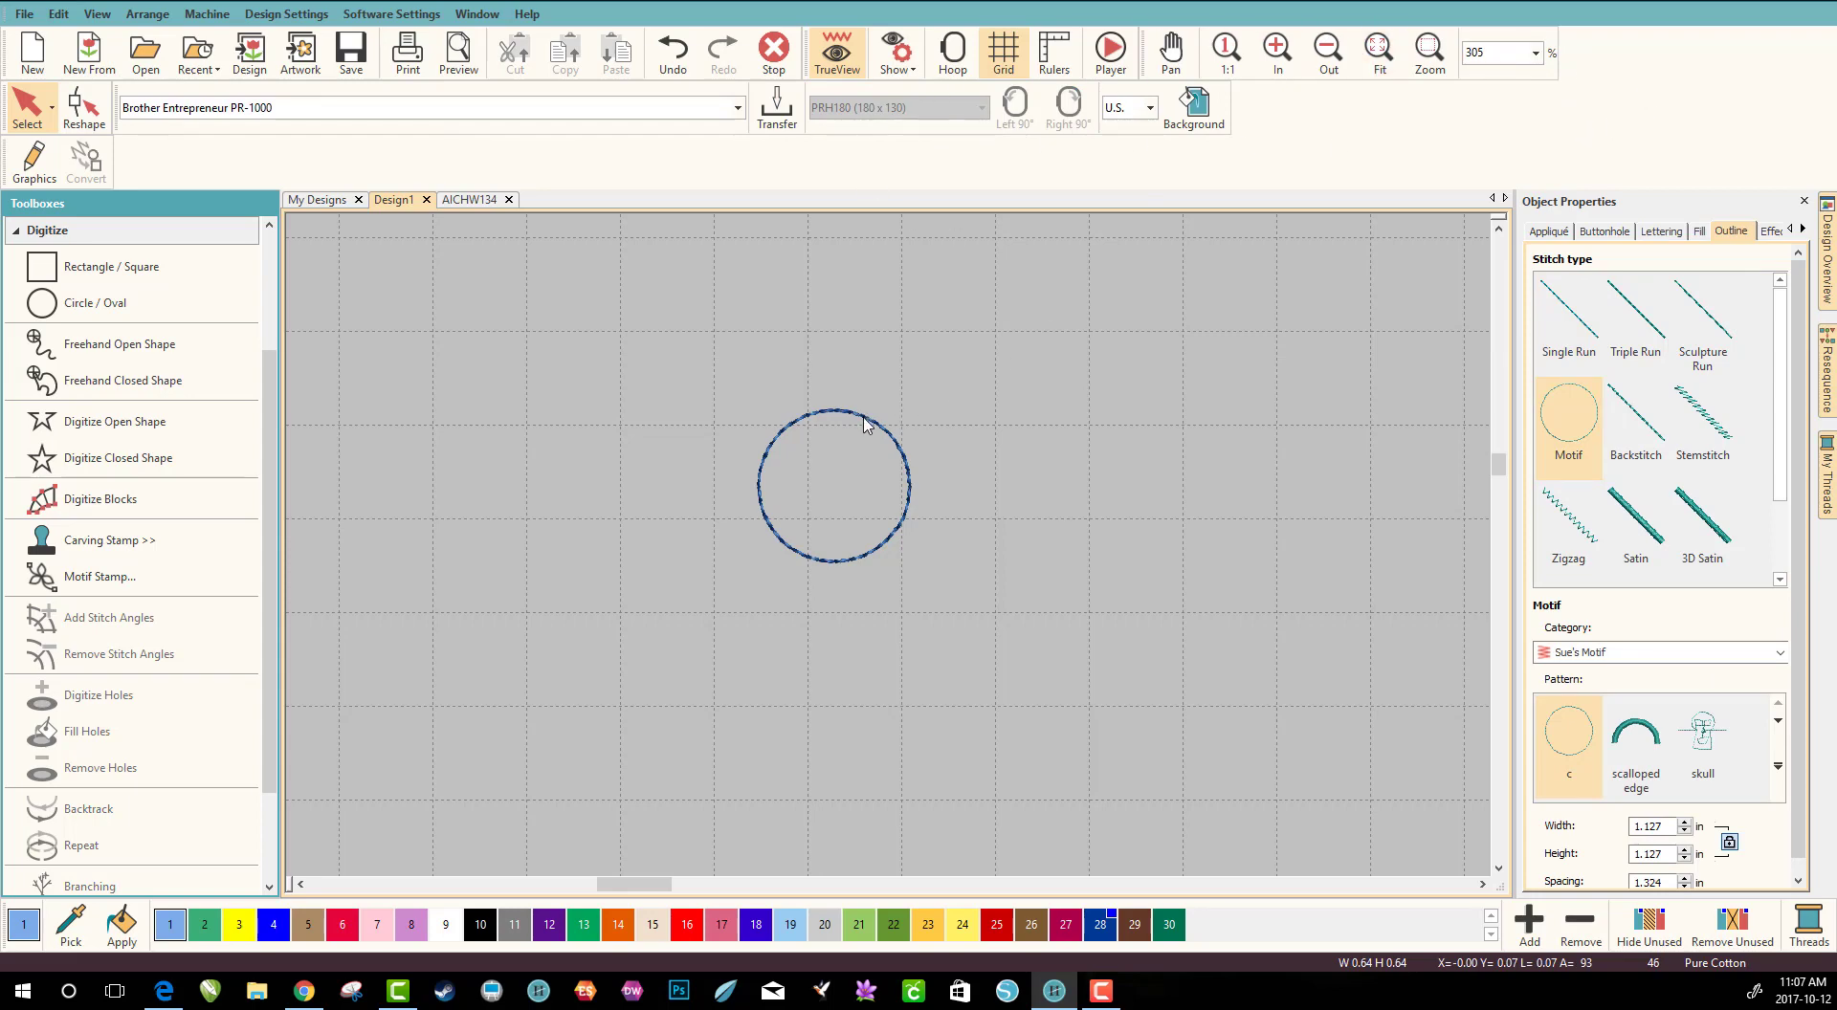
left_click(833, 486)
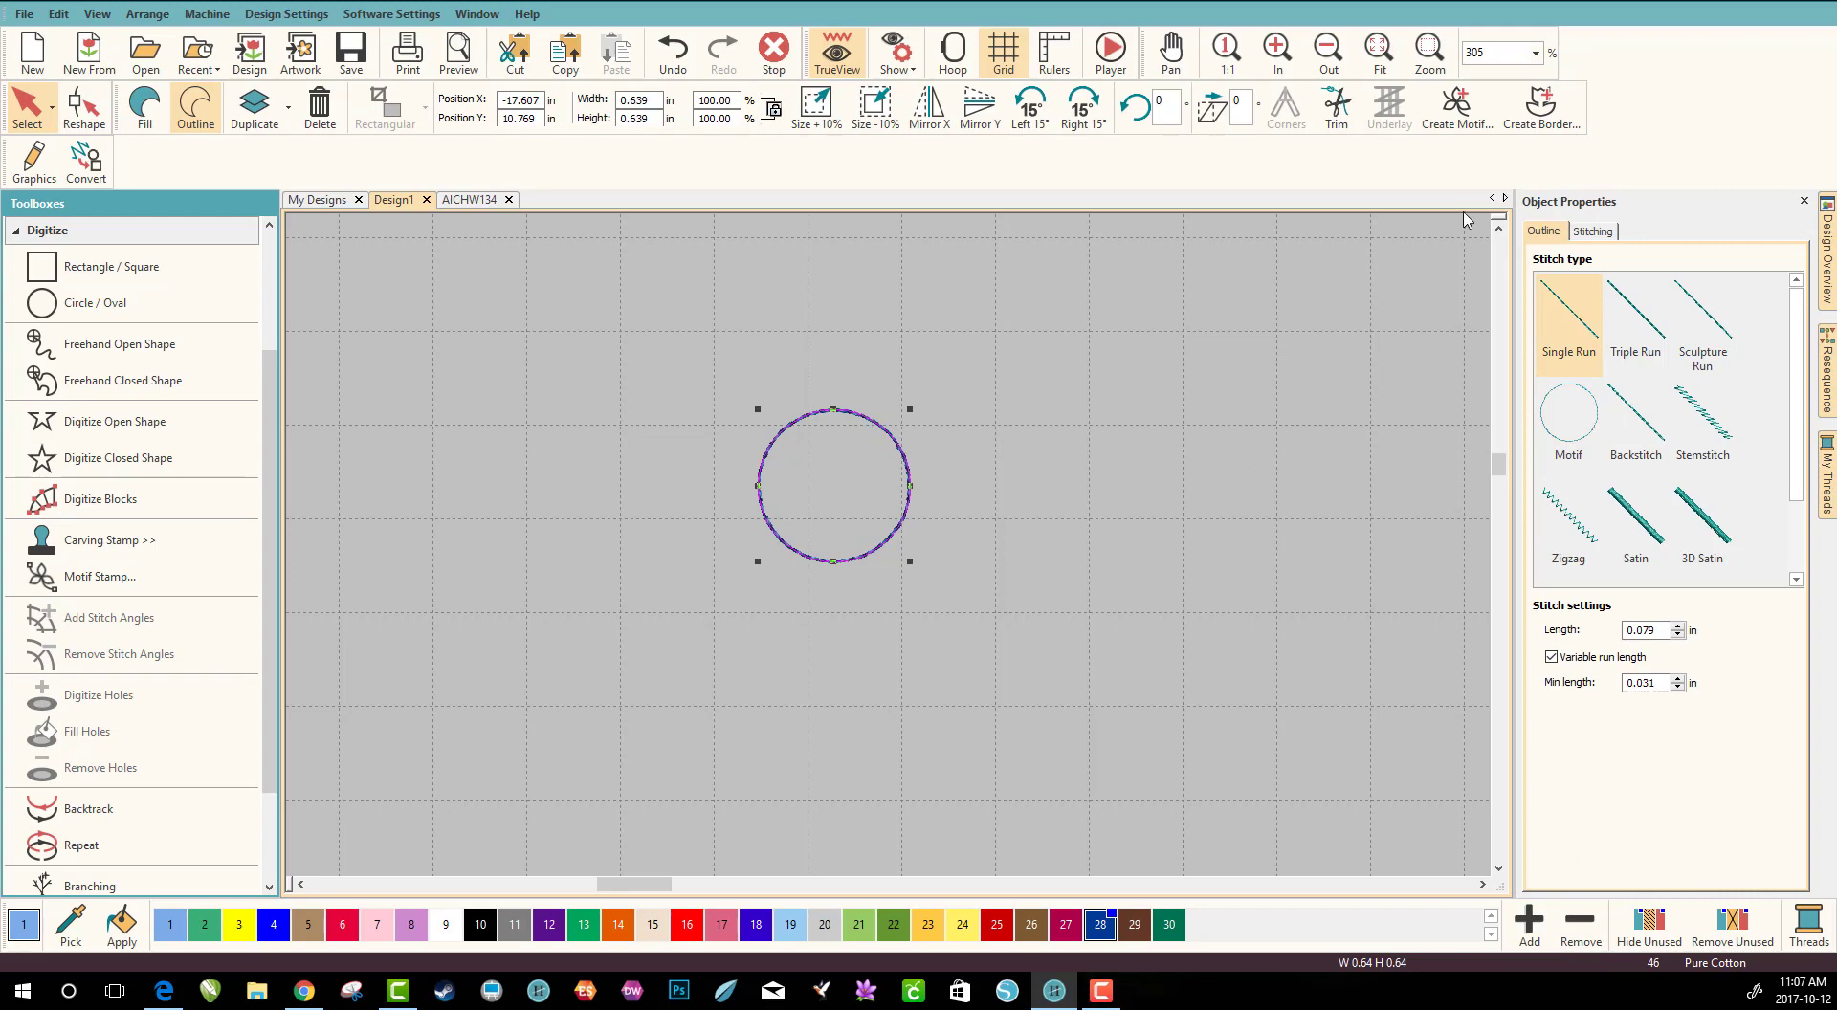
mouse_move(1456, 105)
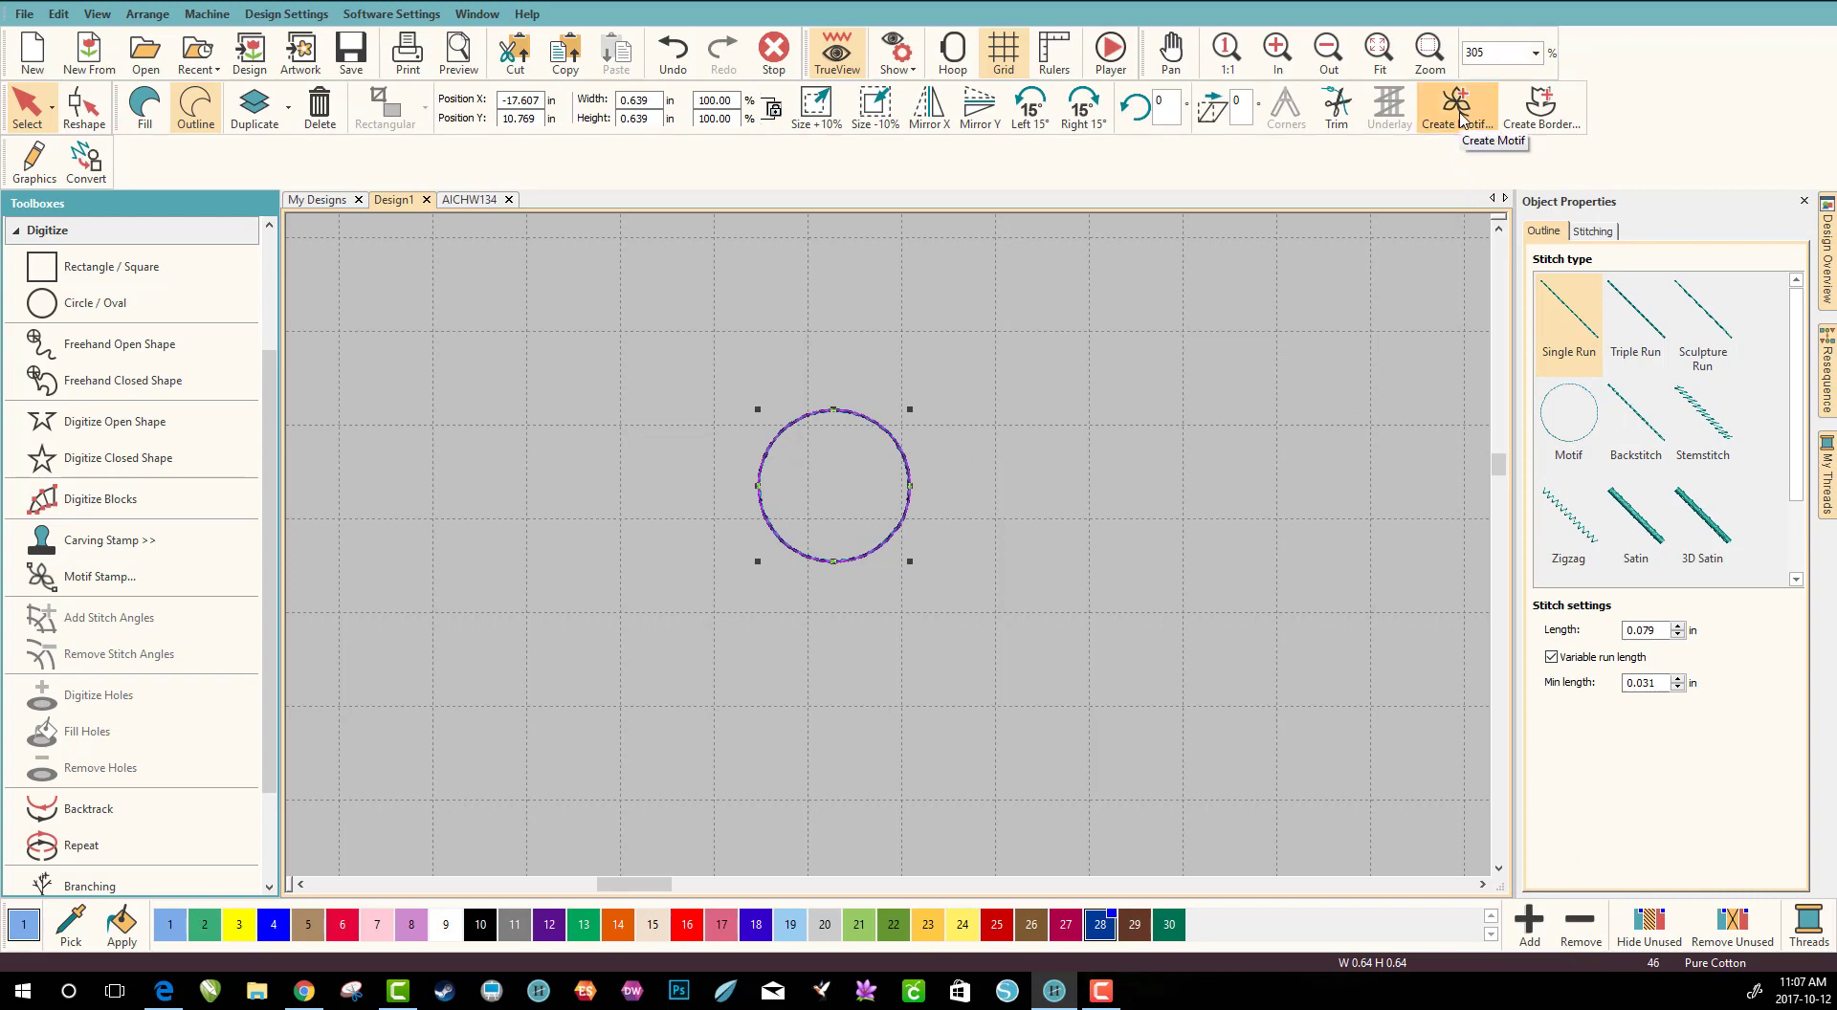
mouse_move(1330, 171)
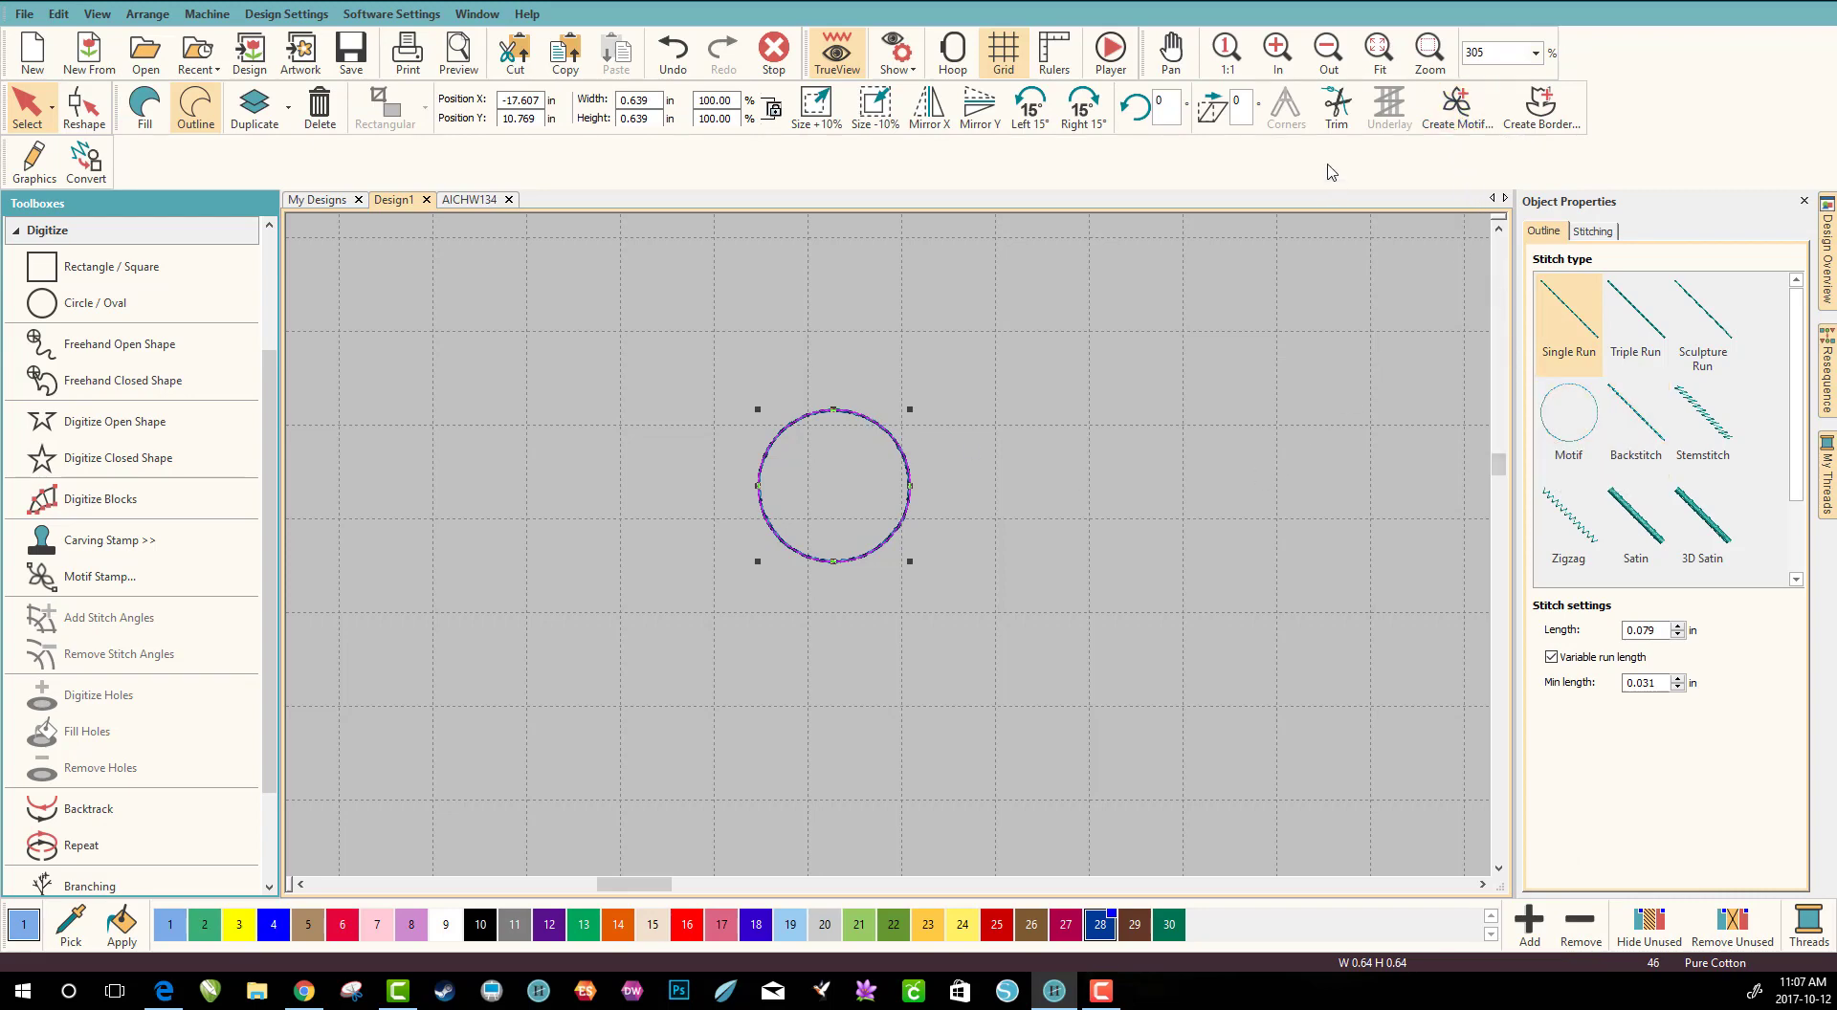
mouse_move(1455, 105)
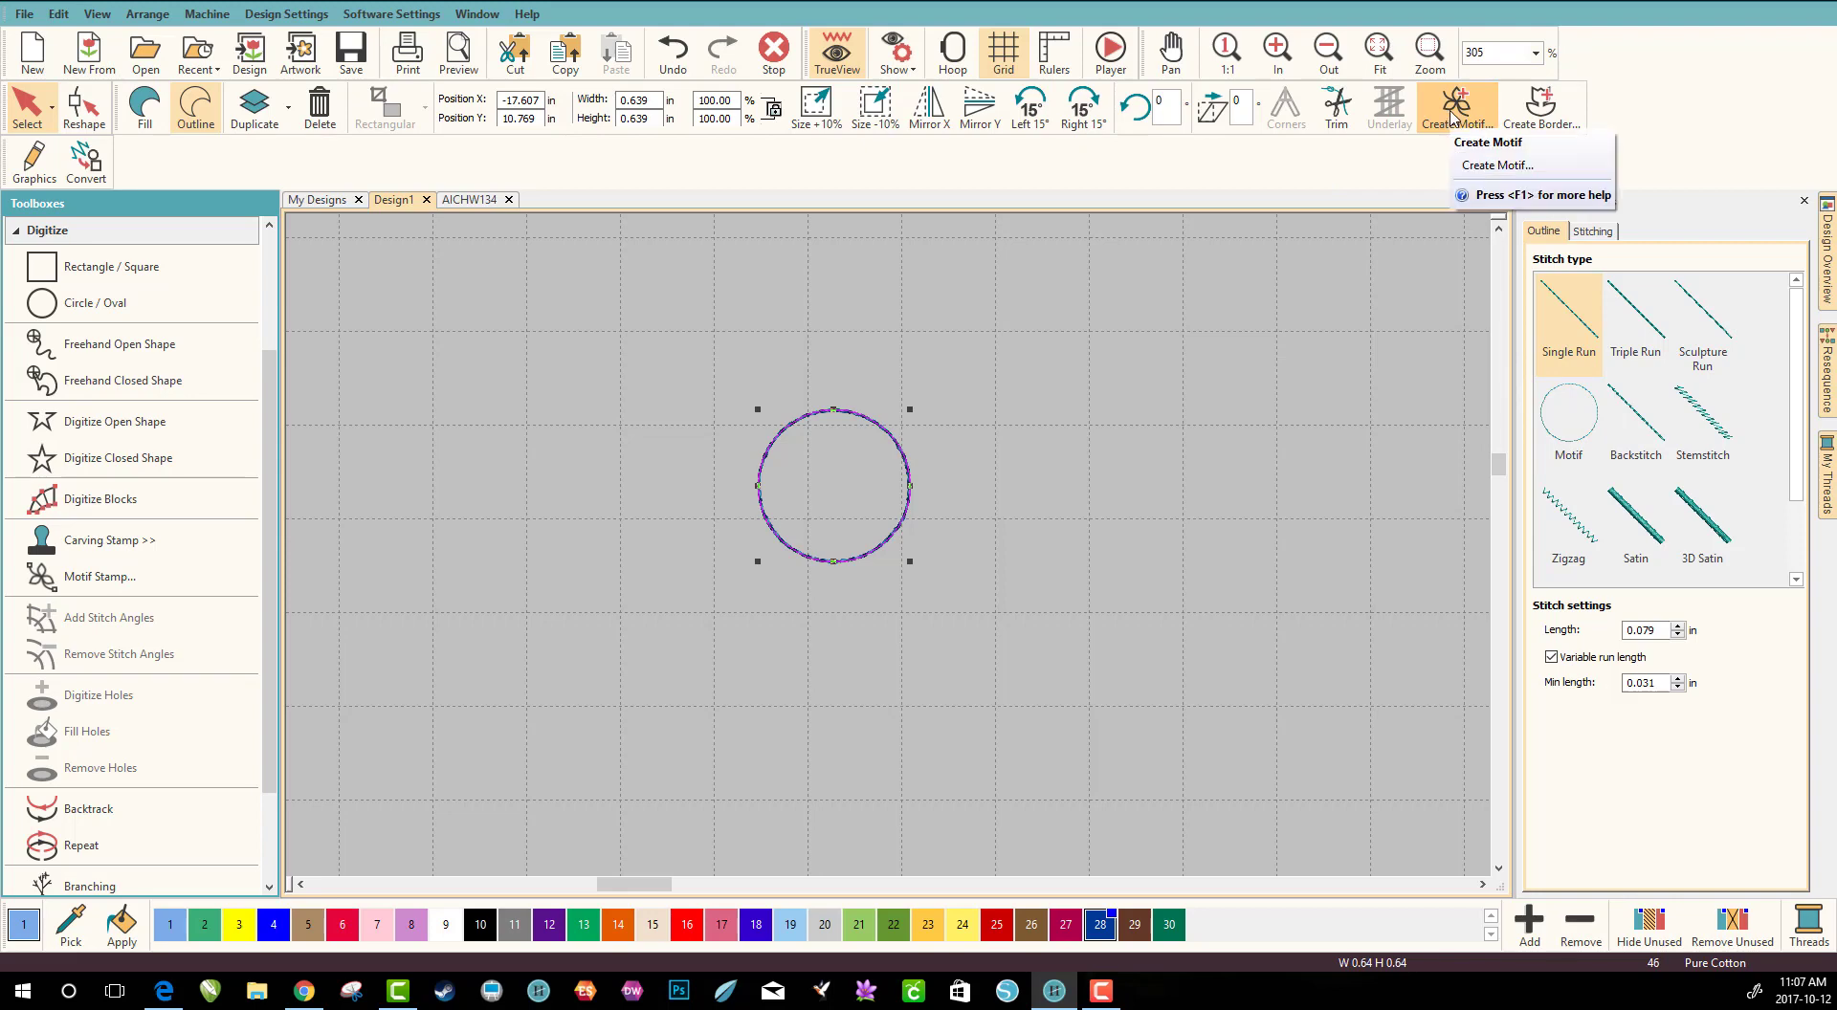
left_click(1495, 165)
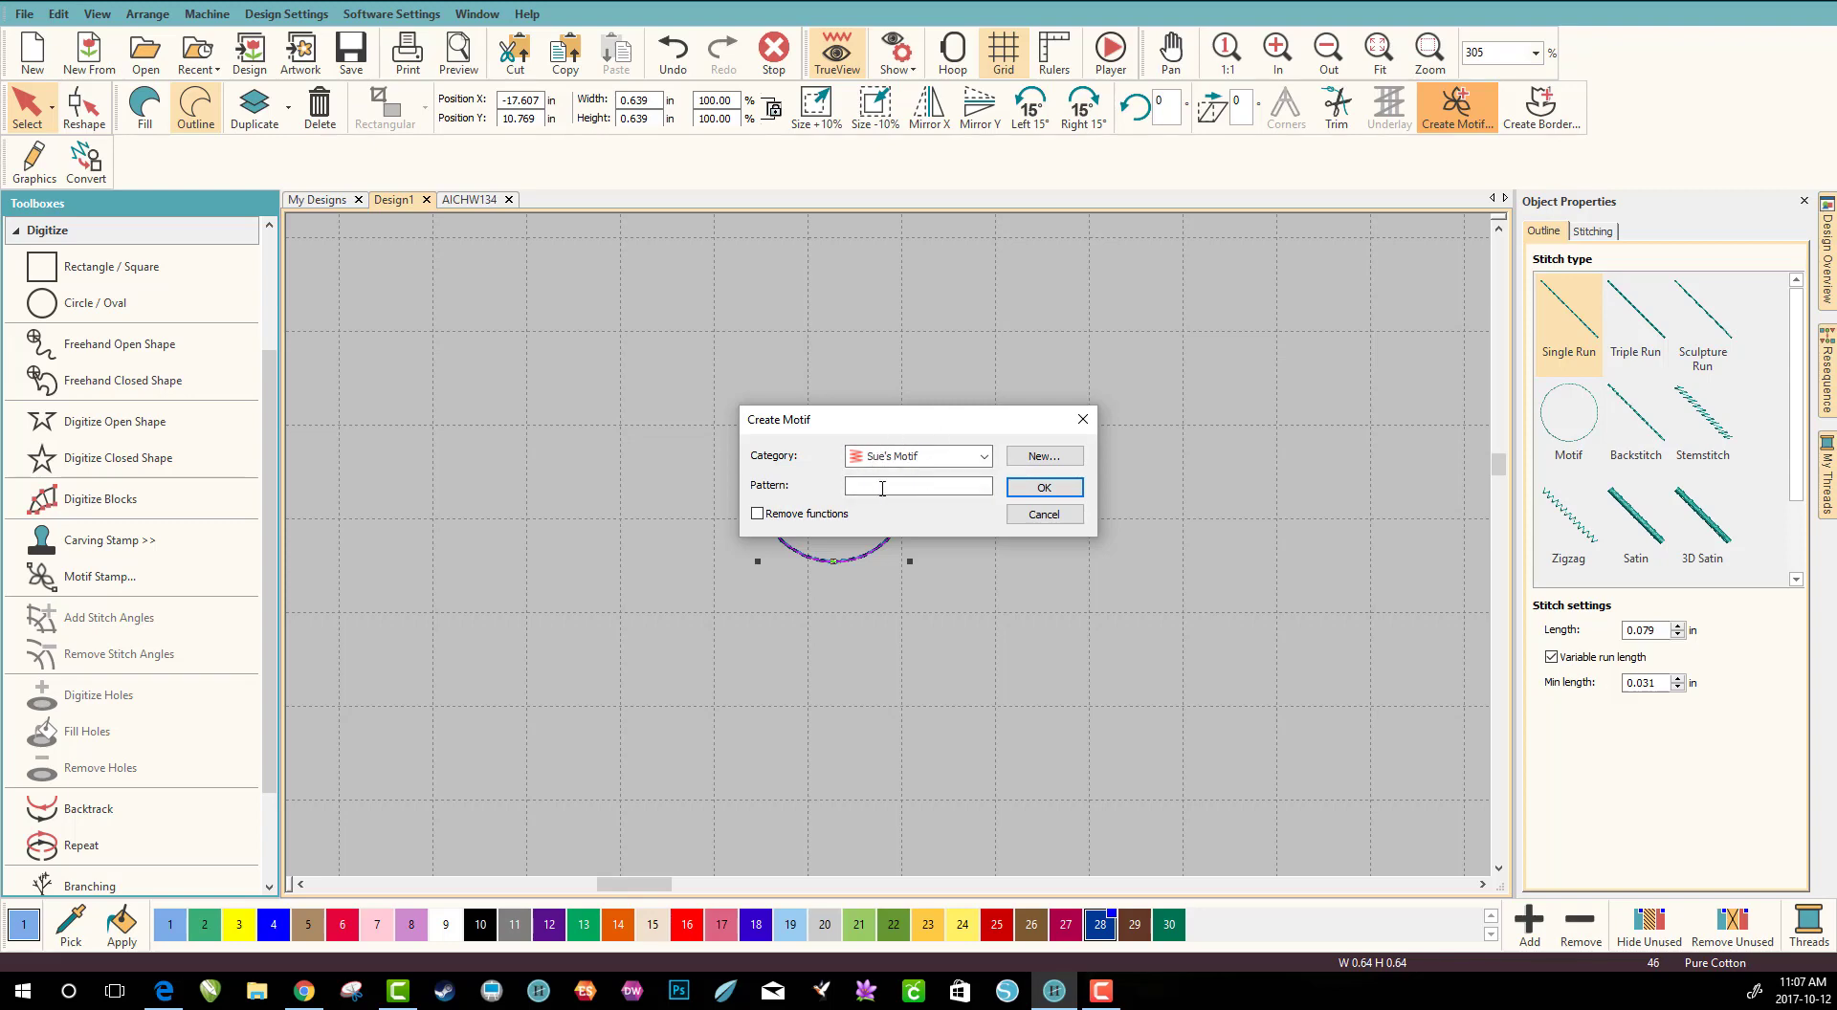
mouse_move(892, 519)
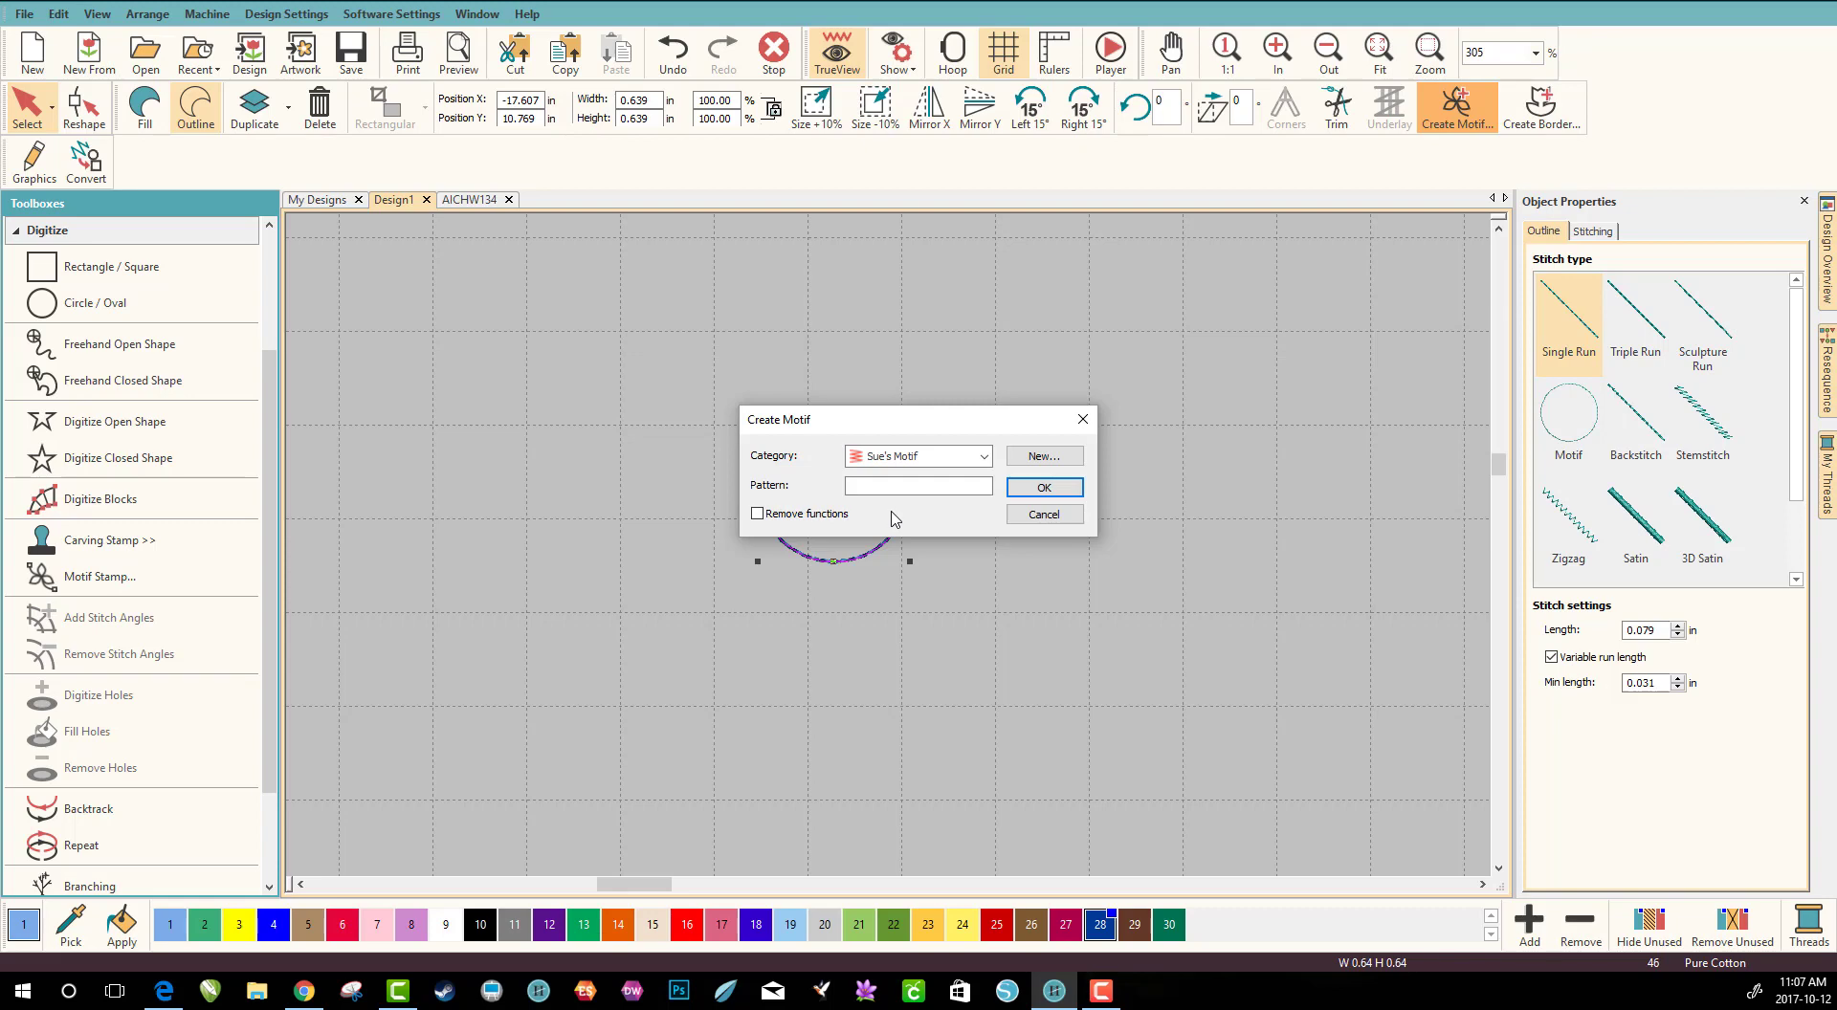
left_click(918, 486)
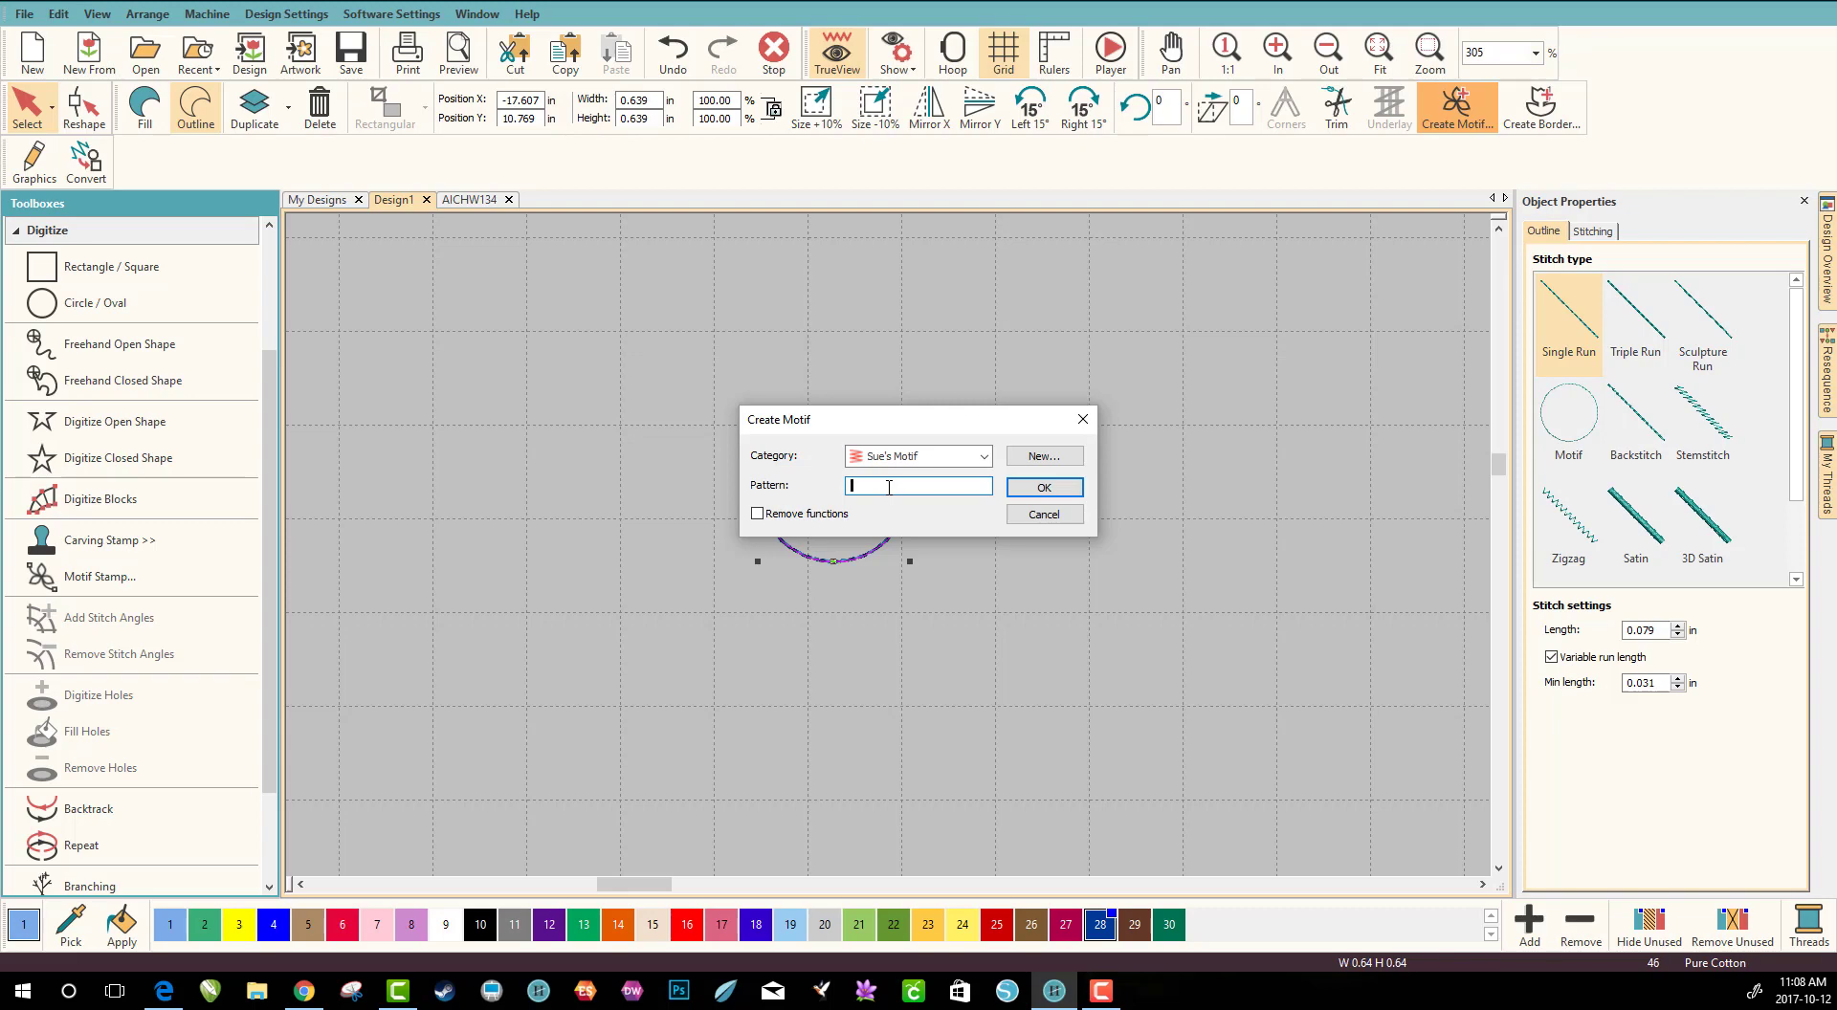
left_click(1042, 486)
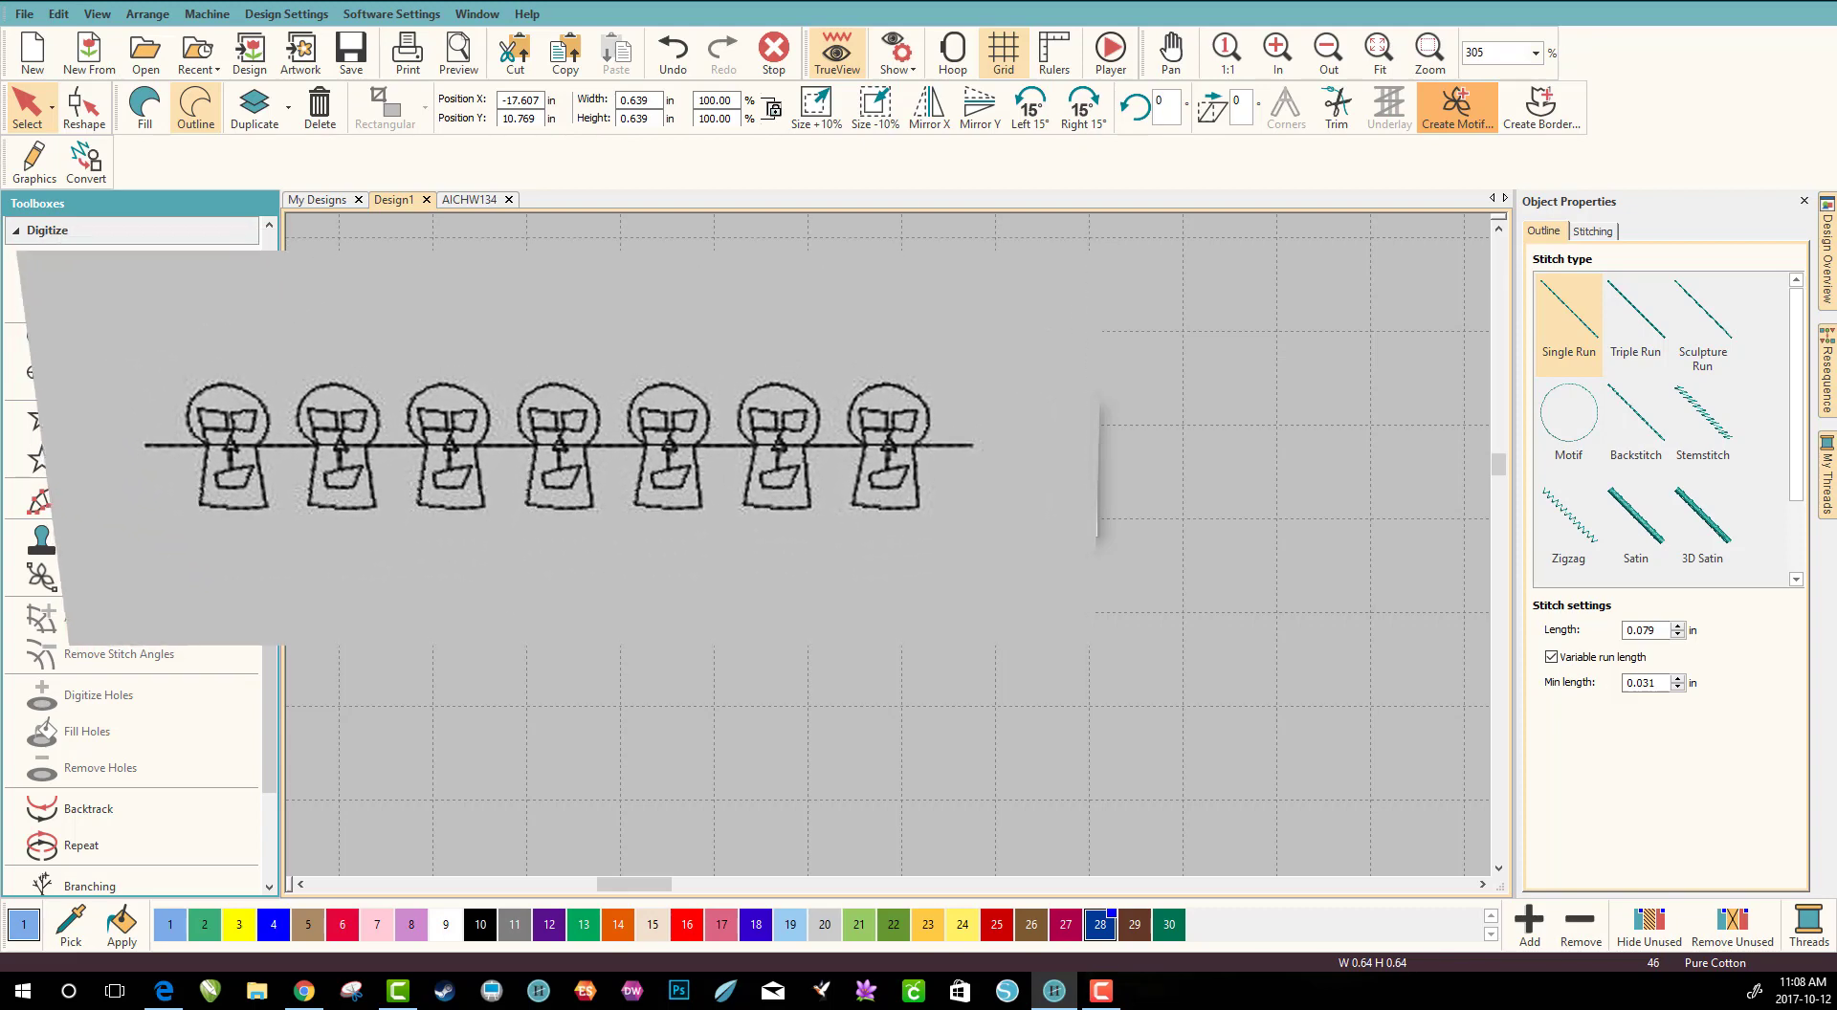
left_click(1455, 105)
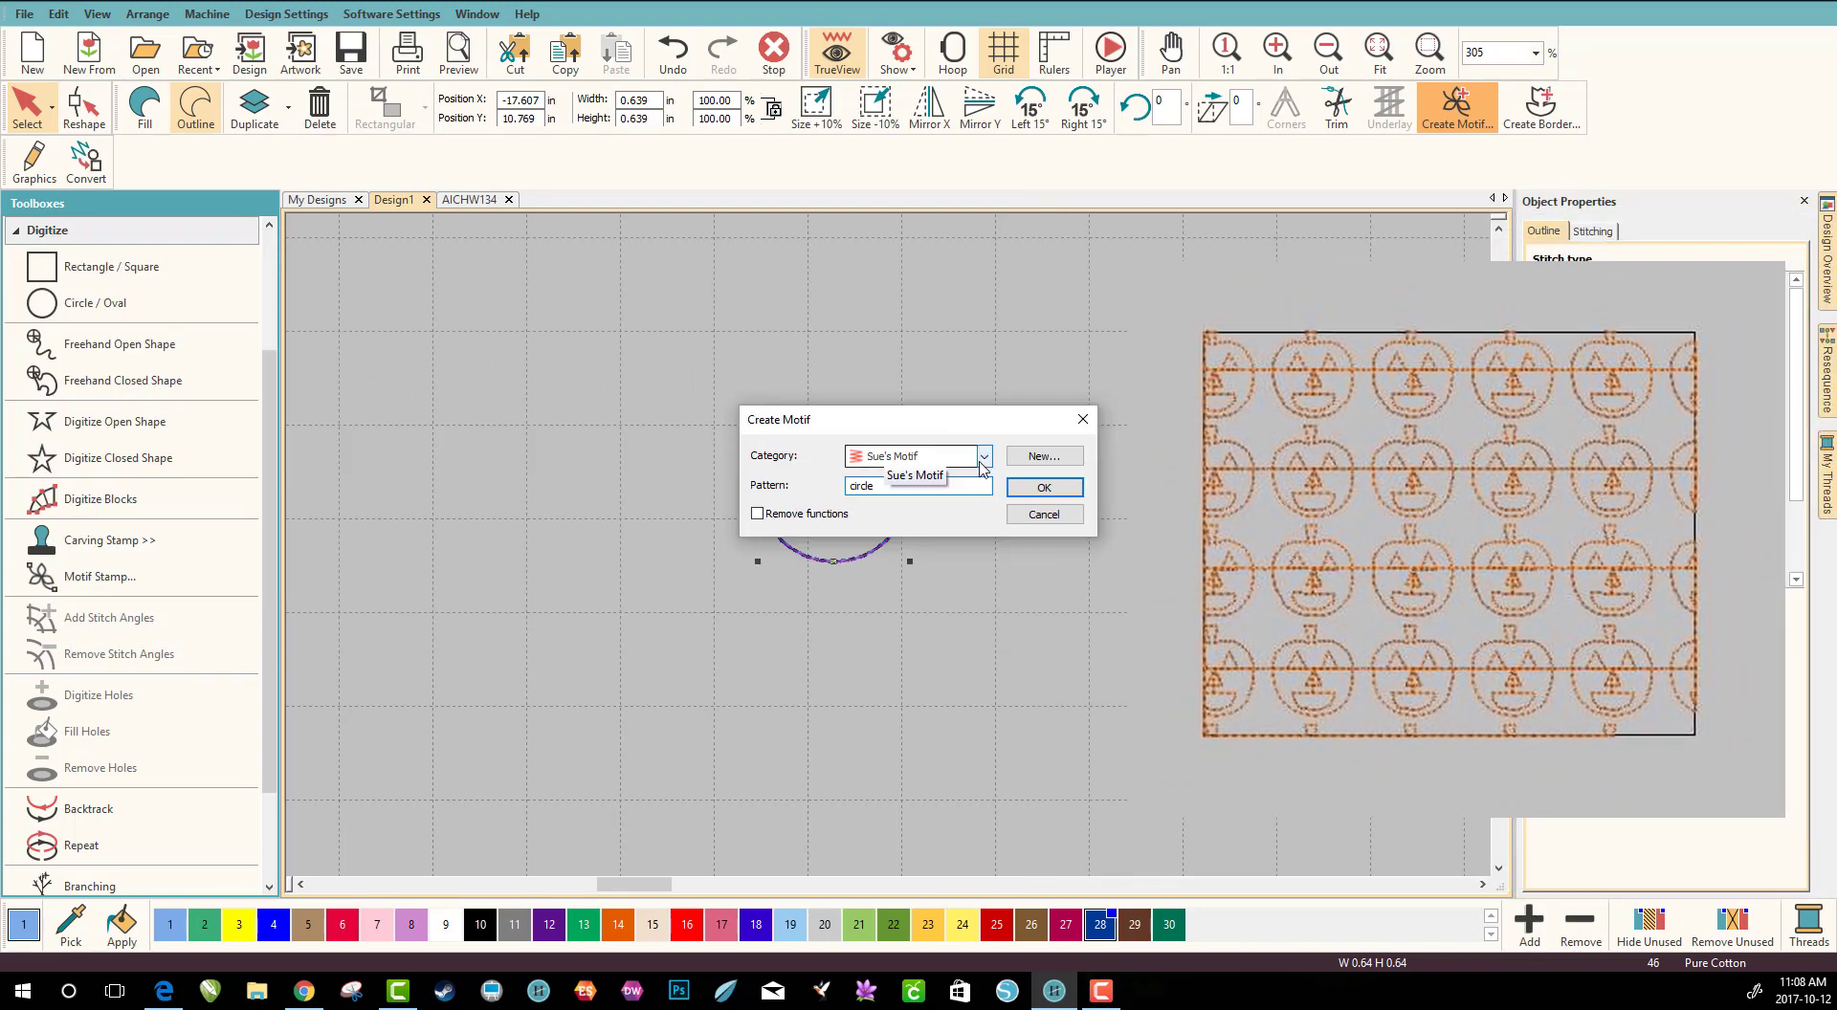
left_click(1041, 487)
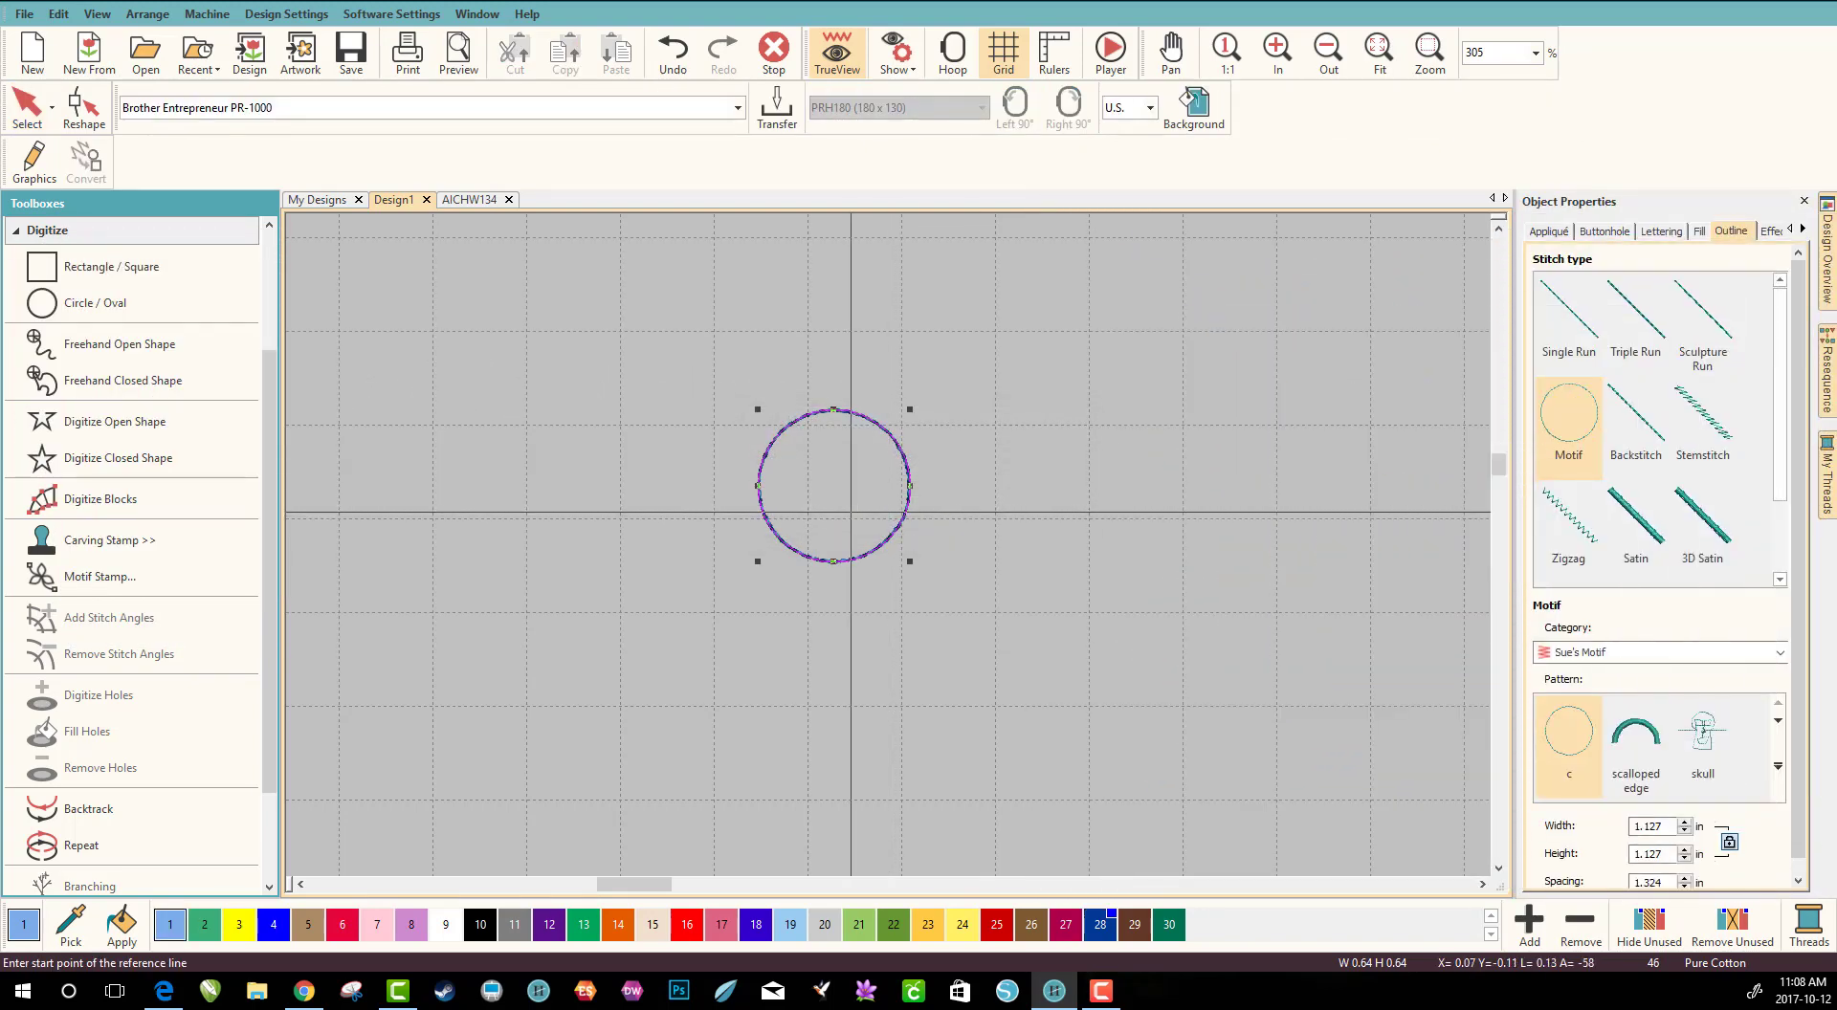
mouse_move(814, 484)
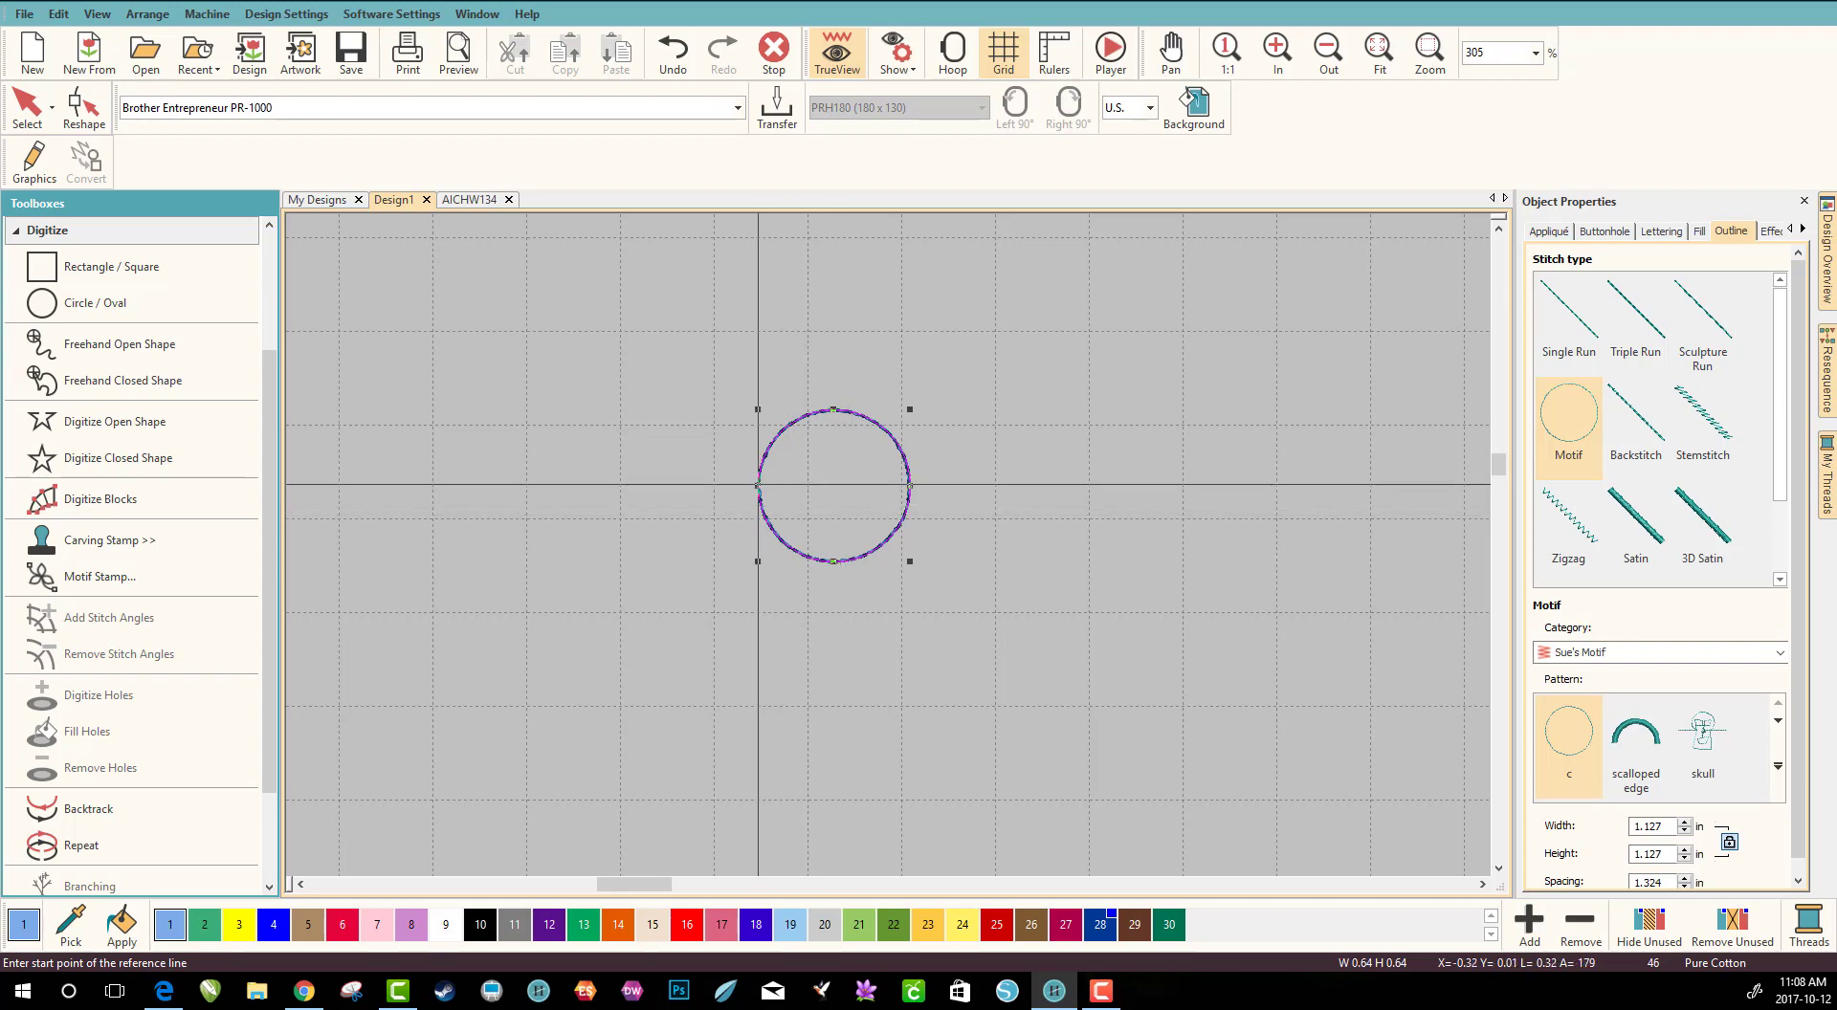
Set the motif reference line points on the circle and dismiss the Motif Created message
left_click(759, 484)
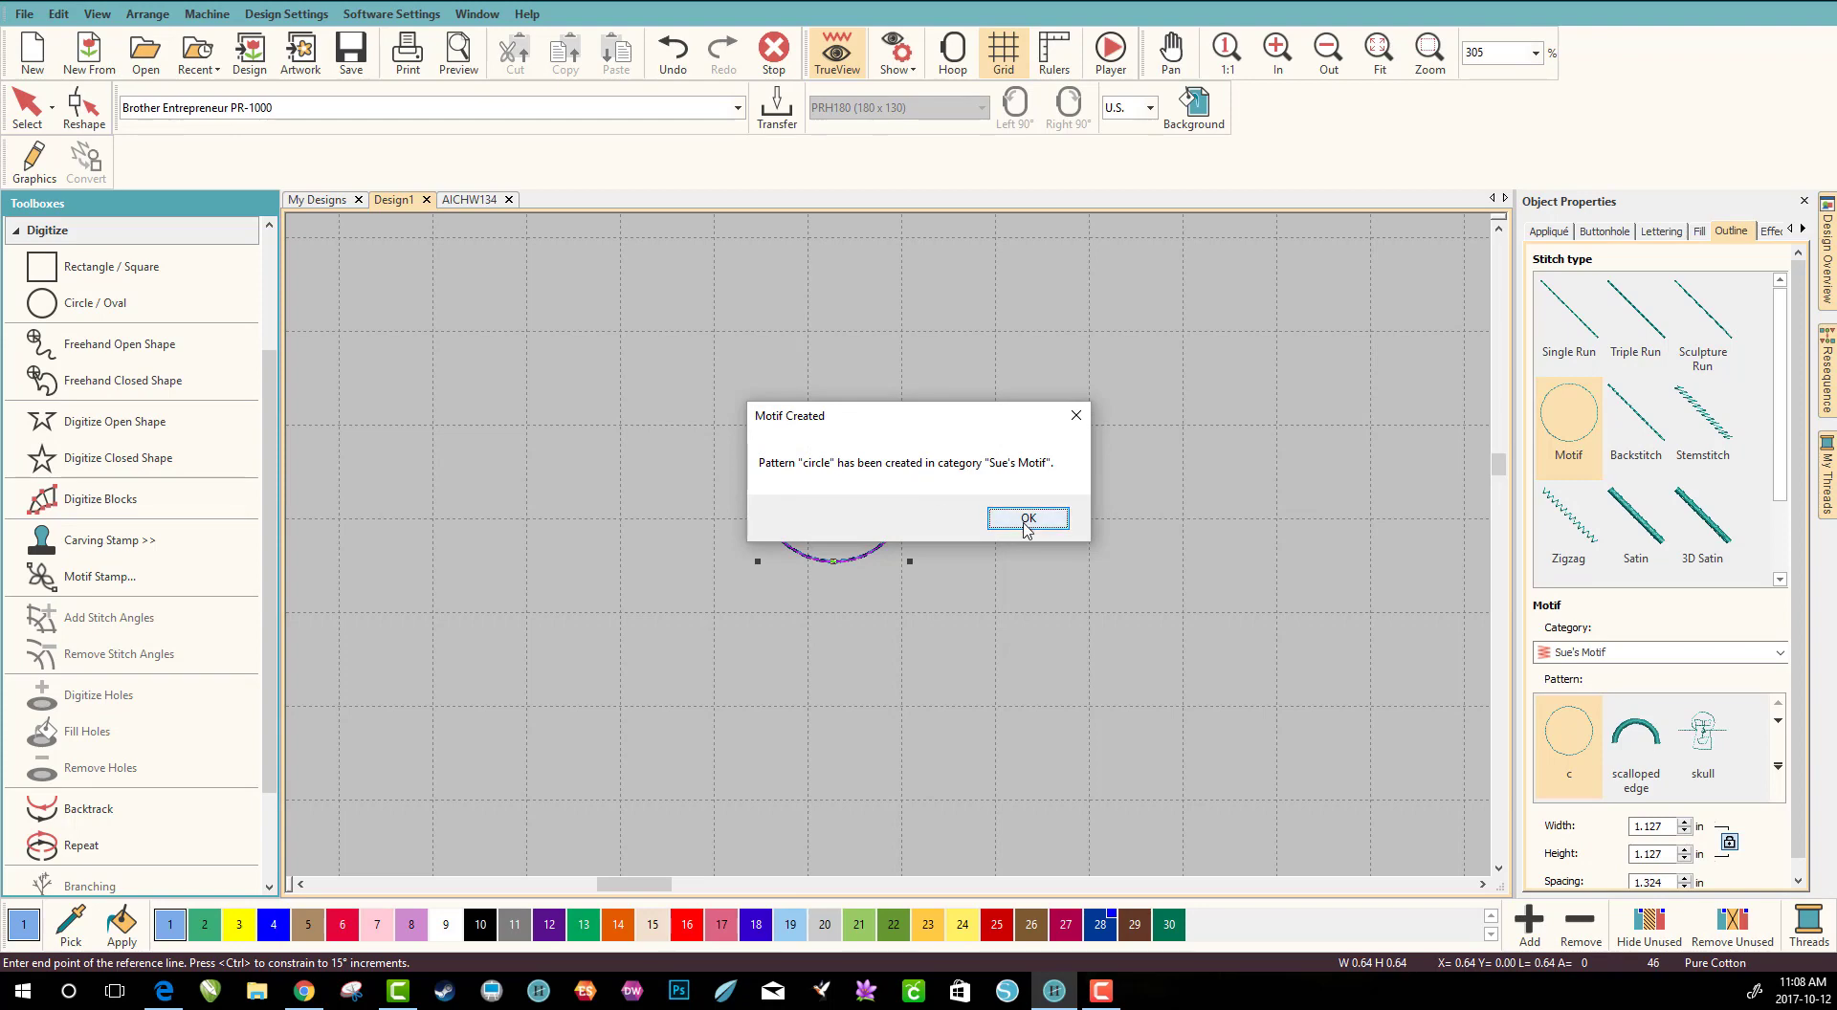
left_click(1028, 520)
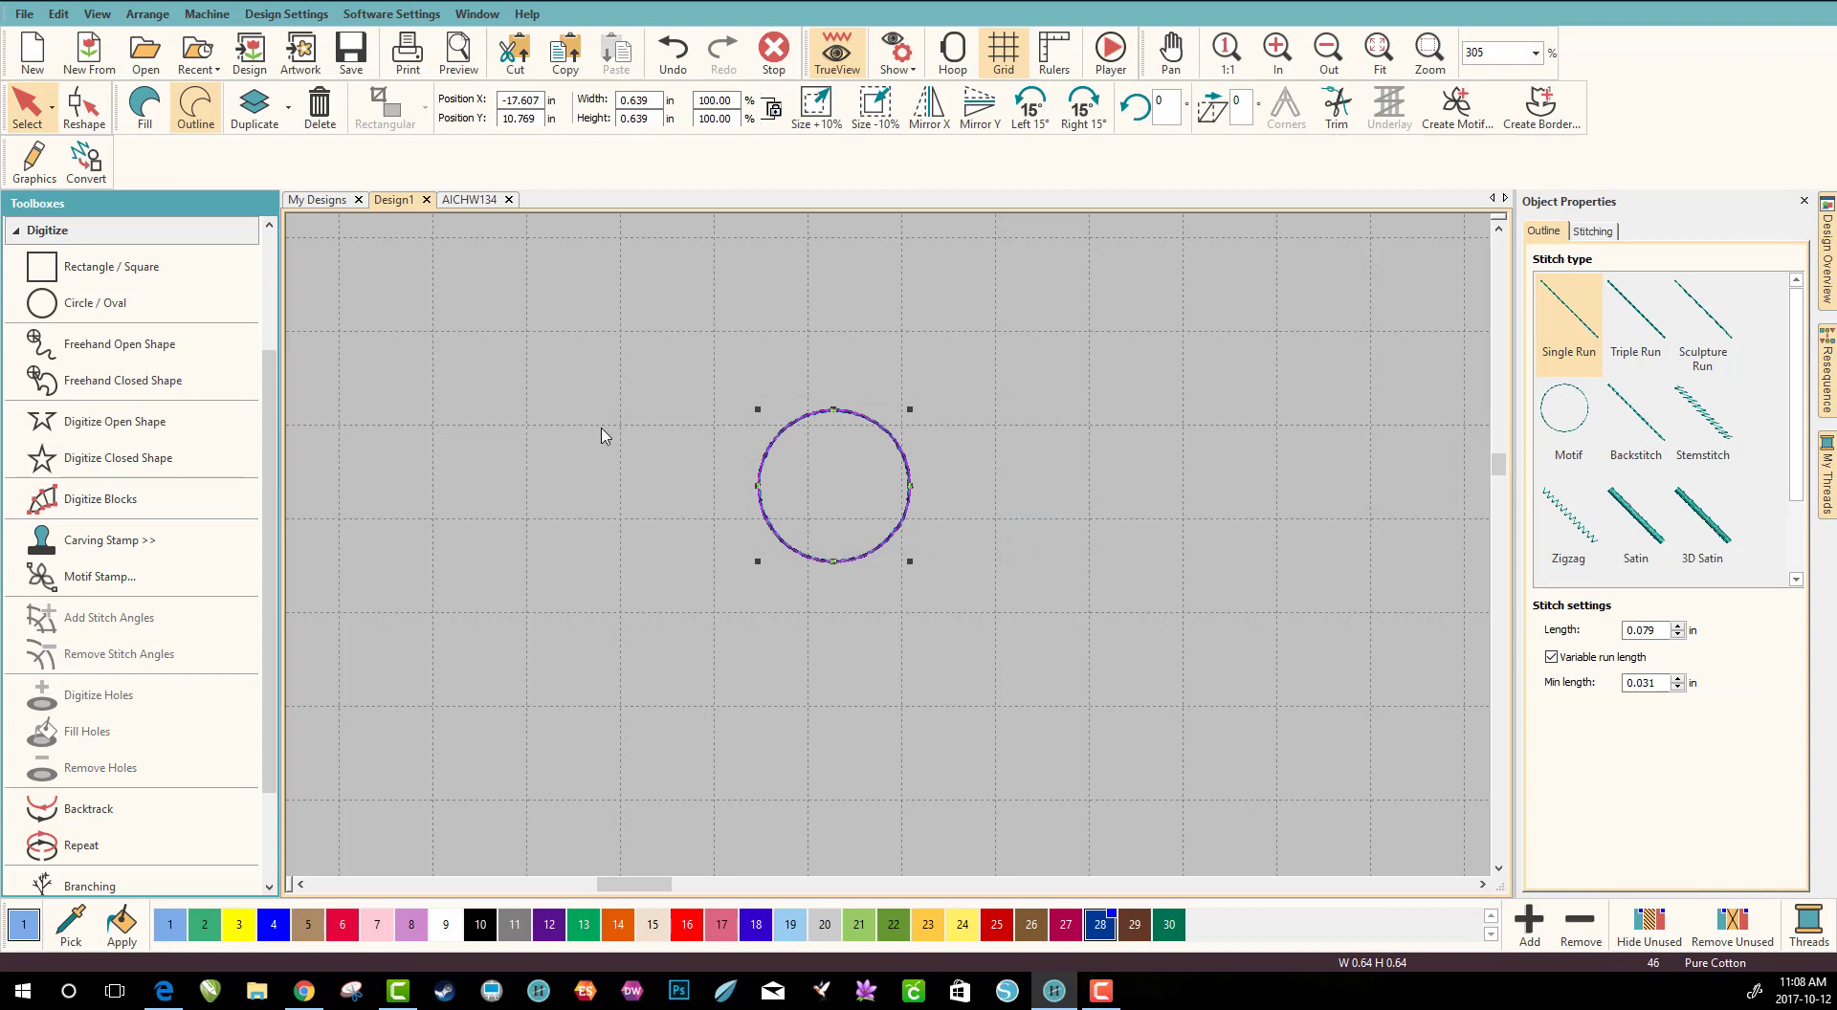
mouse_move(838, 510)
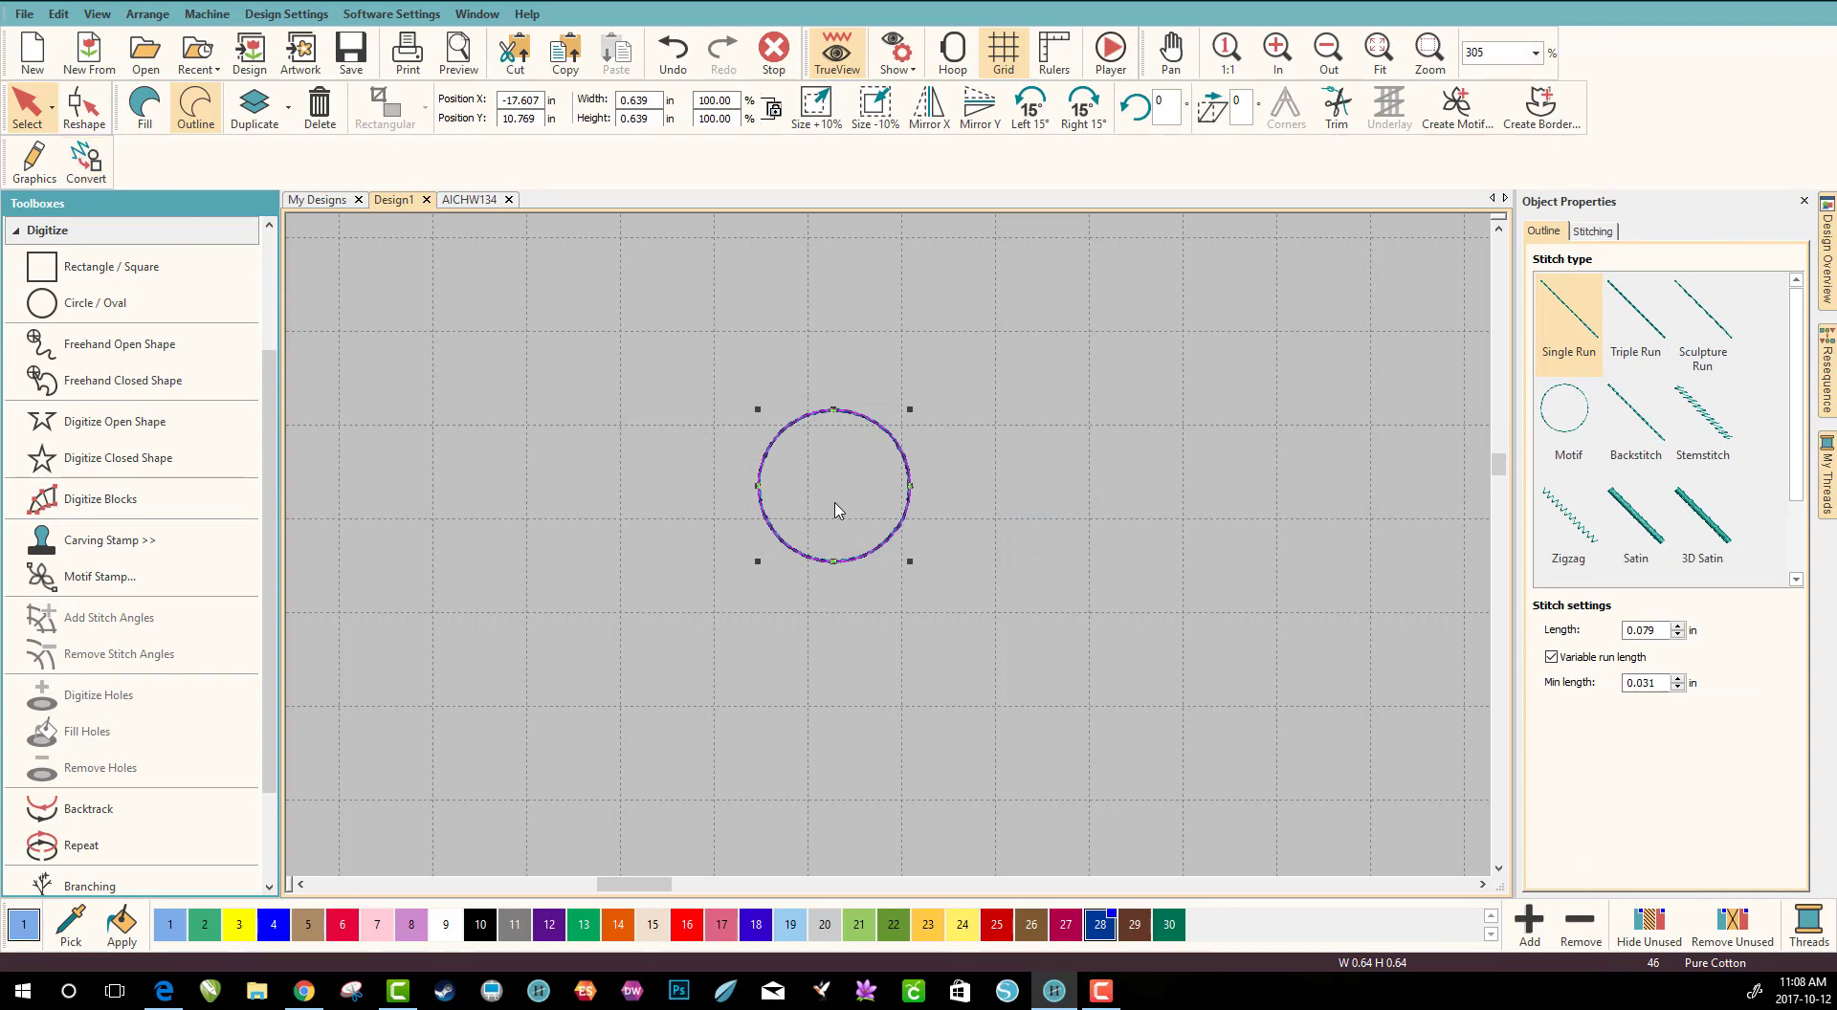
Digitize a straight open line running to the right and select it
left_click(114, 421)
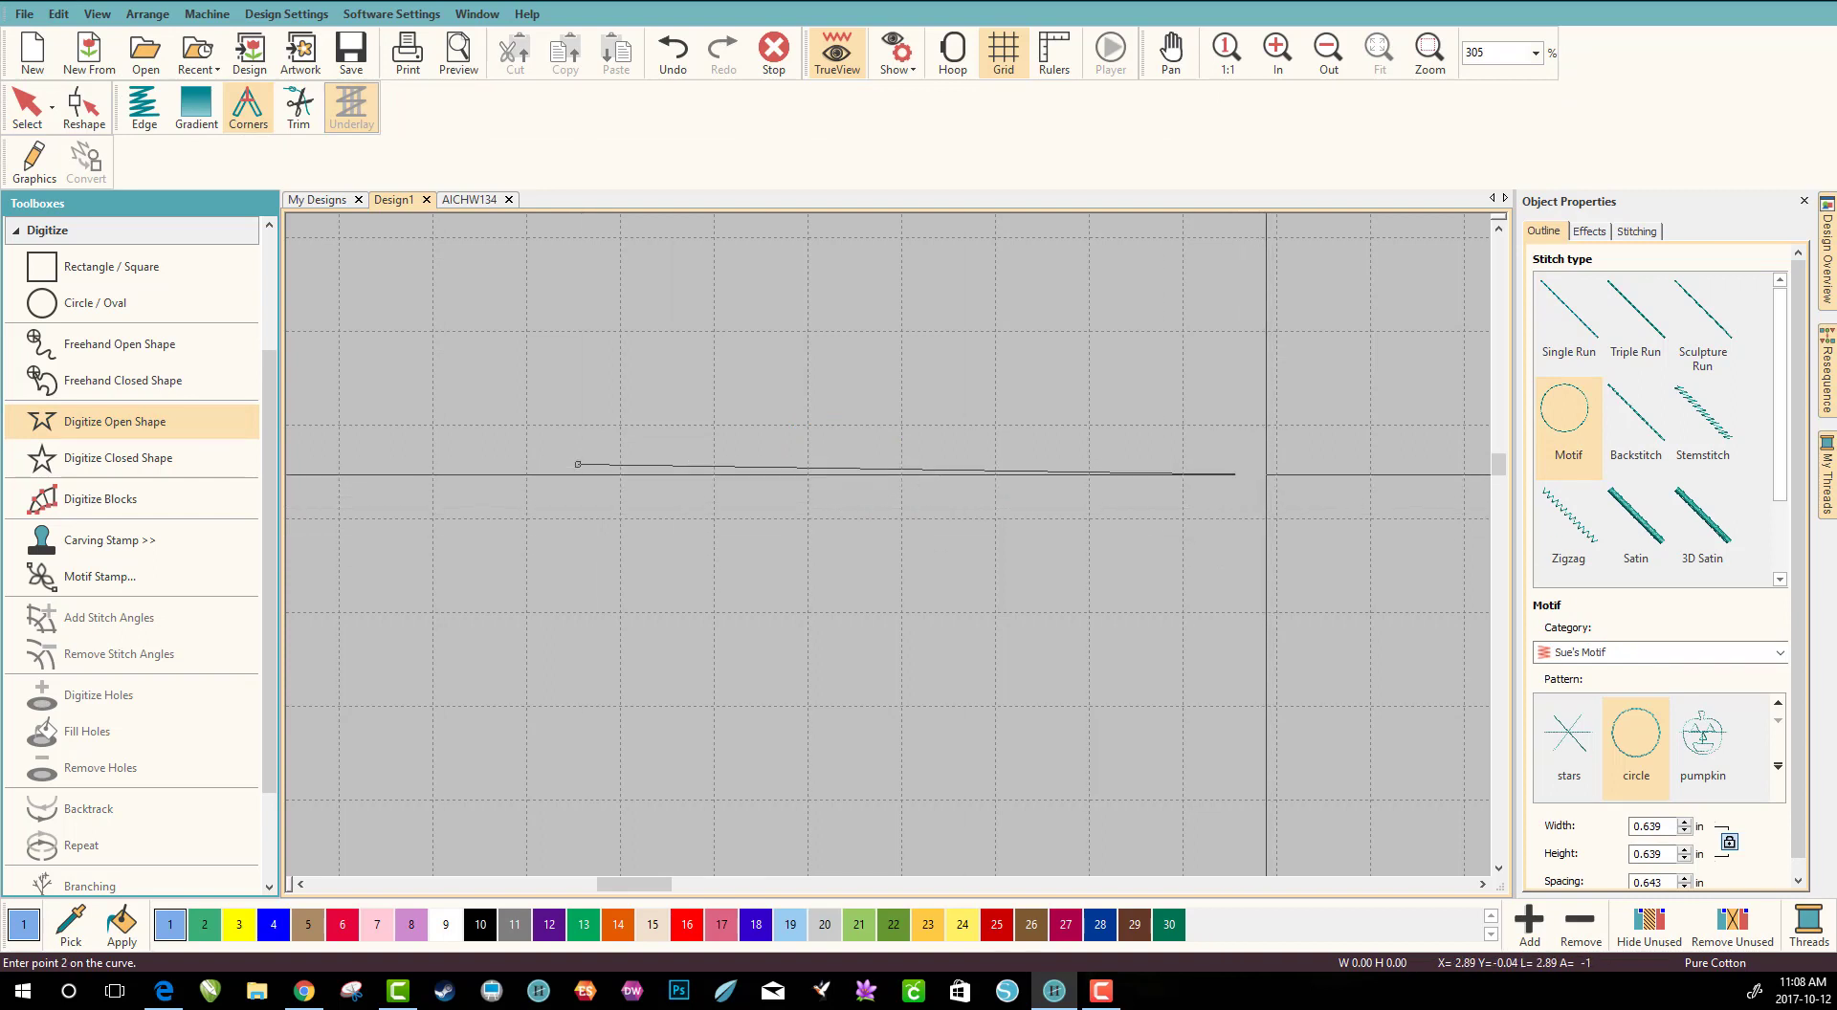
left_click(1238, 640)
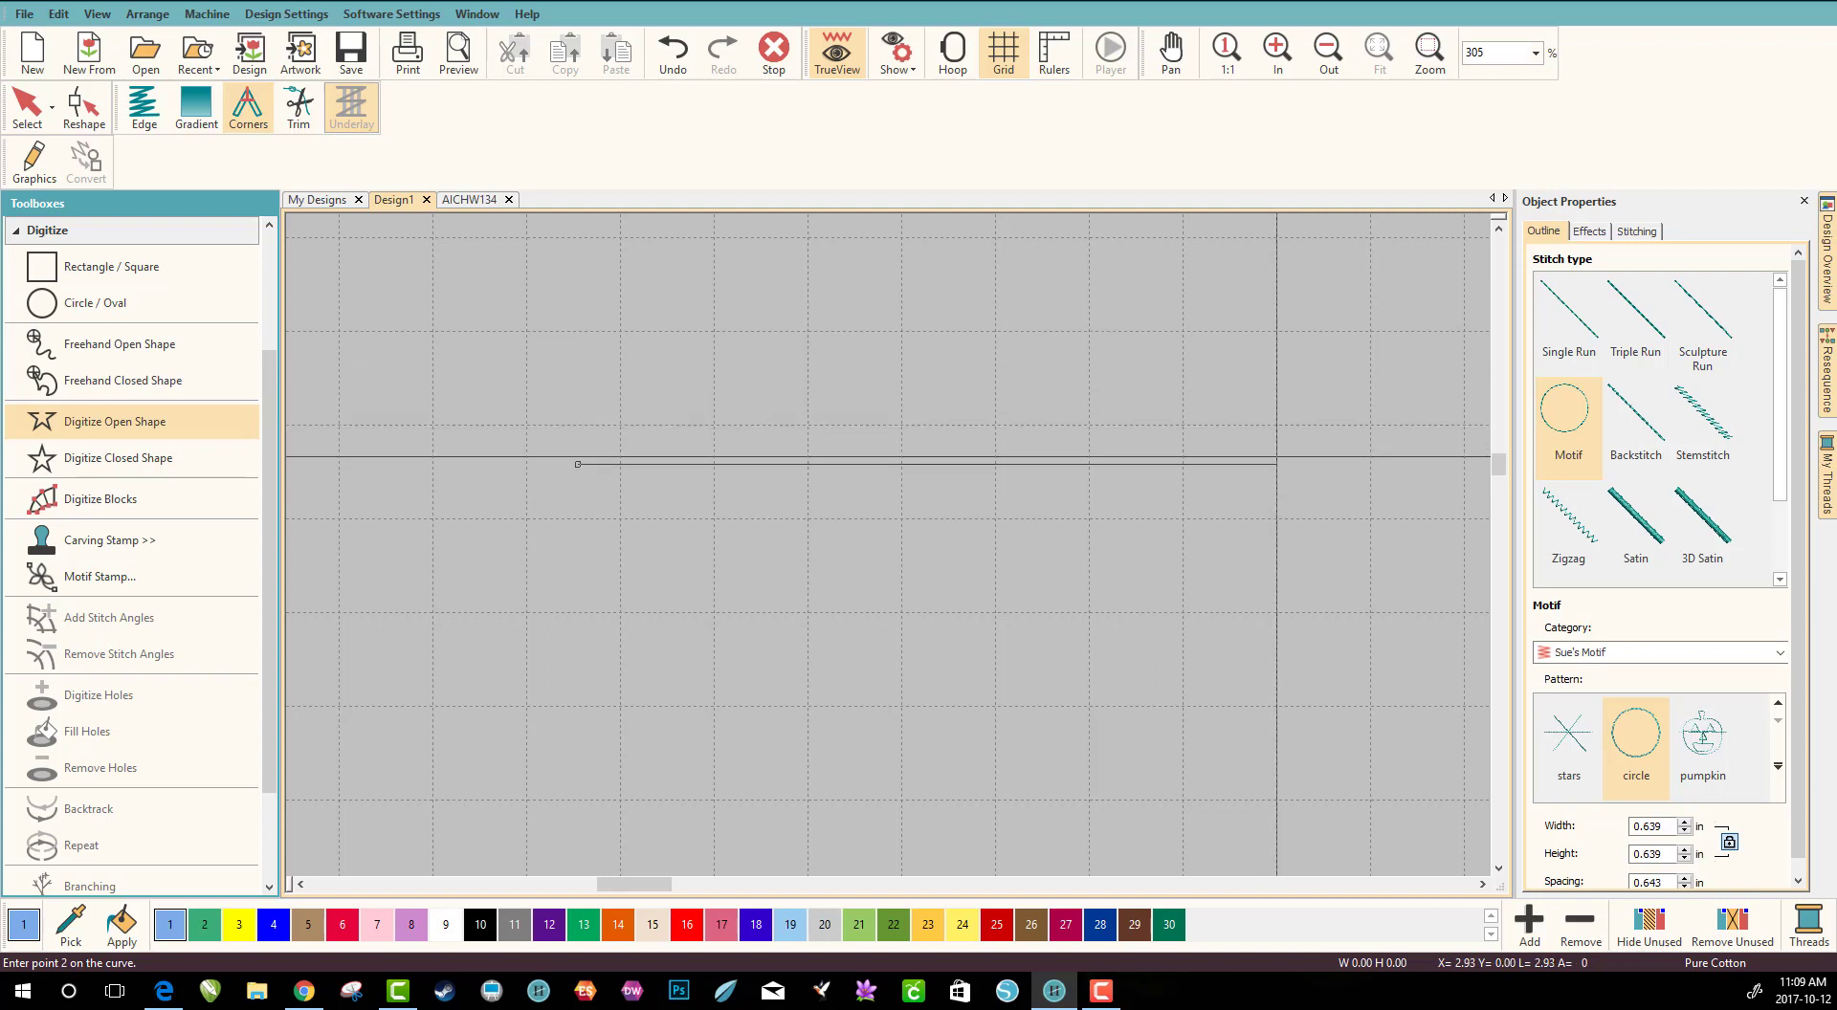
left_click(1277, 465)
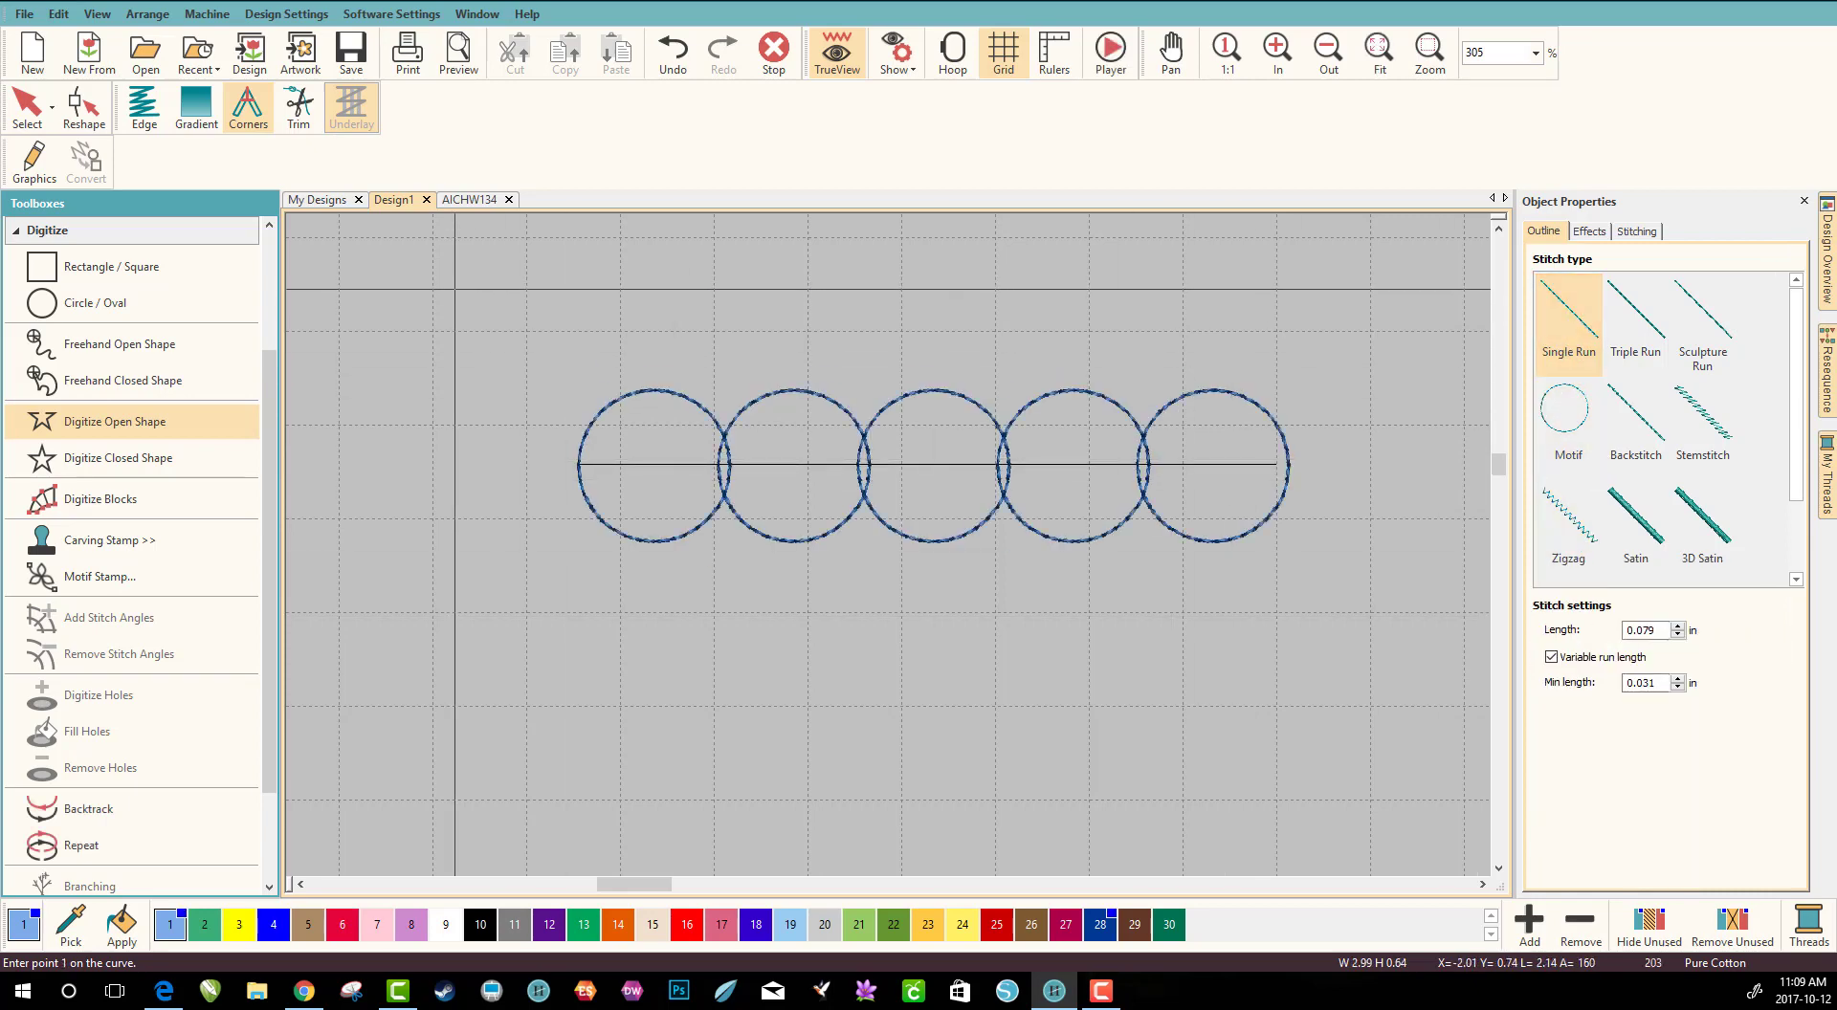
left_click(931, 465)
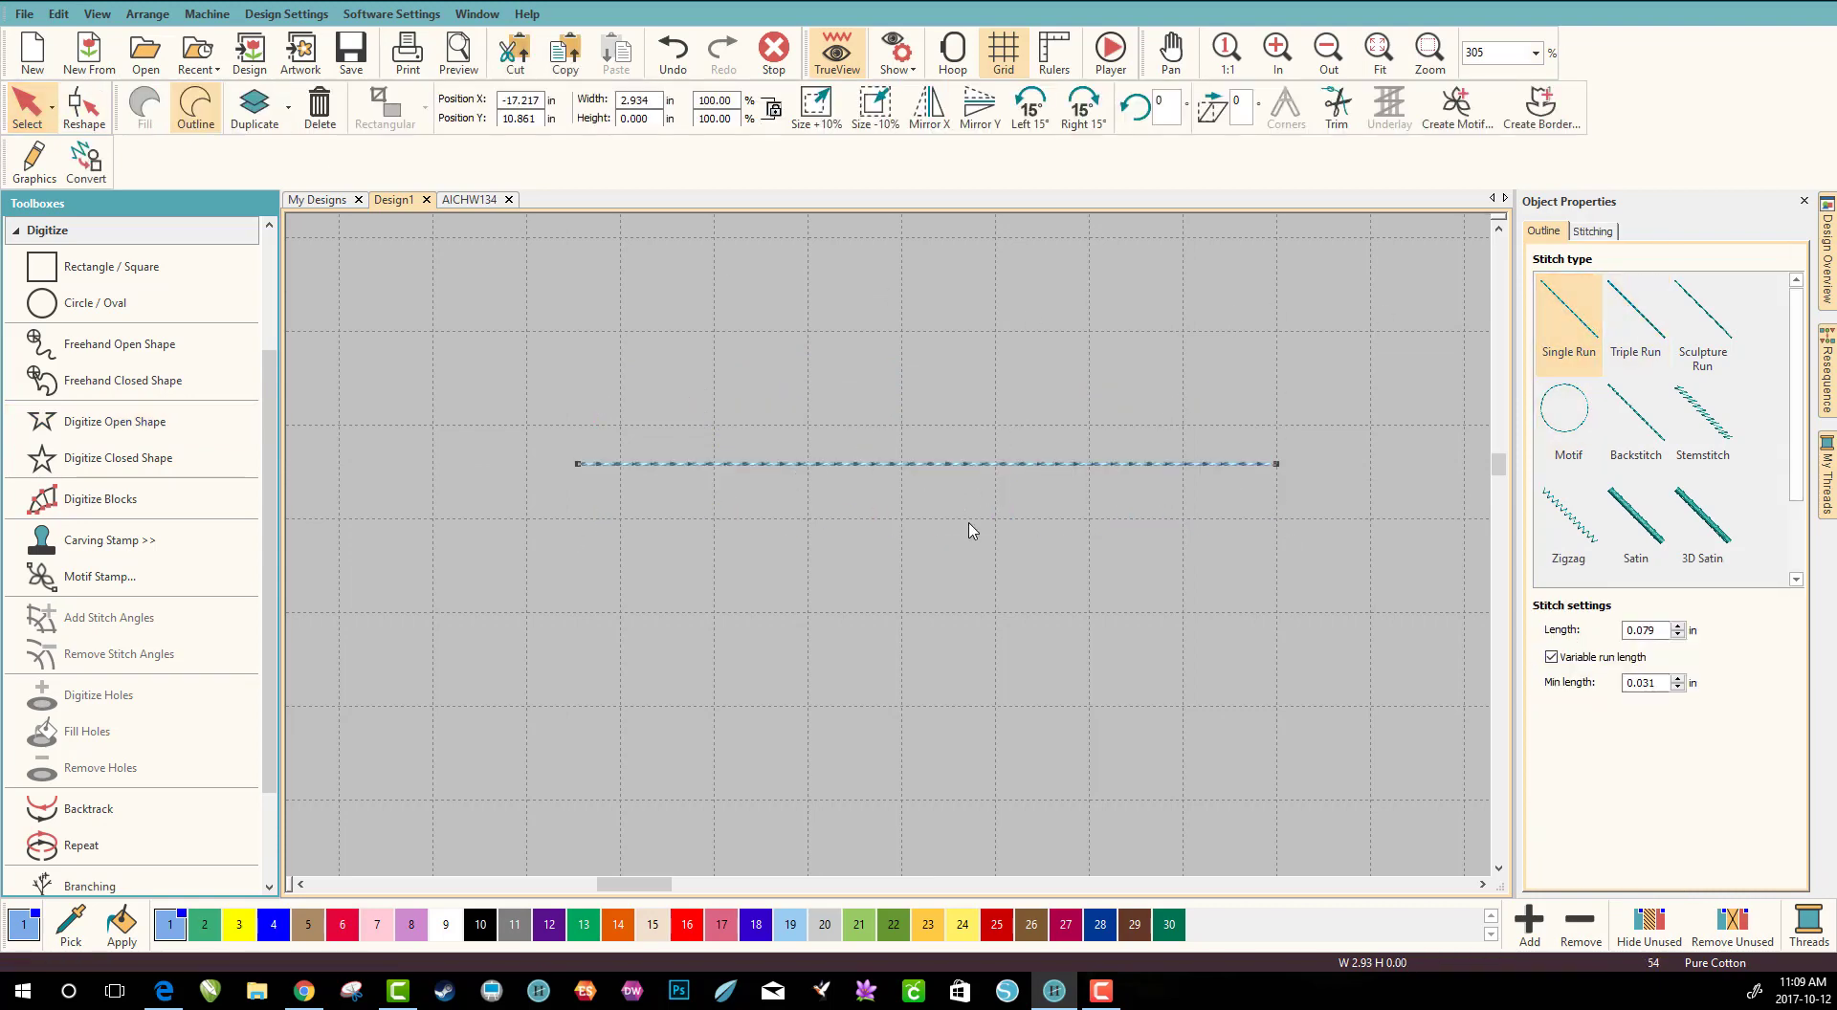
mouse_move(1565, 411)
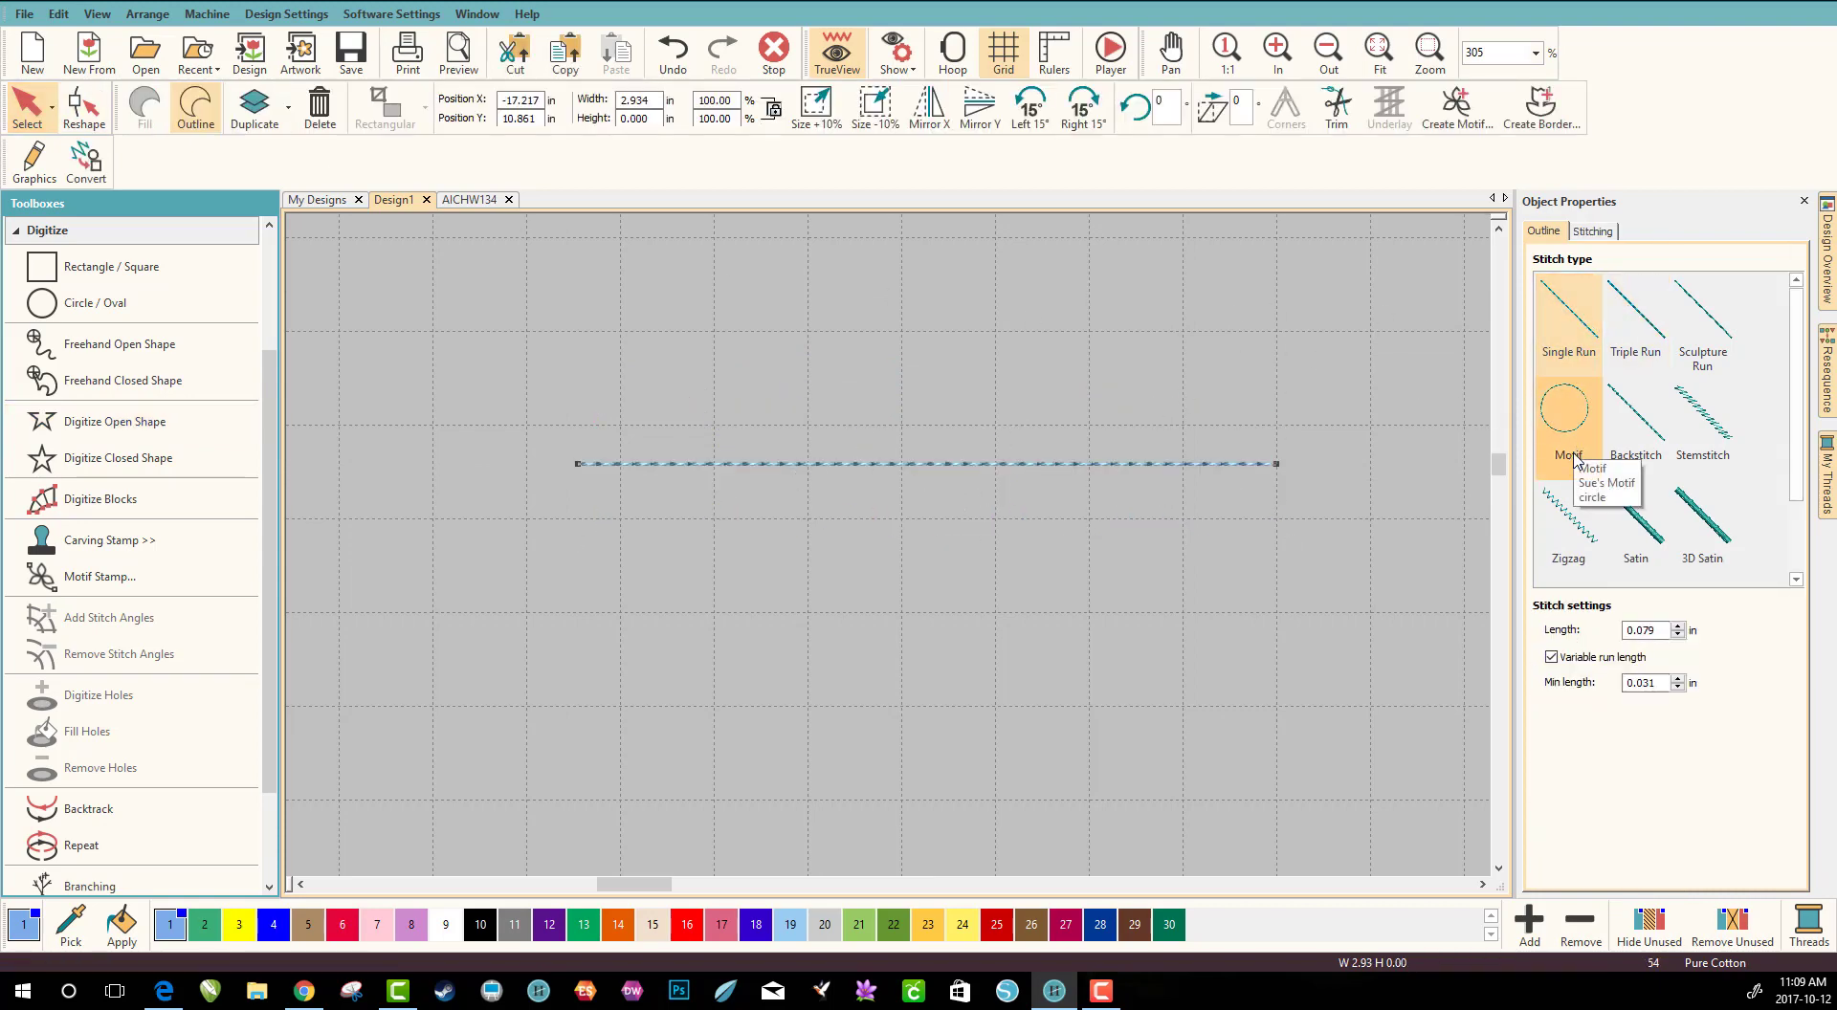
Stitch the line with the 'circle' motif, size 0.549 and spacing 0.300
left_click(1567, 416)
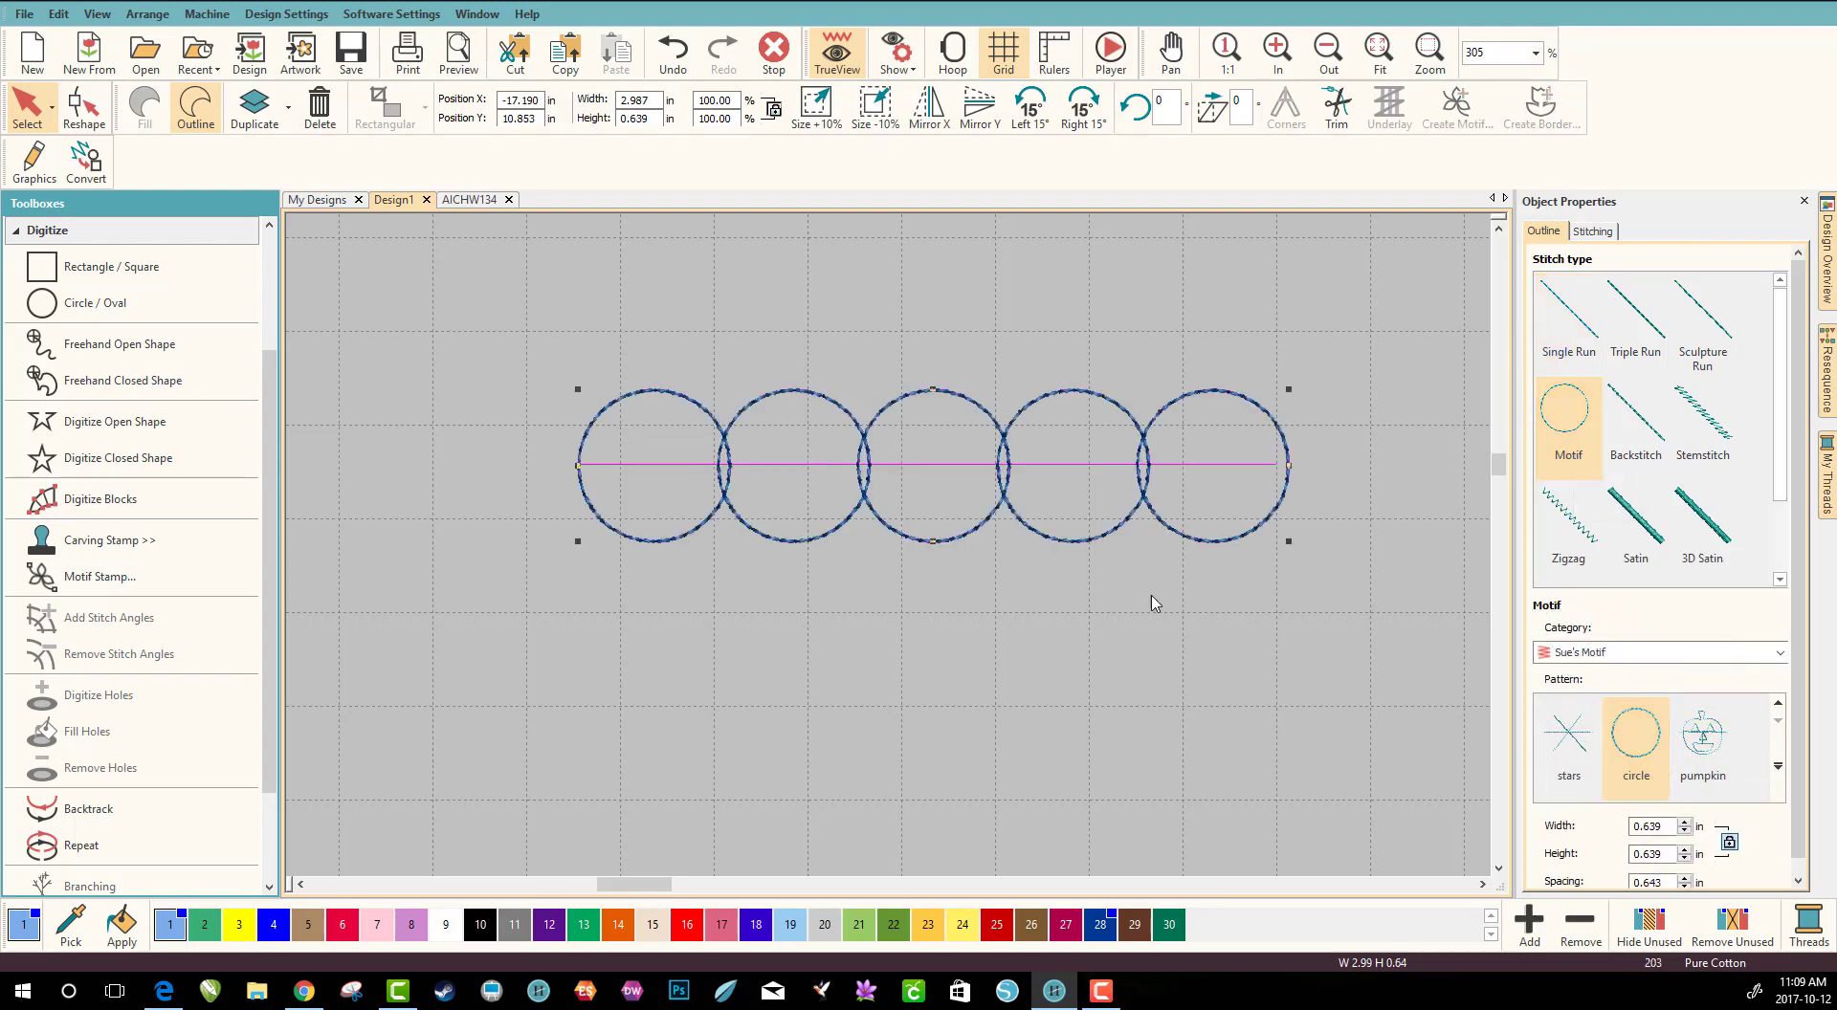
mouse_move(1168, 716)
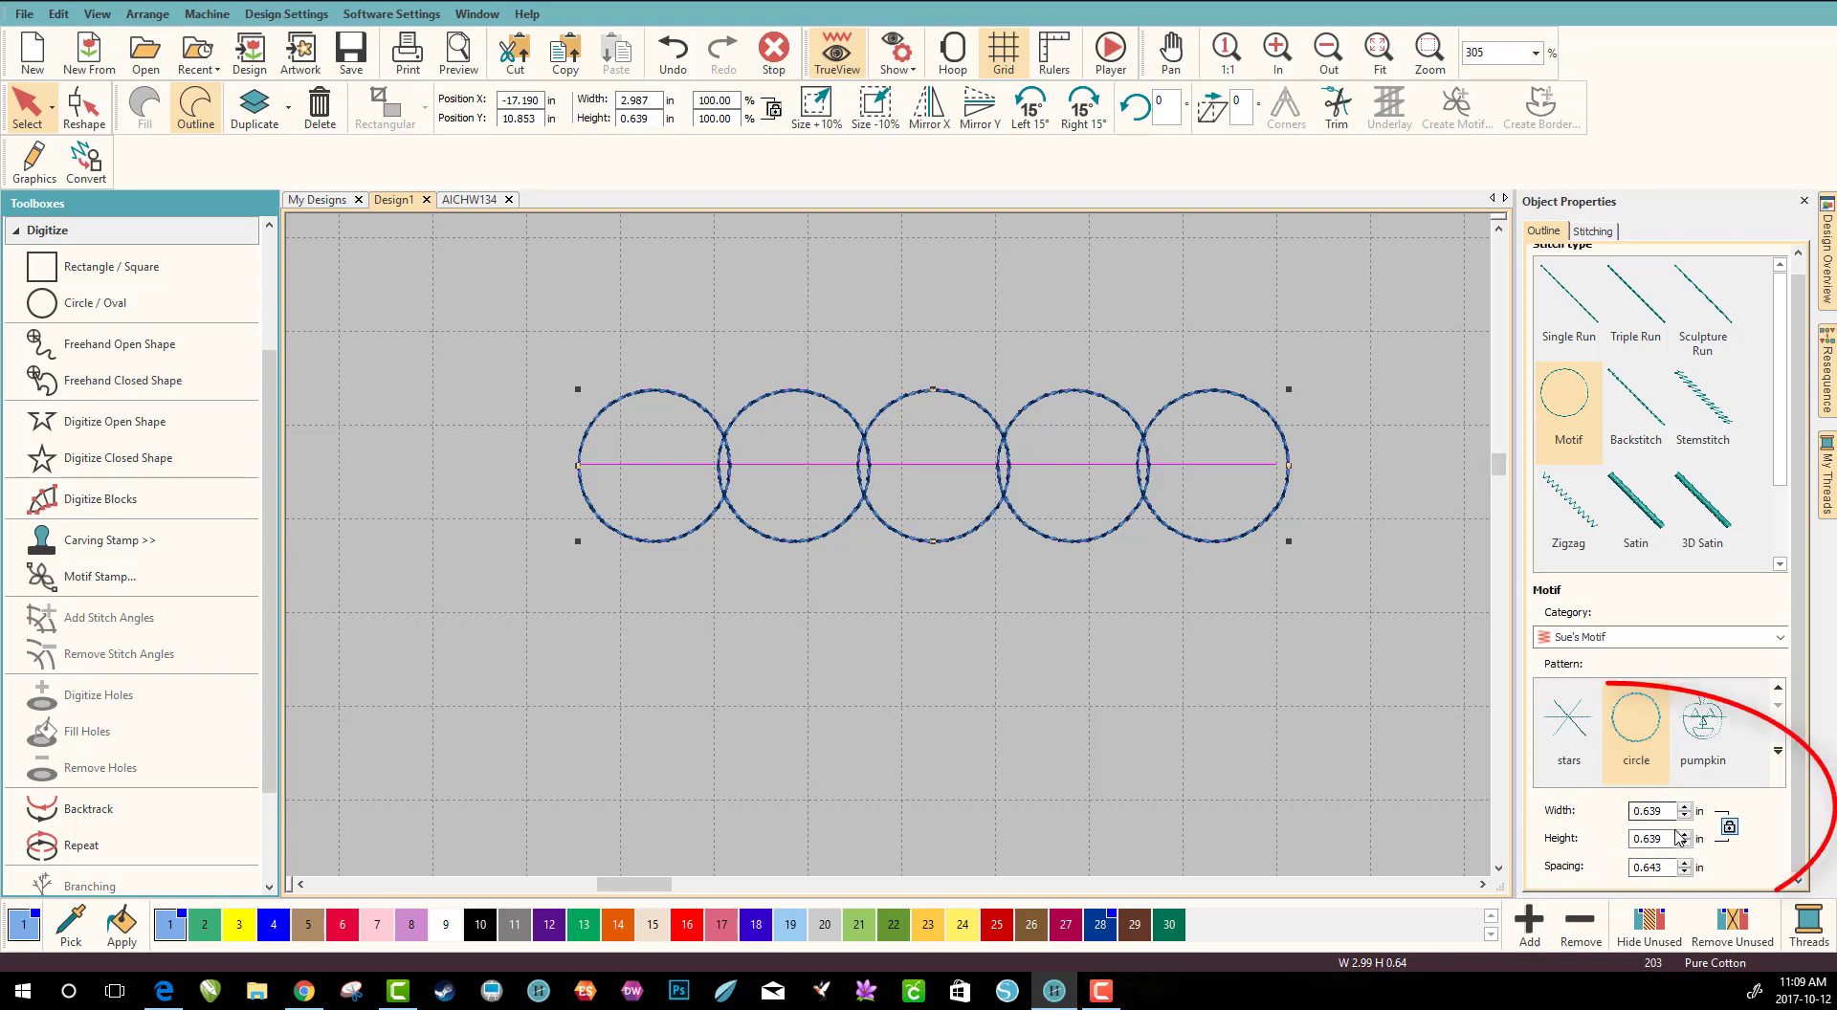
left_click(1684, 816)
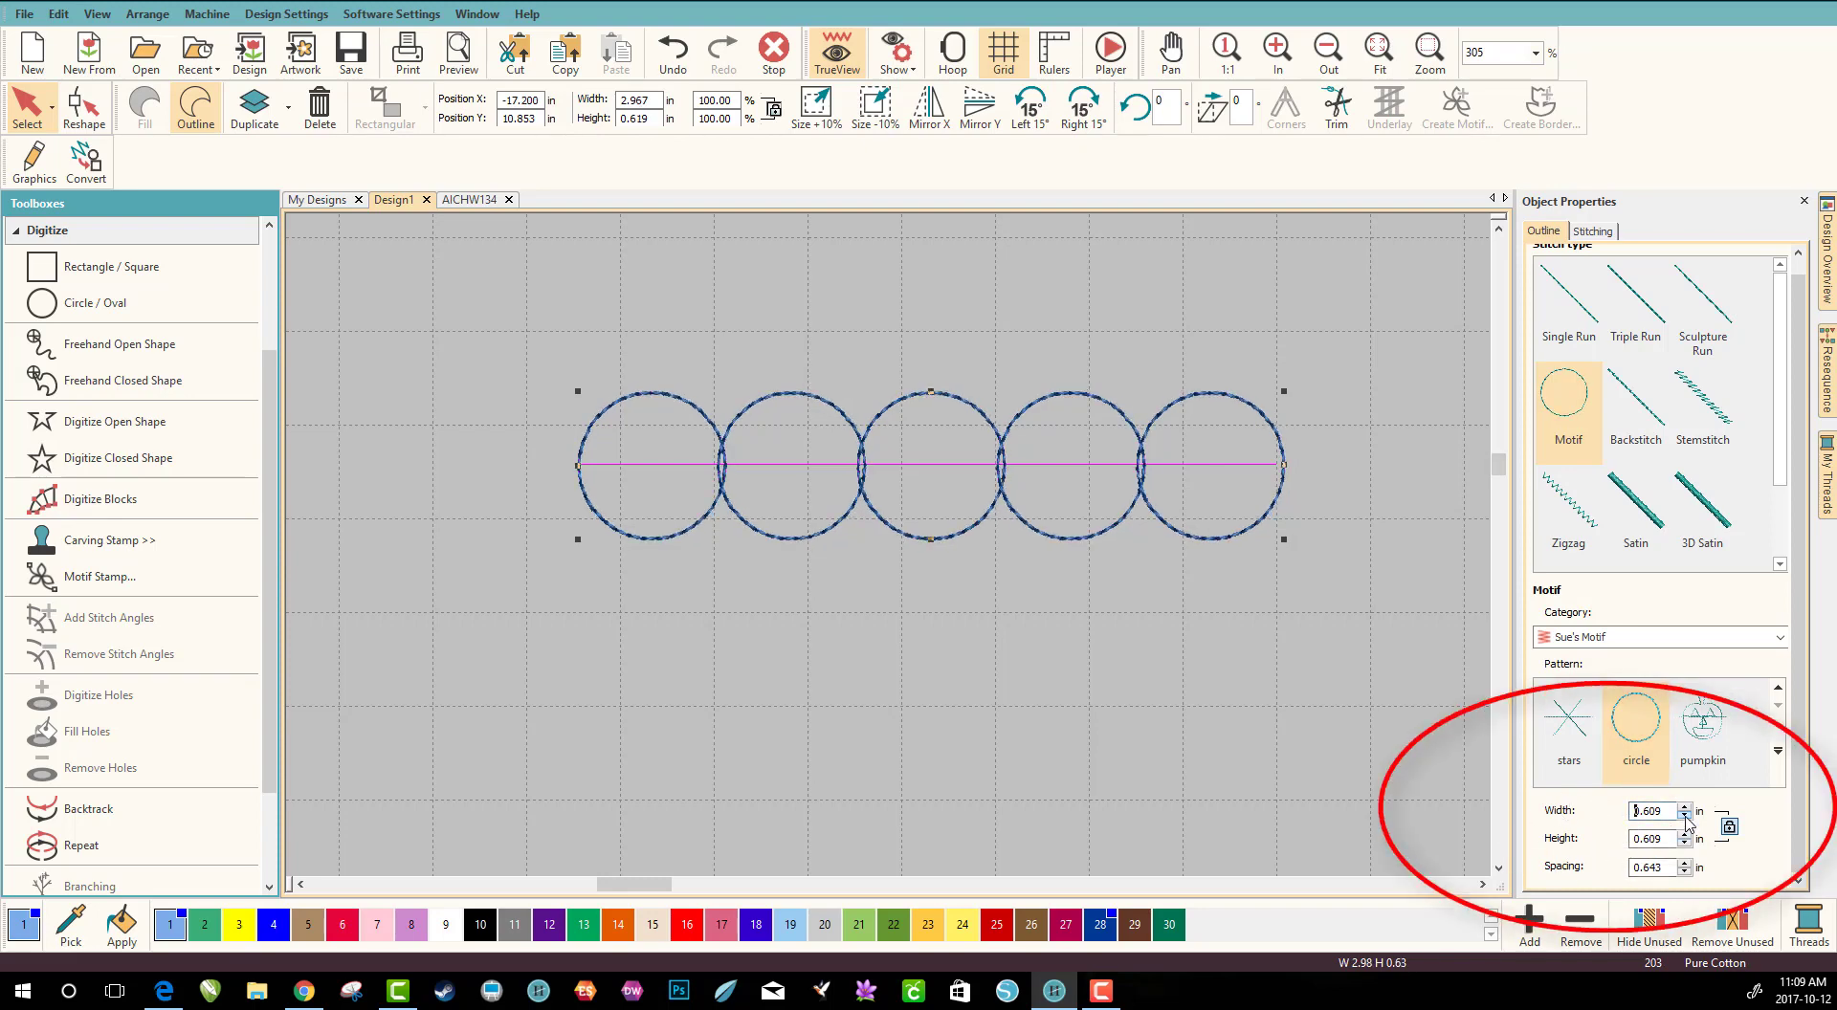
left_click(1684, 816)
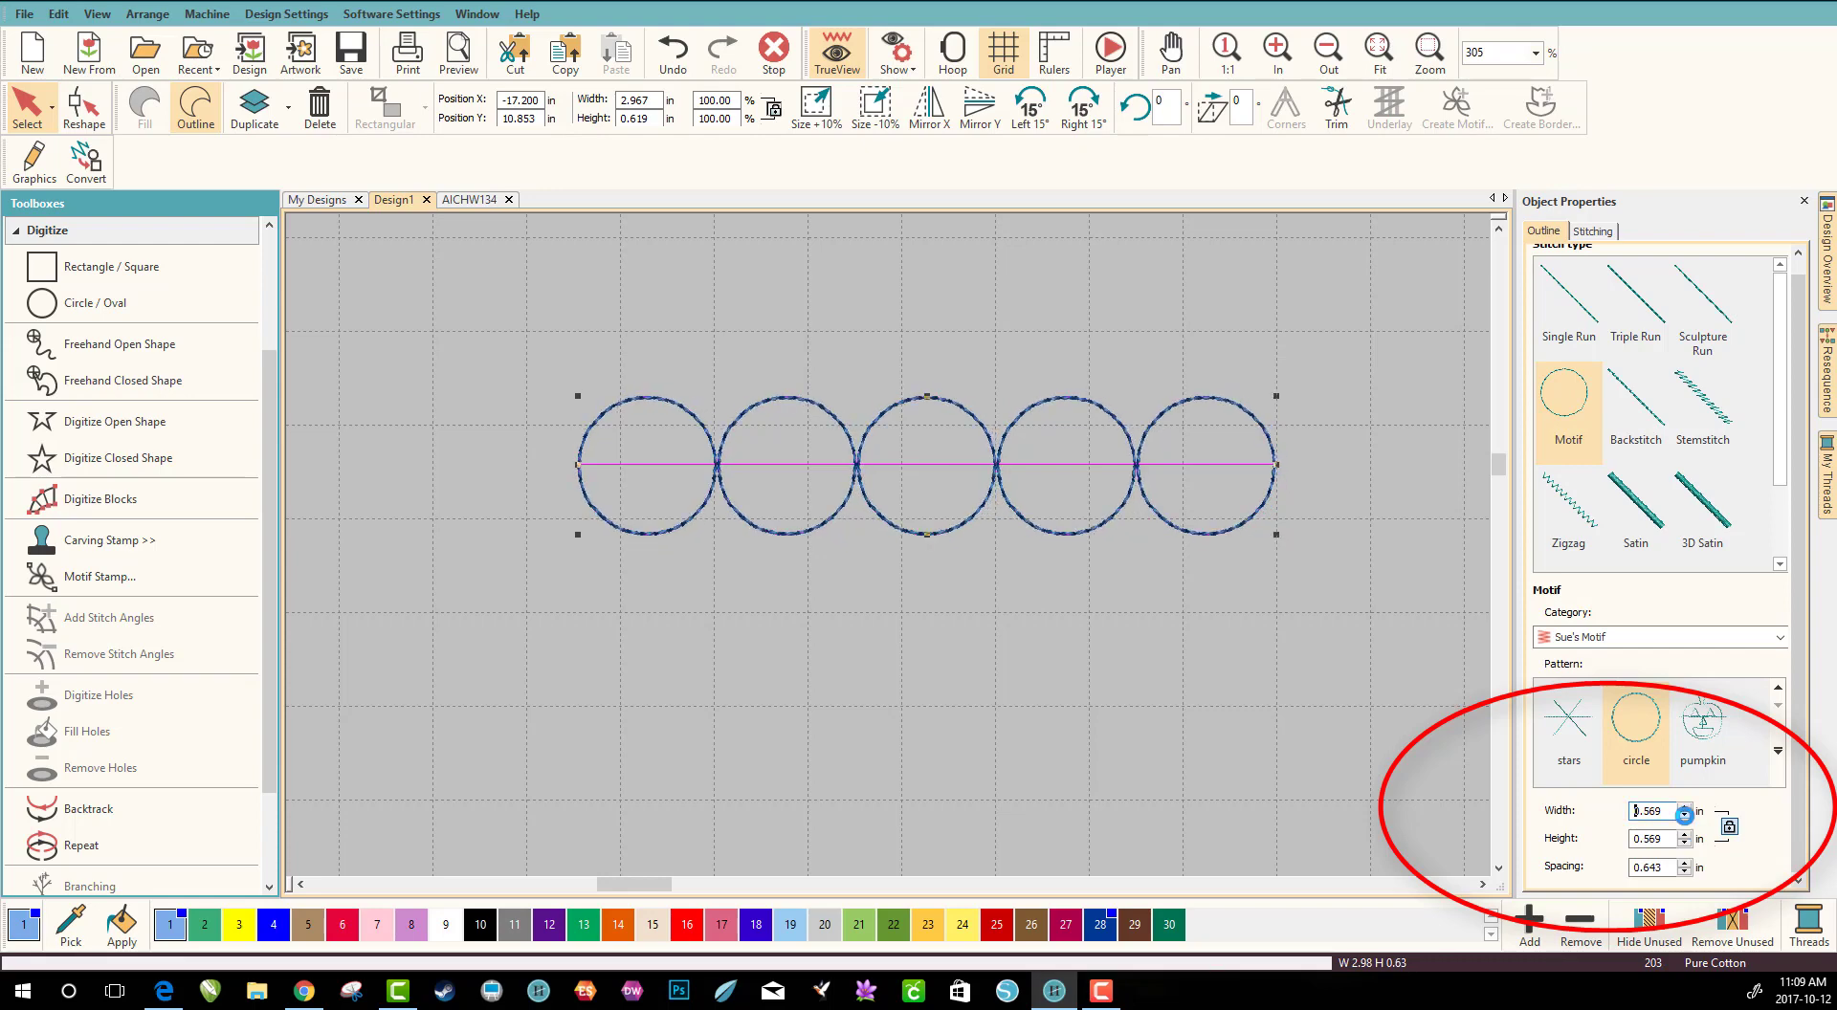
left_click(1684, 817)
type("0.300")
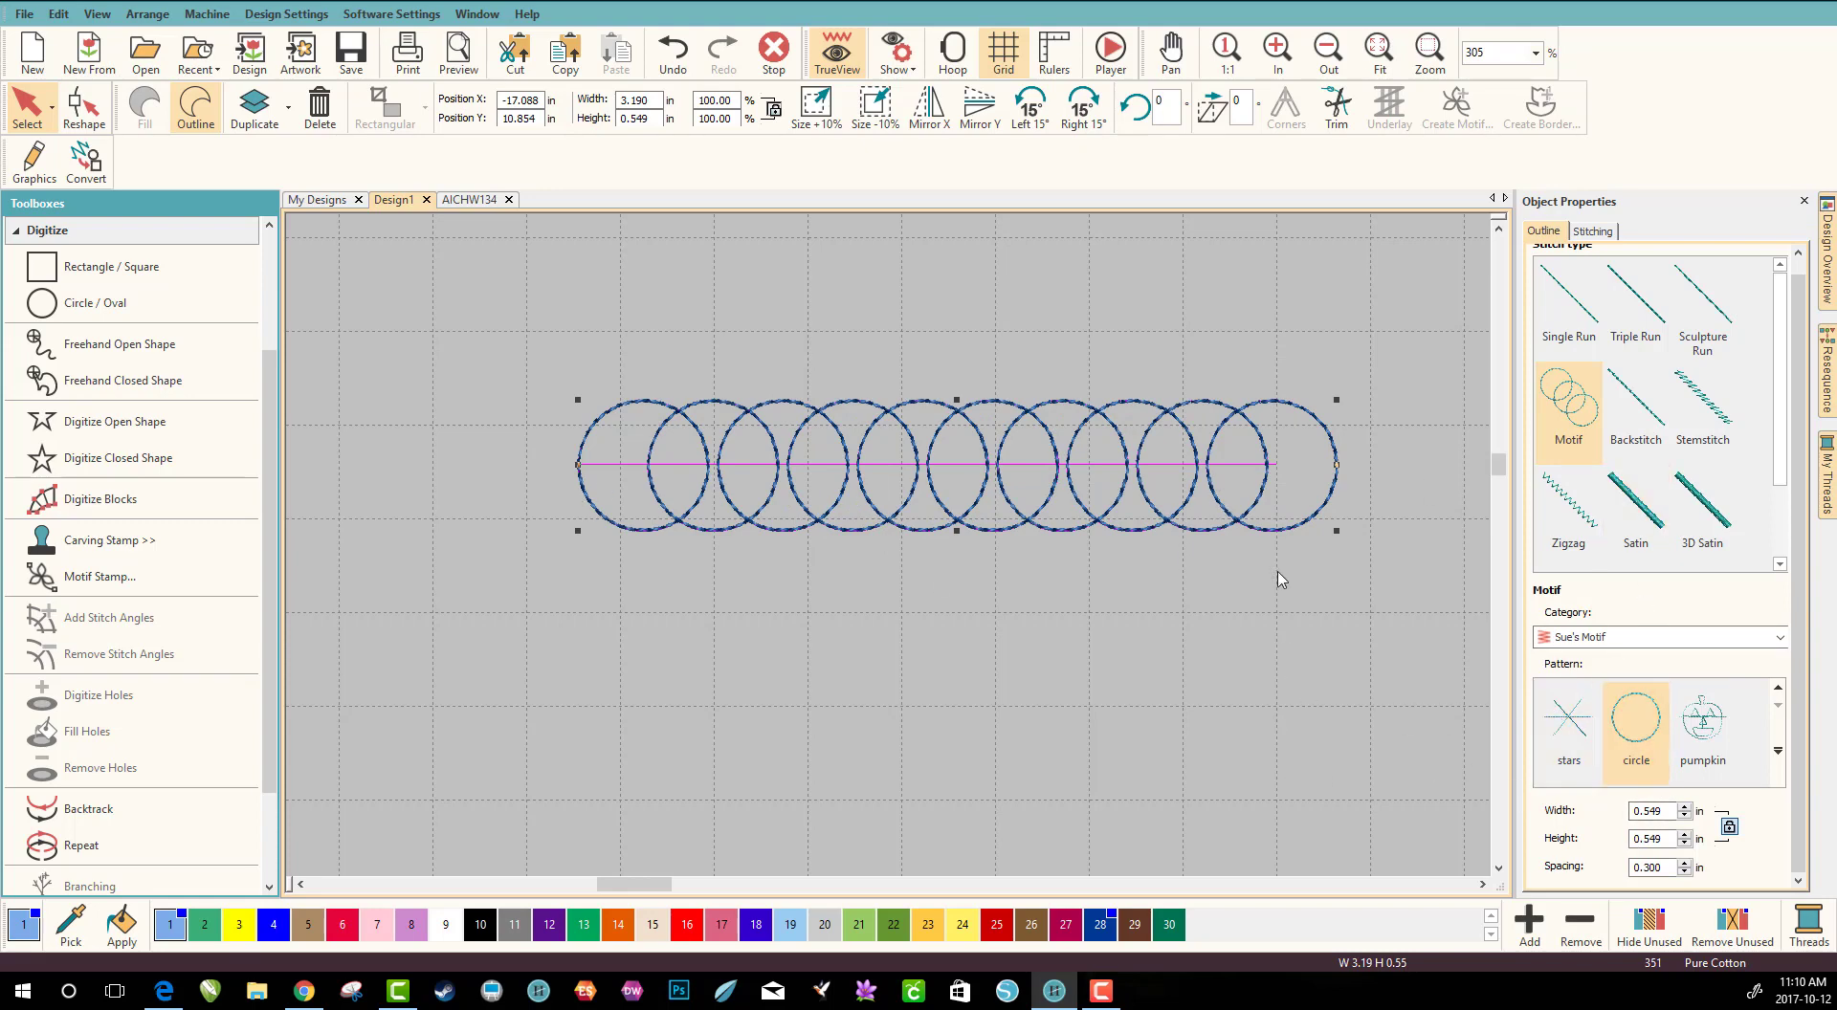
mouse_move(1039, 495)
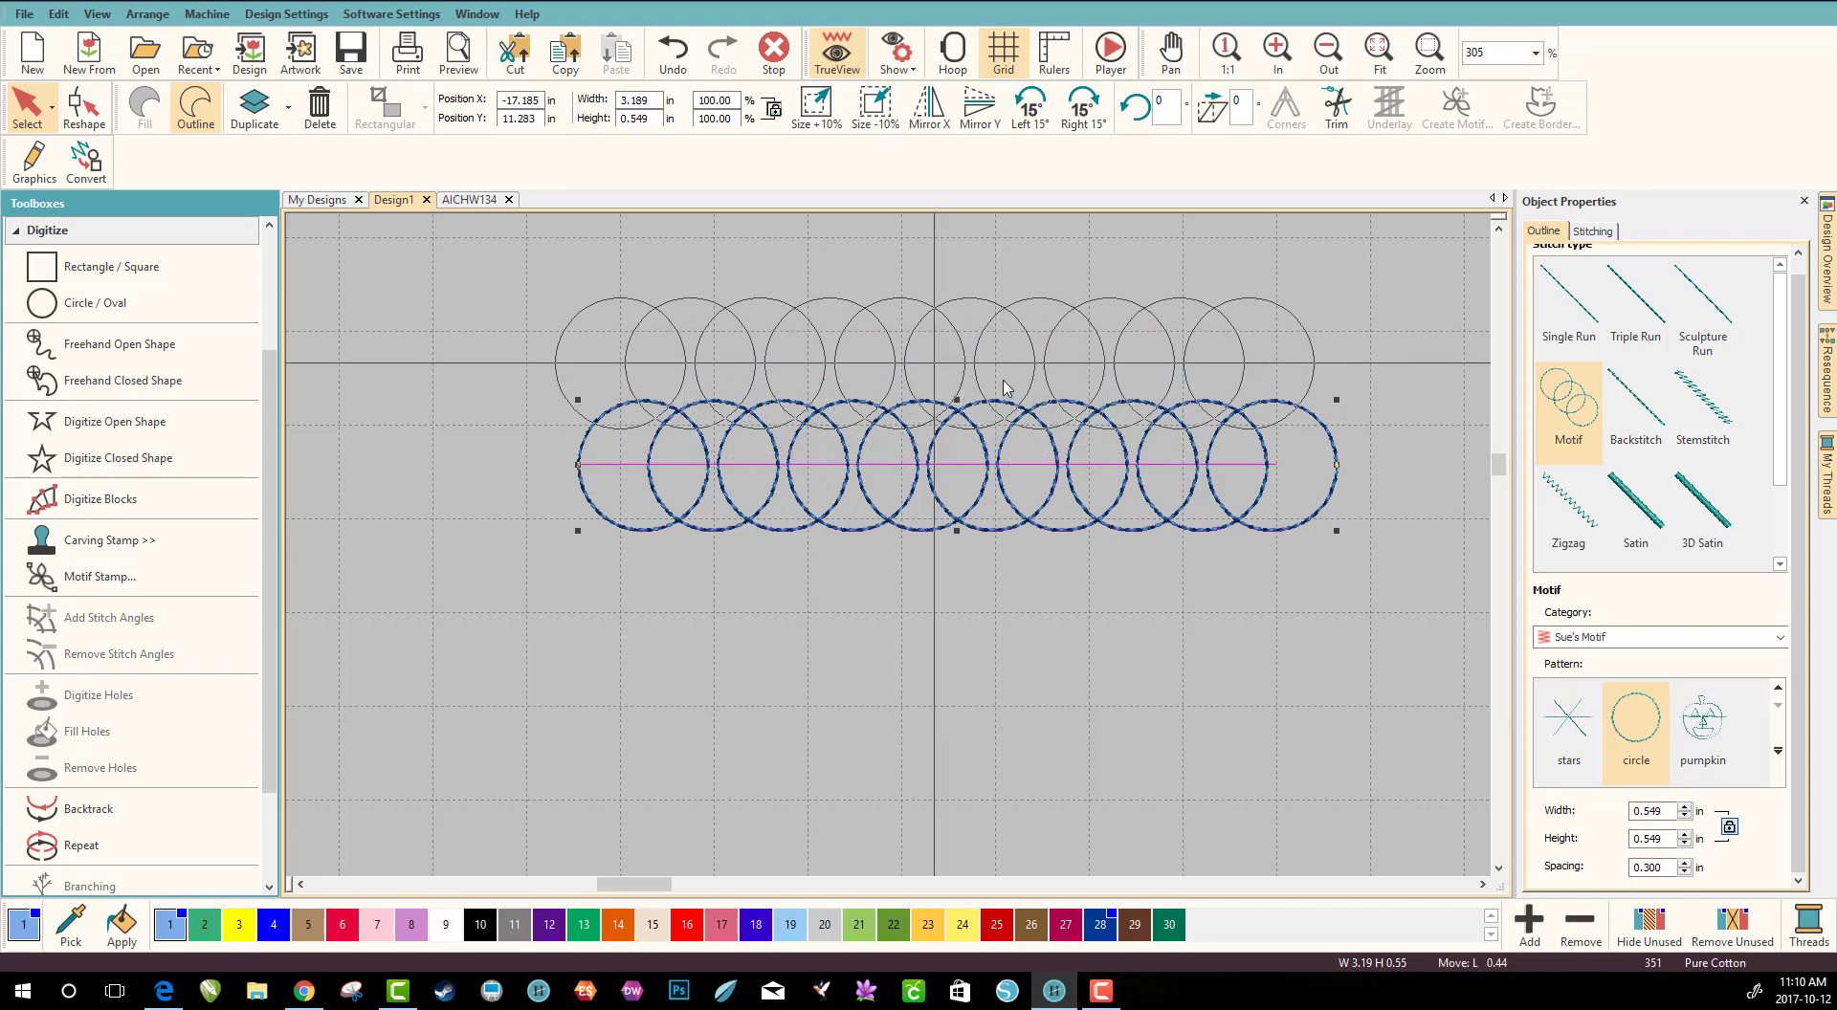
Drag the overlapping circle-motif line upward near the top of the canvas
left_click_drag(955, 463, 890, 322)
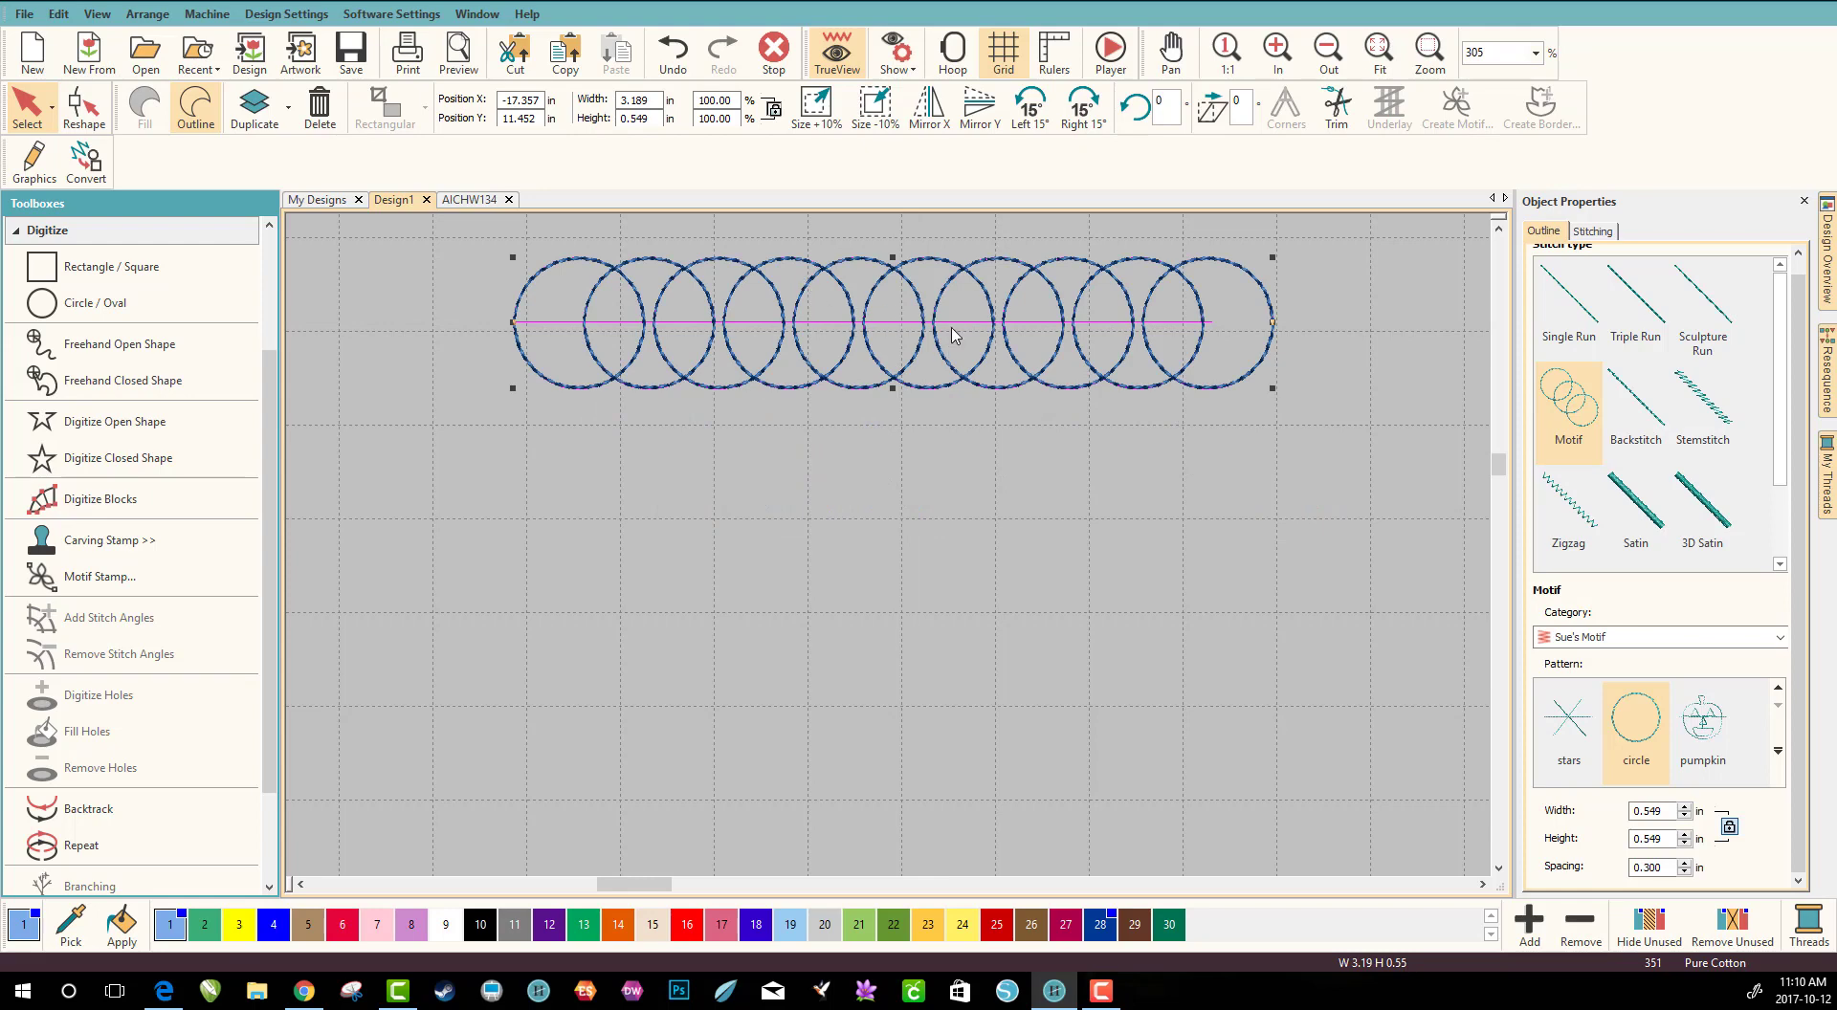
mouse_move(1004, 332)
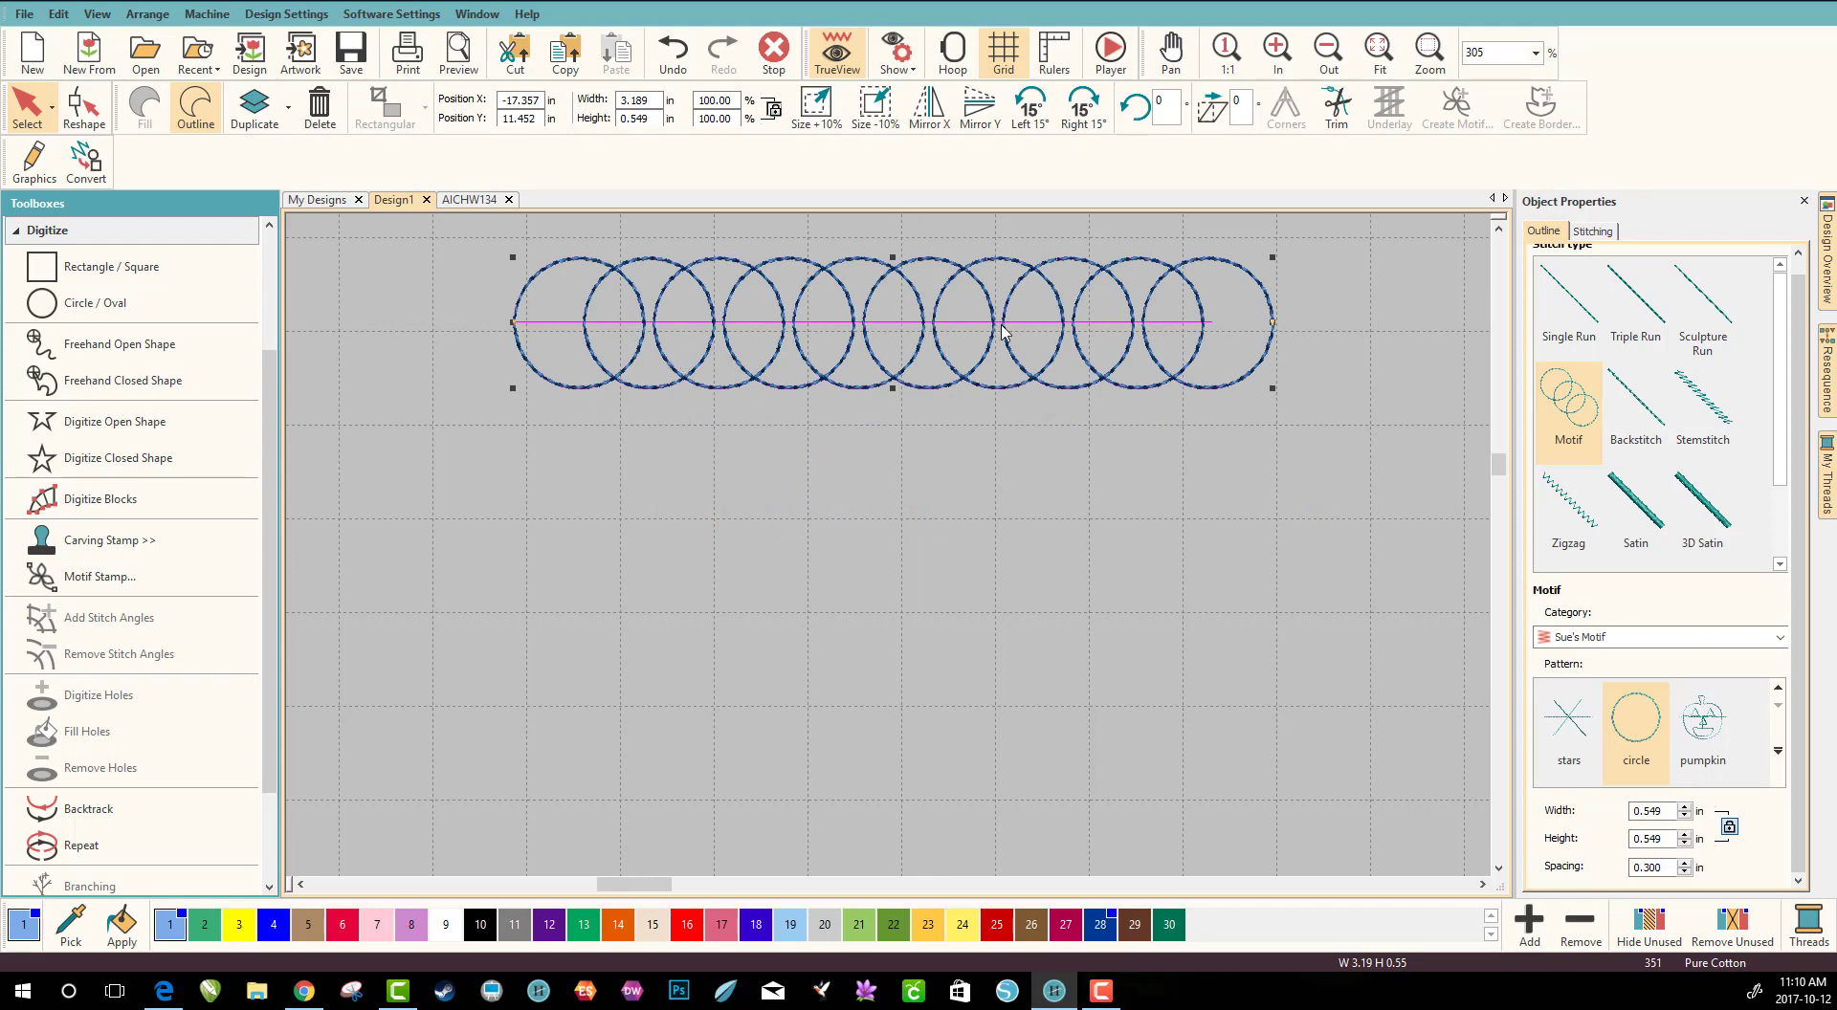
mouse_move(641, 403)
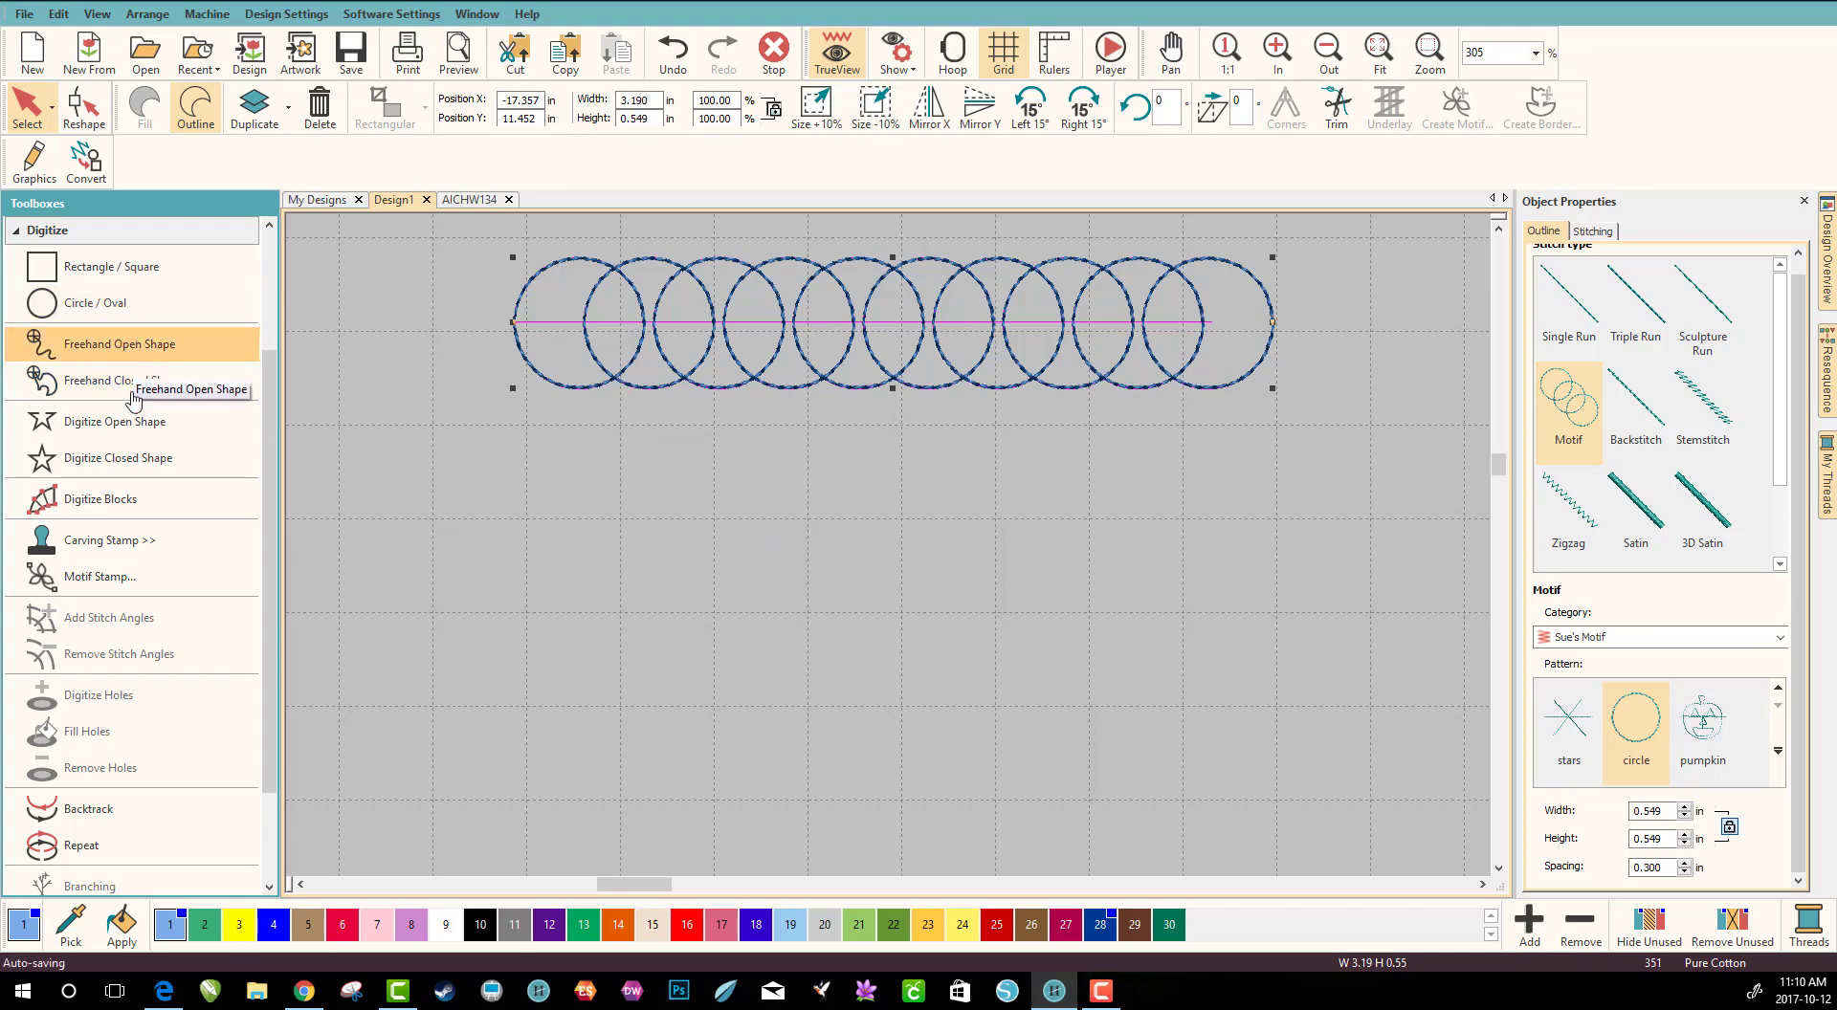
Draw a new circle below the row and stitch its outline with the circle motif
left_click(116, 421)
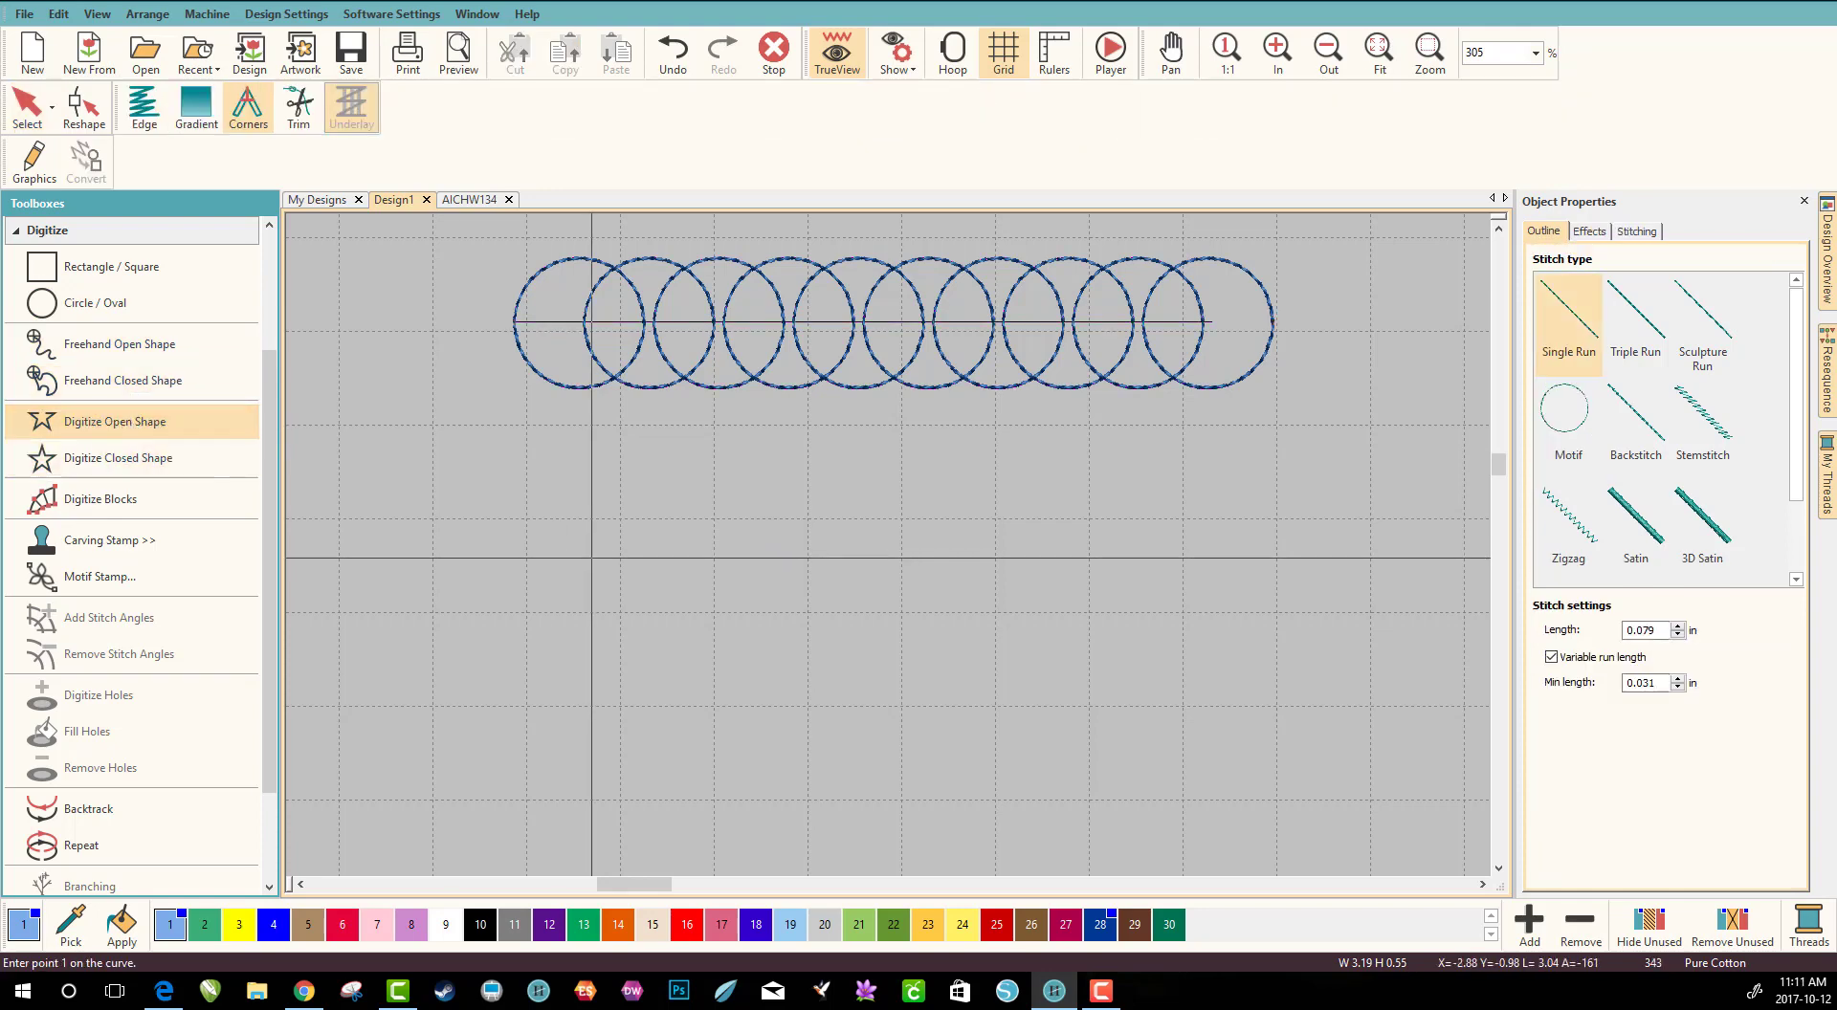
left_click(95, 303)
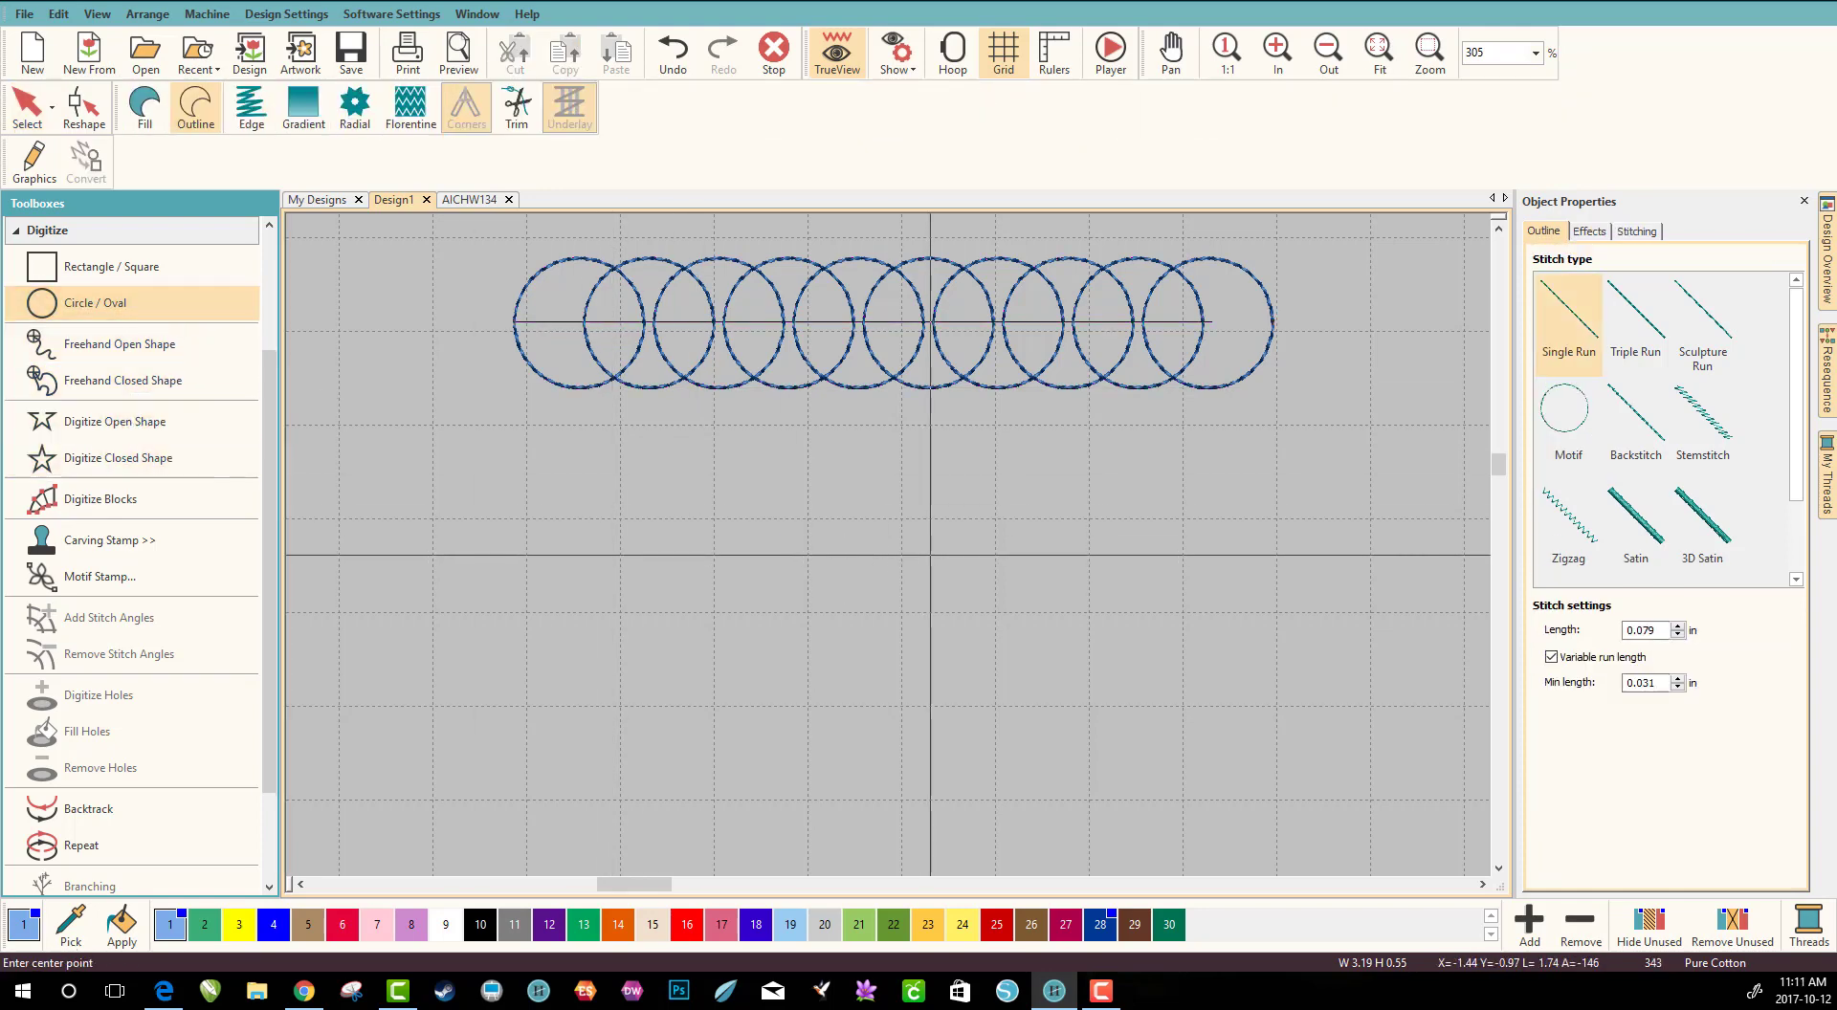
left_click(784, 510)
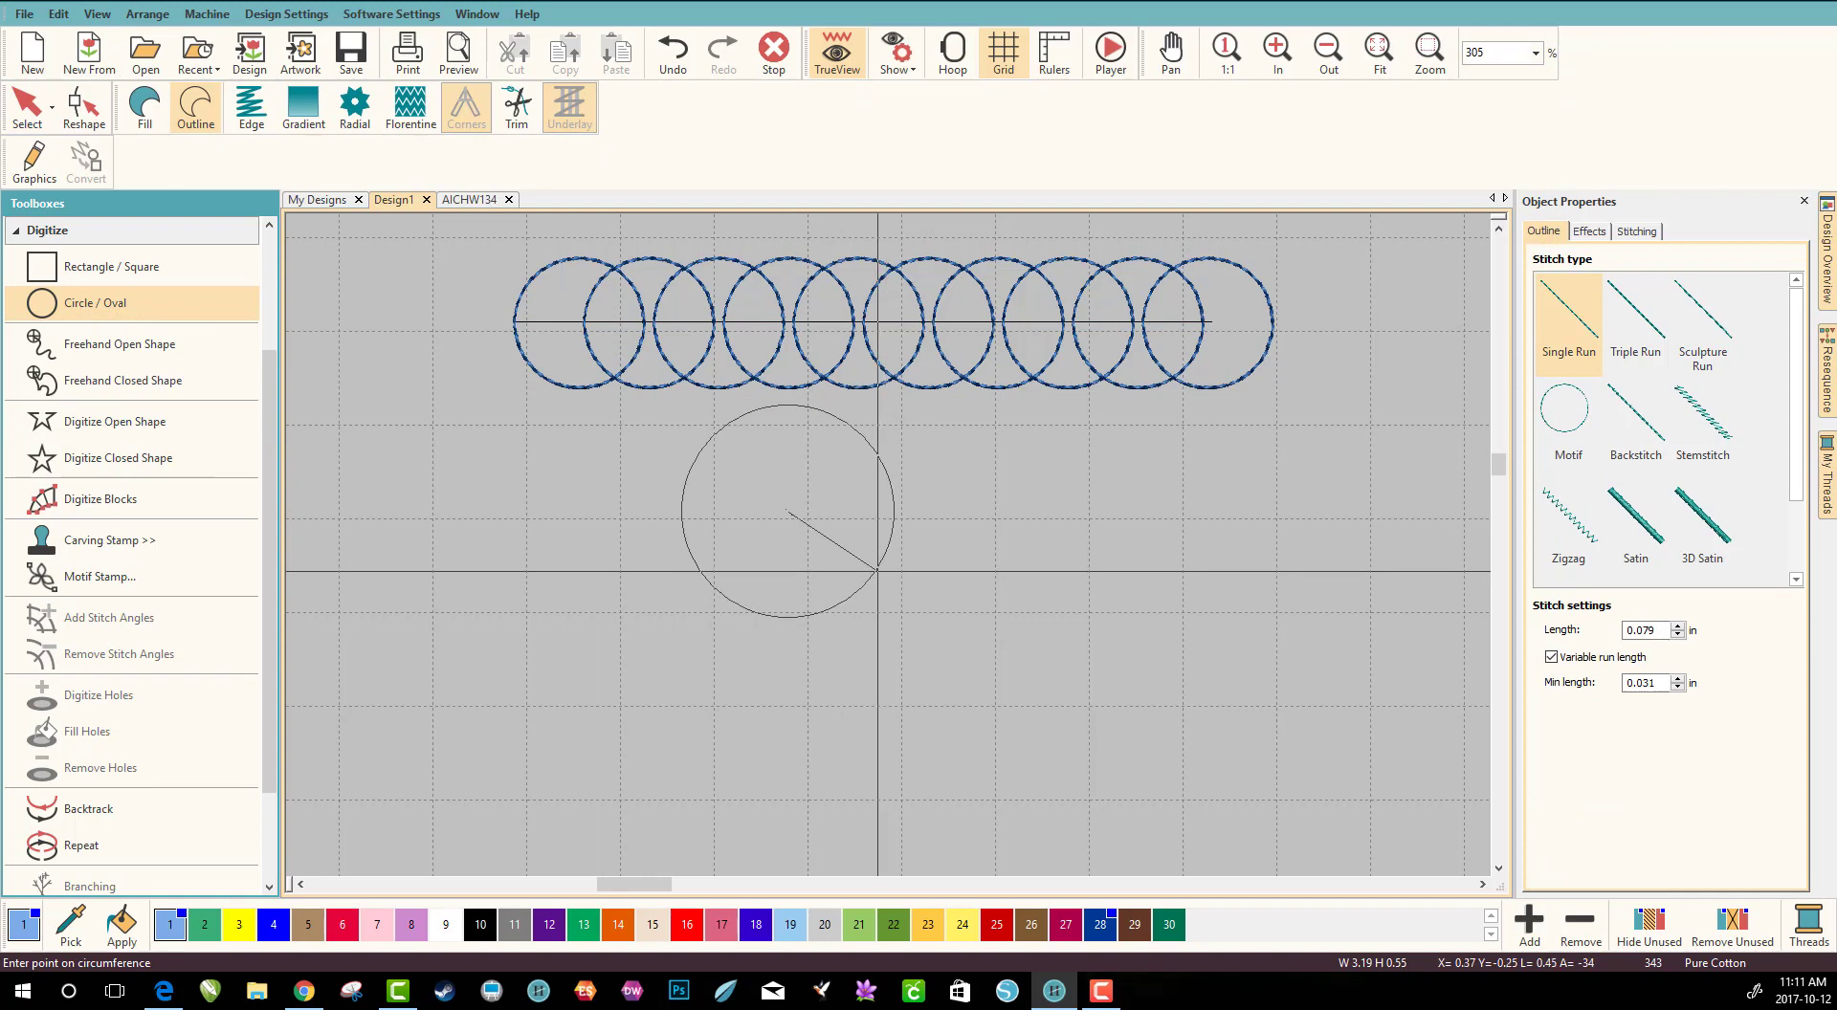
left_click(878, 574)
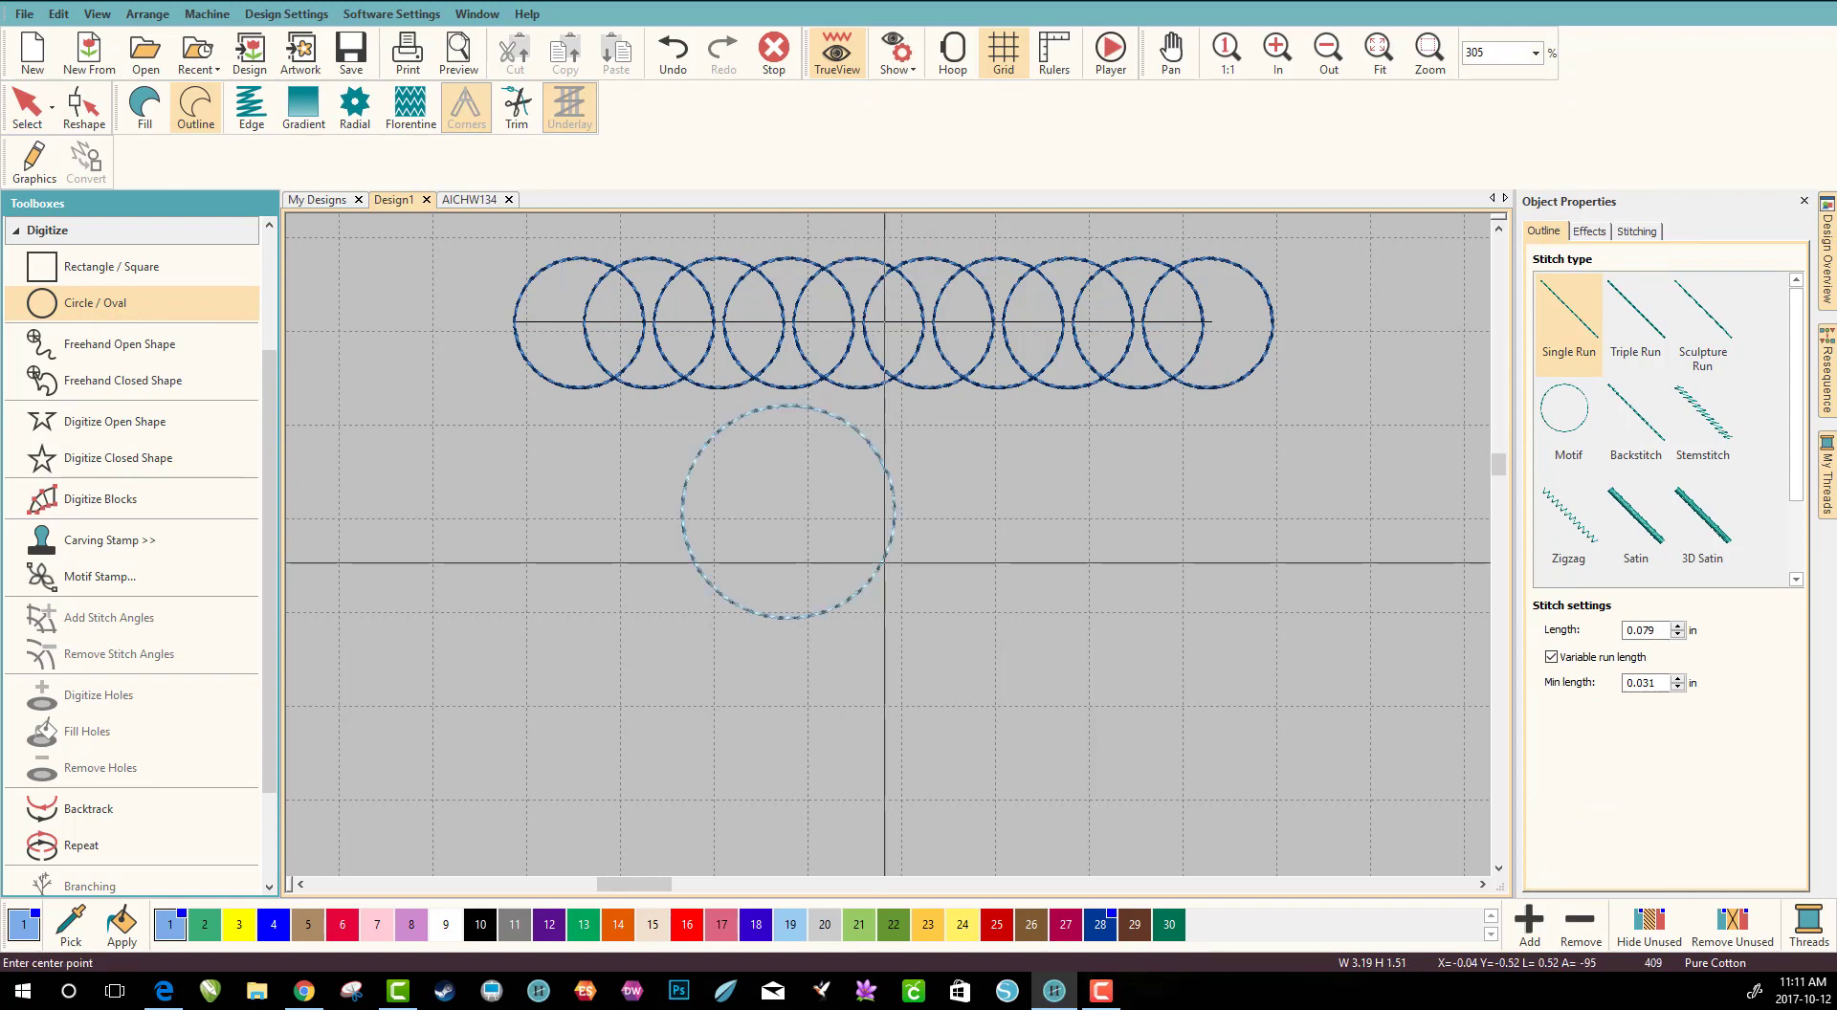
left_click(785, 512)
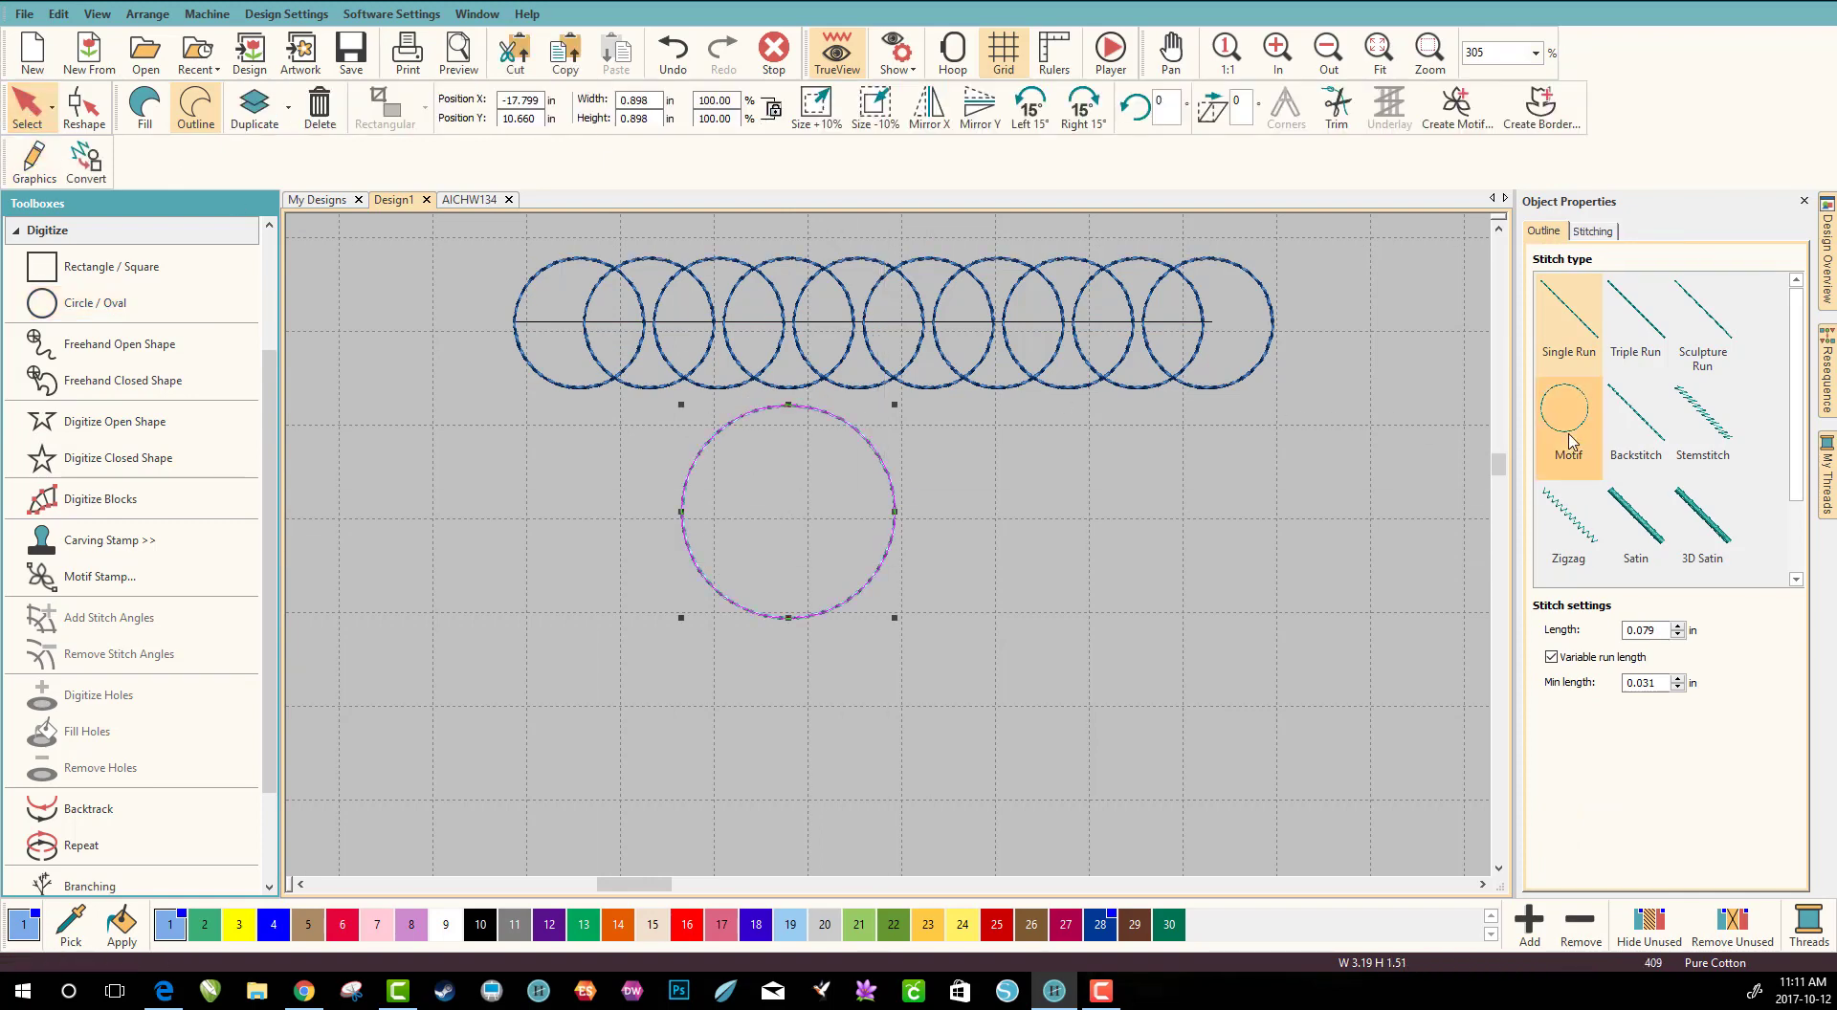
left_click(1567, 423)
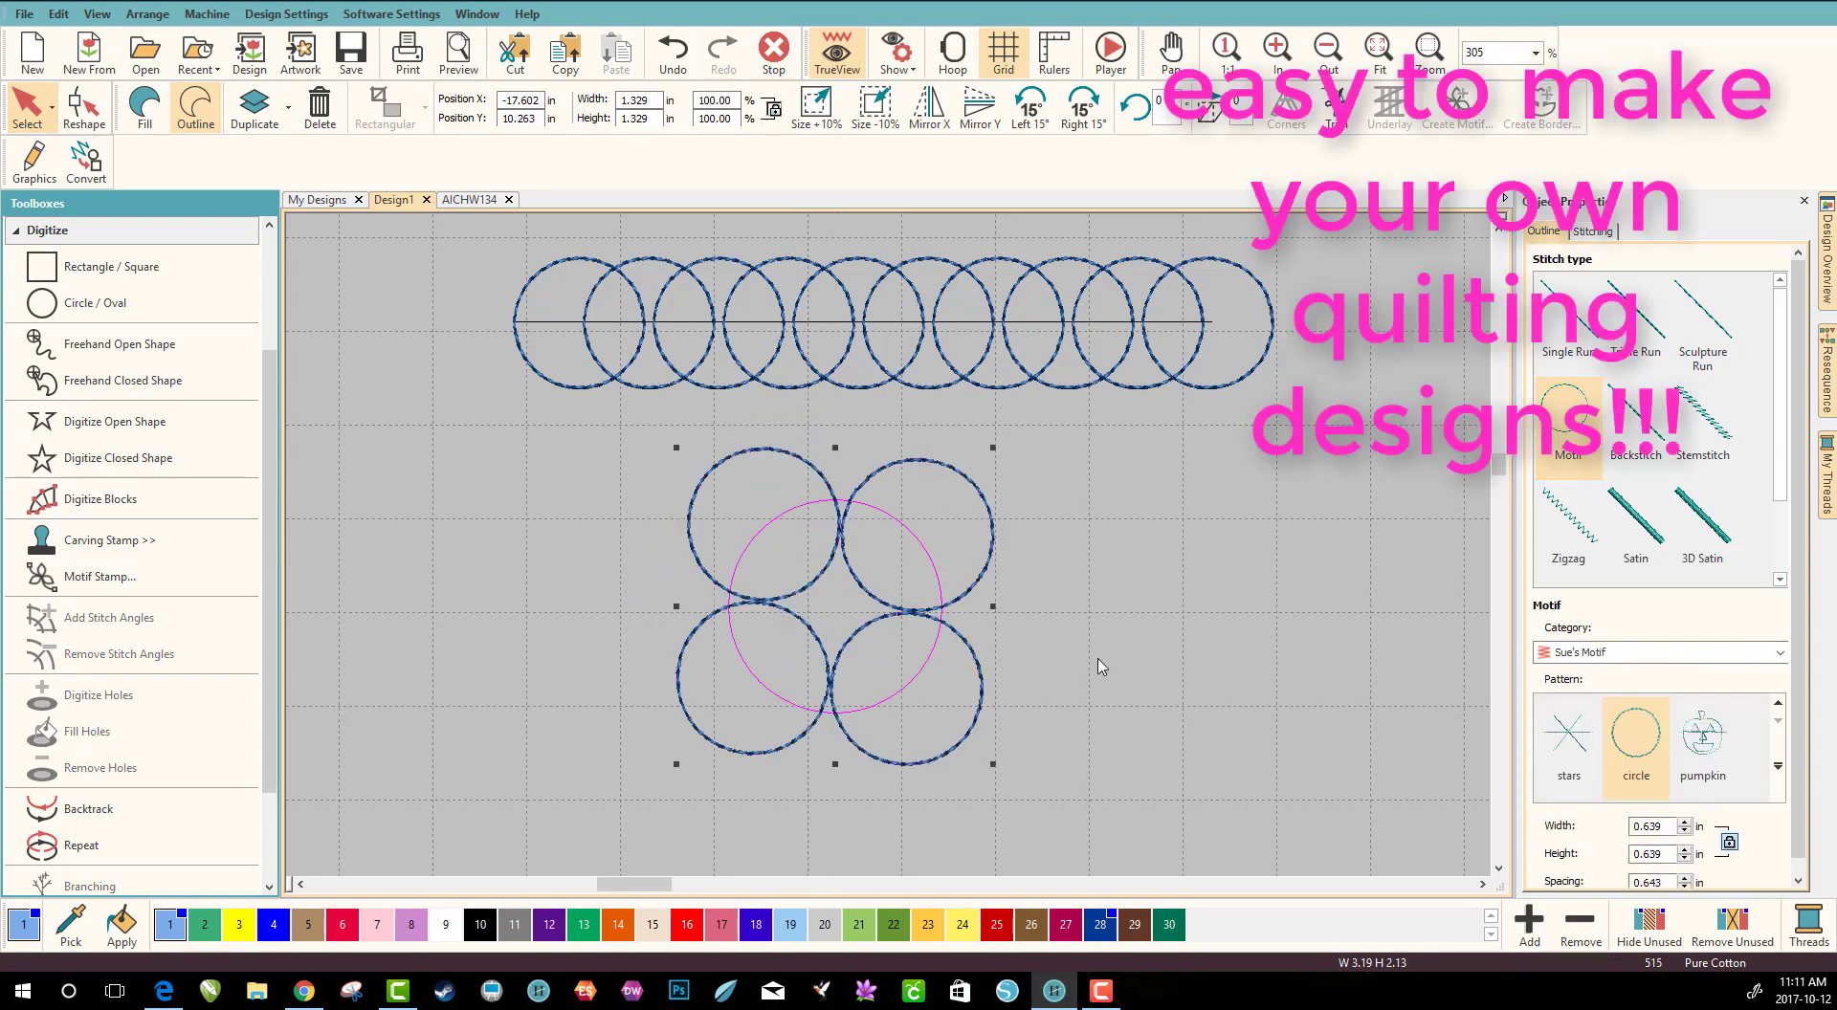
mouse_move(1713, 870)
type("0.400")
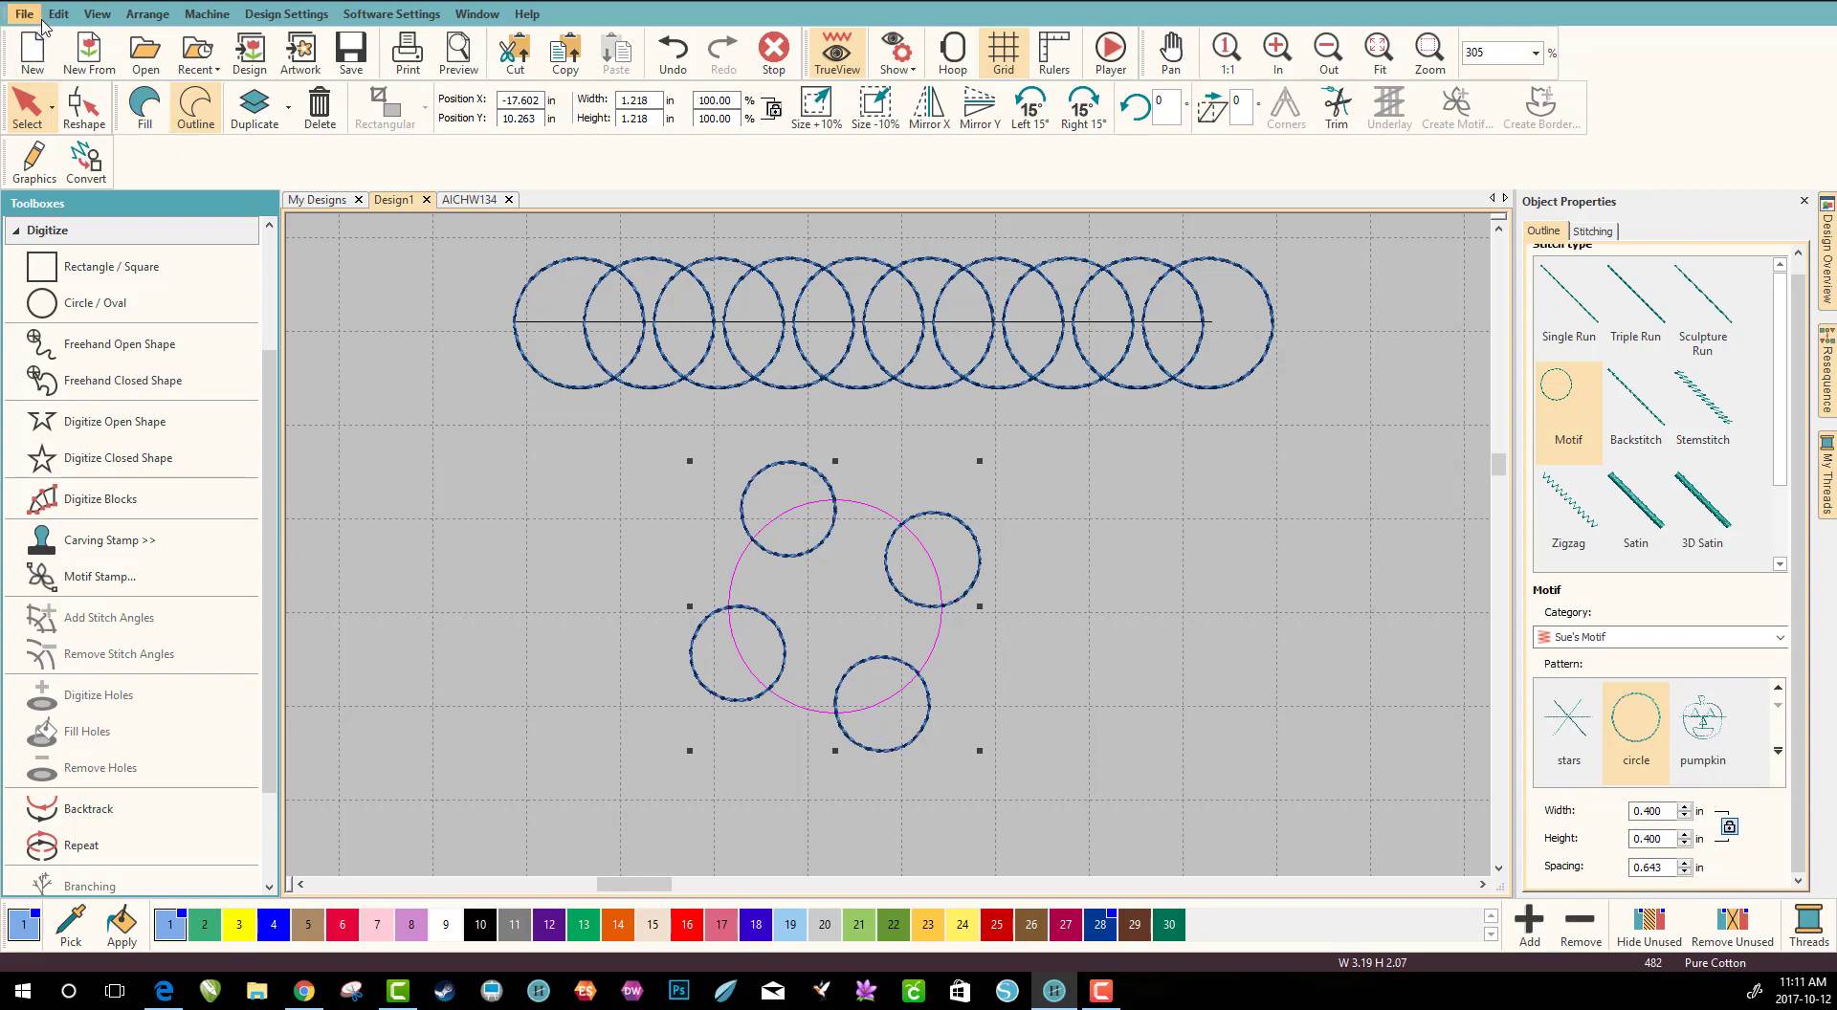
Undo the motif size reduction, restoring four larger circles on the lower circle
left_click(56, 12)
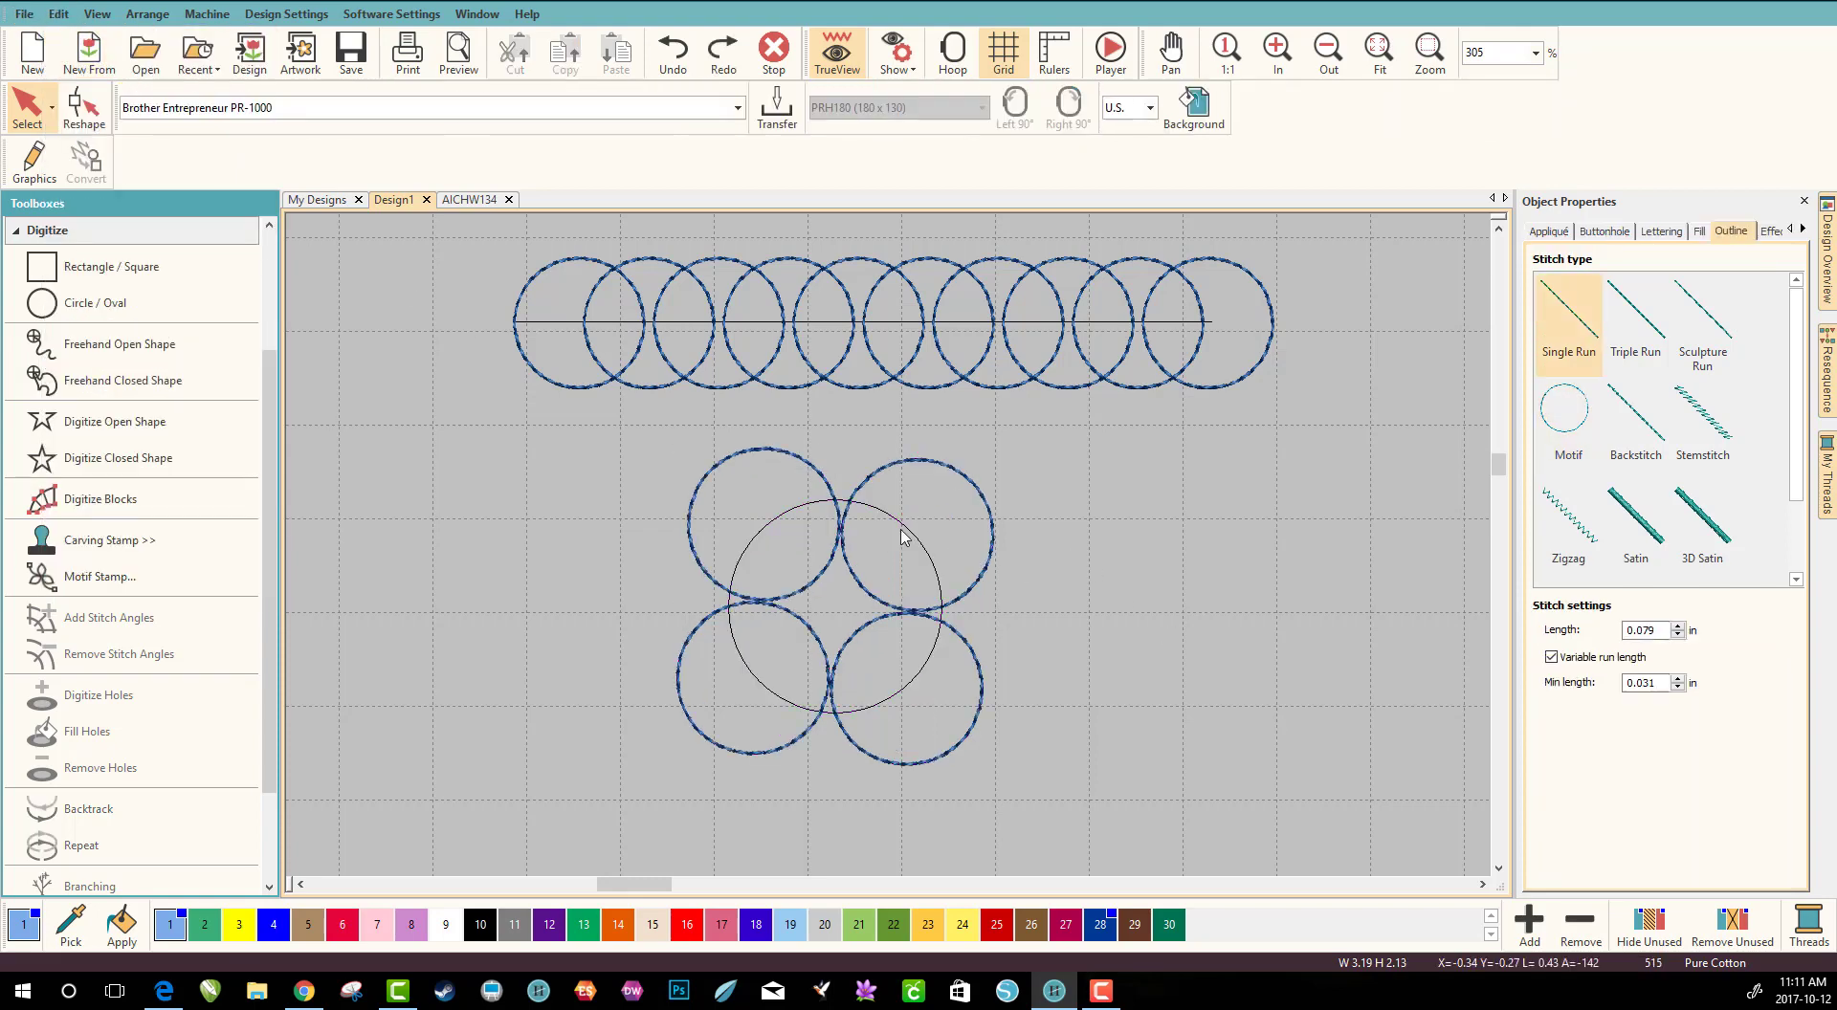
mouse_move(803, 532)
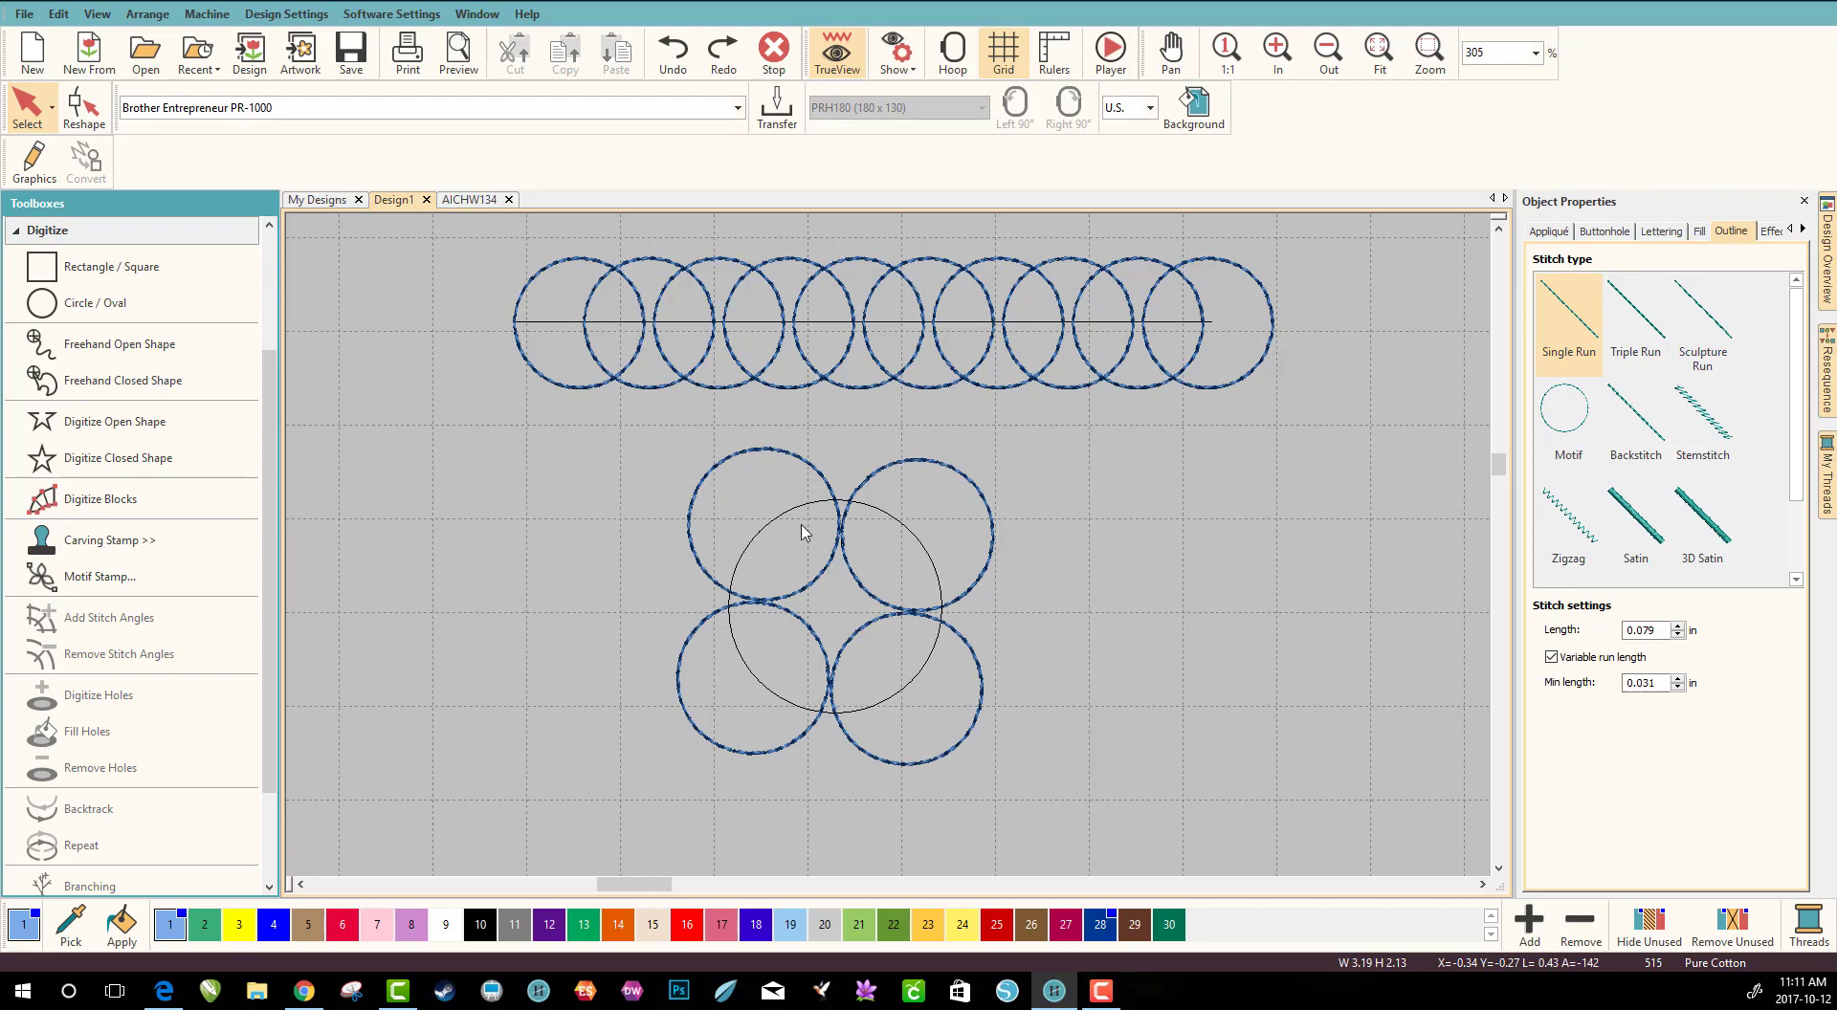
mouse_move(758, 444)
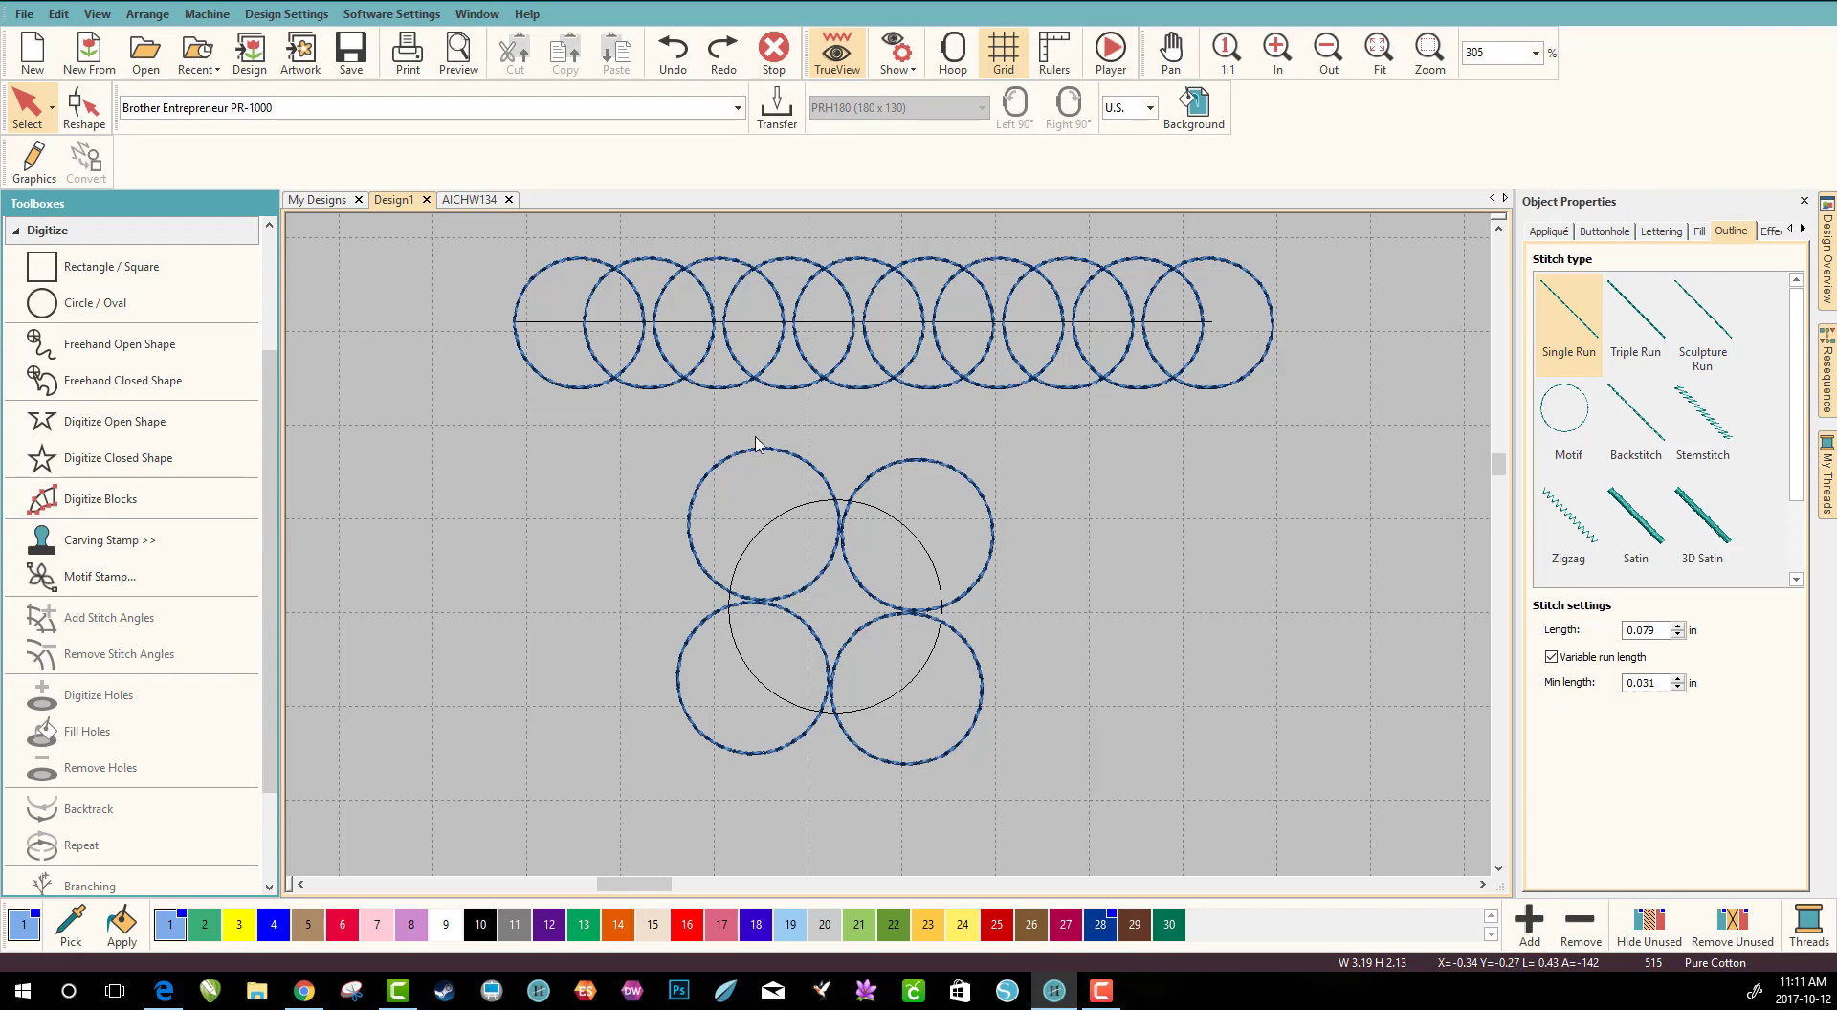
mouse_move(835, 546)
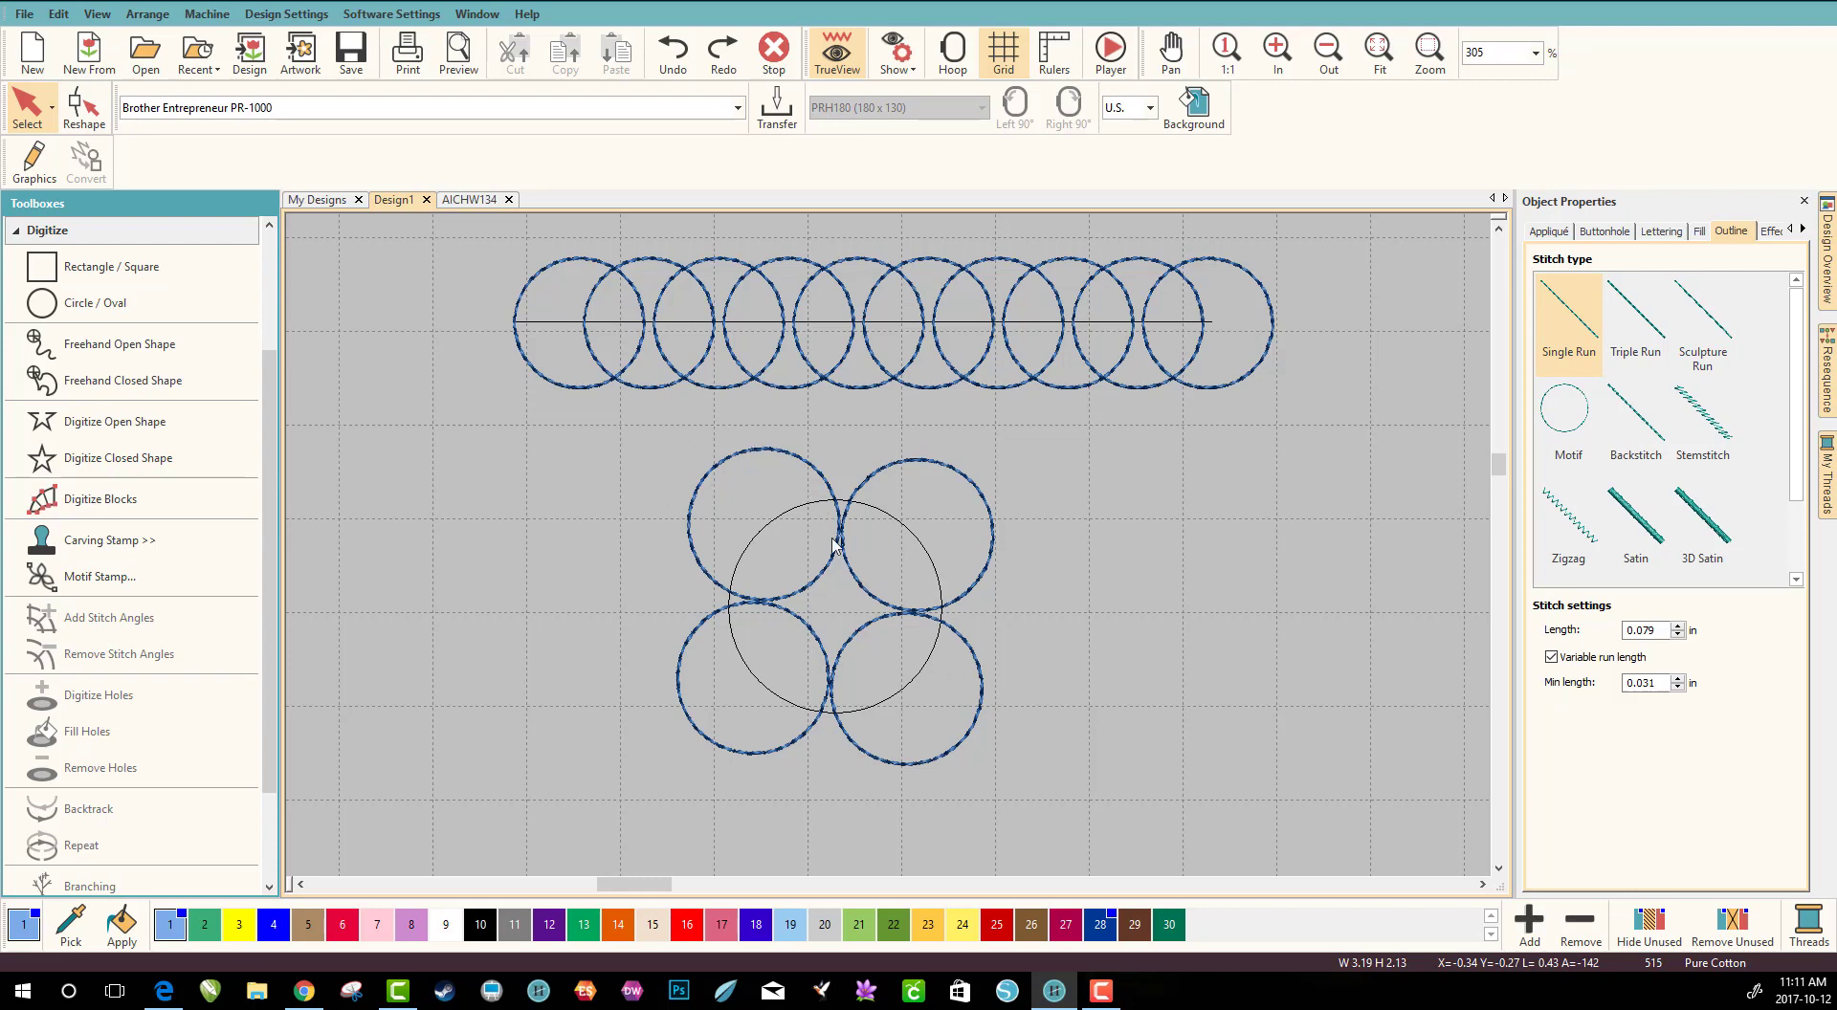
mouse_move(943, 468)
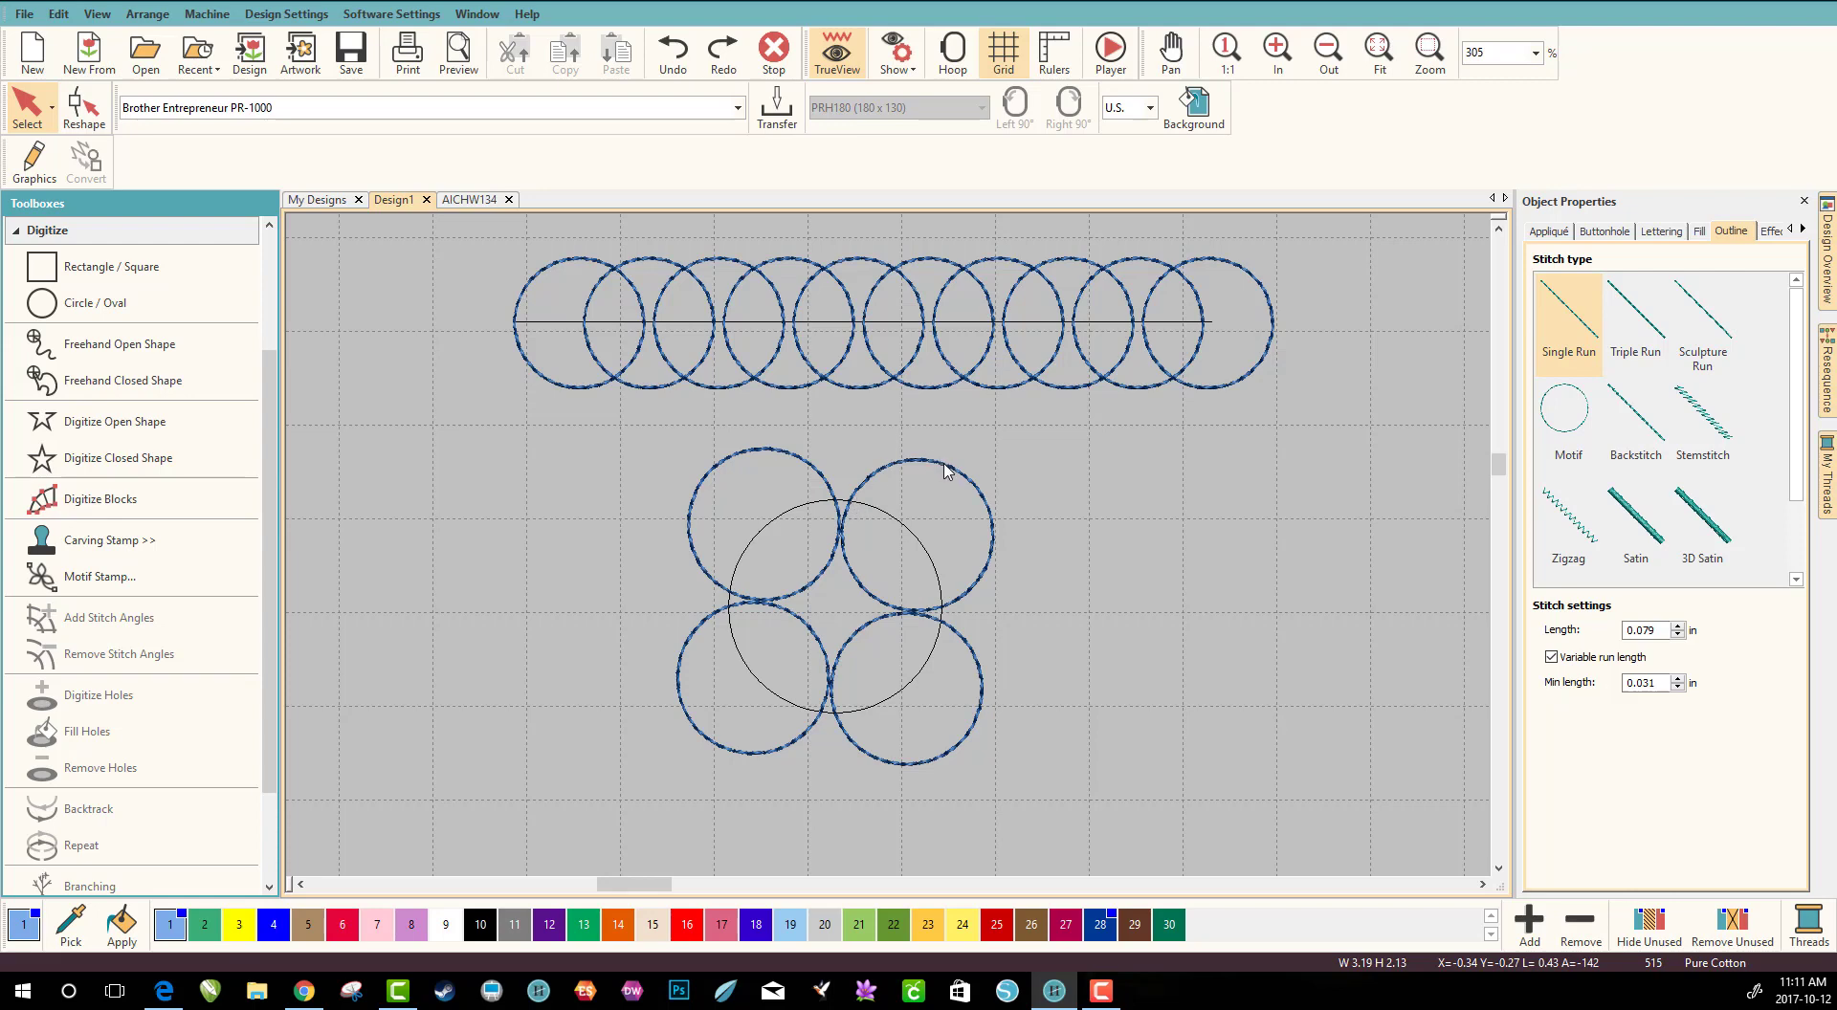
mouse_move(366, 774)
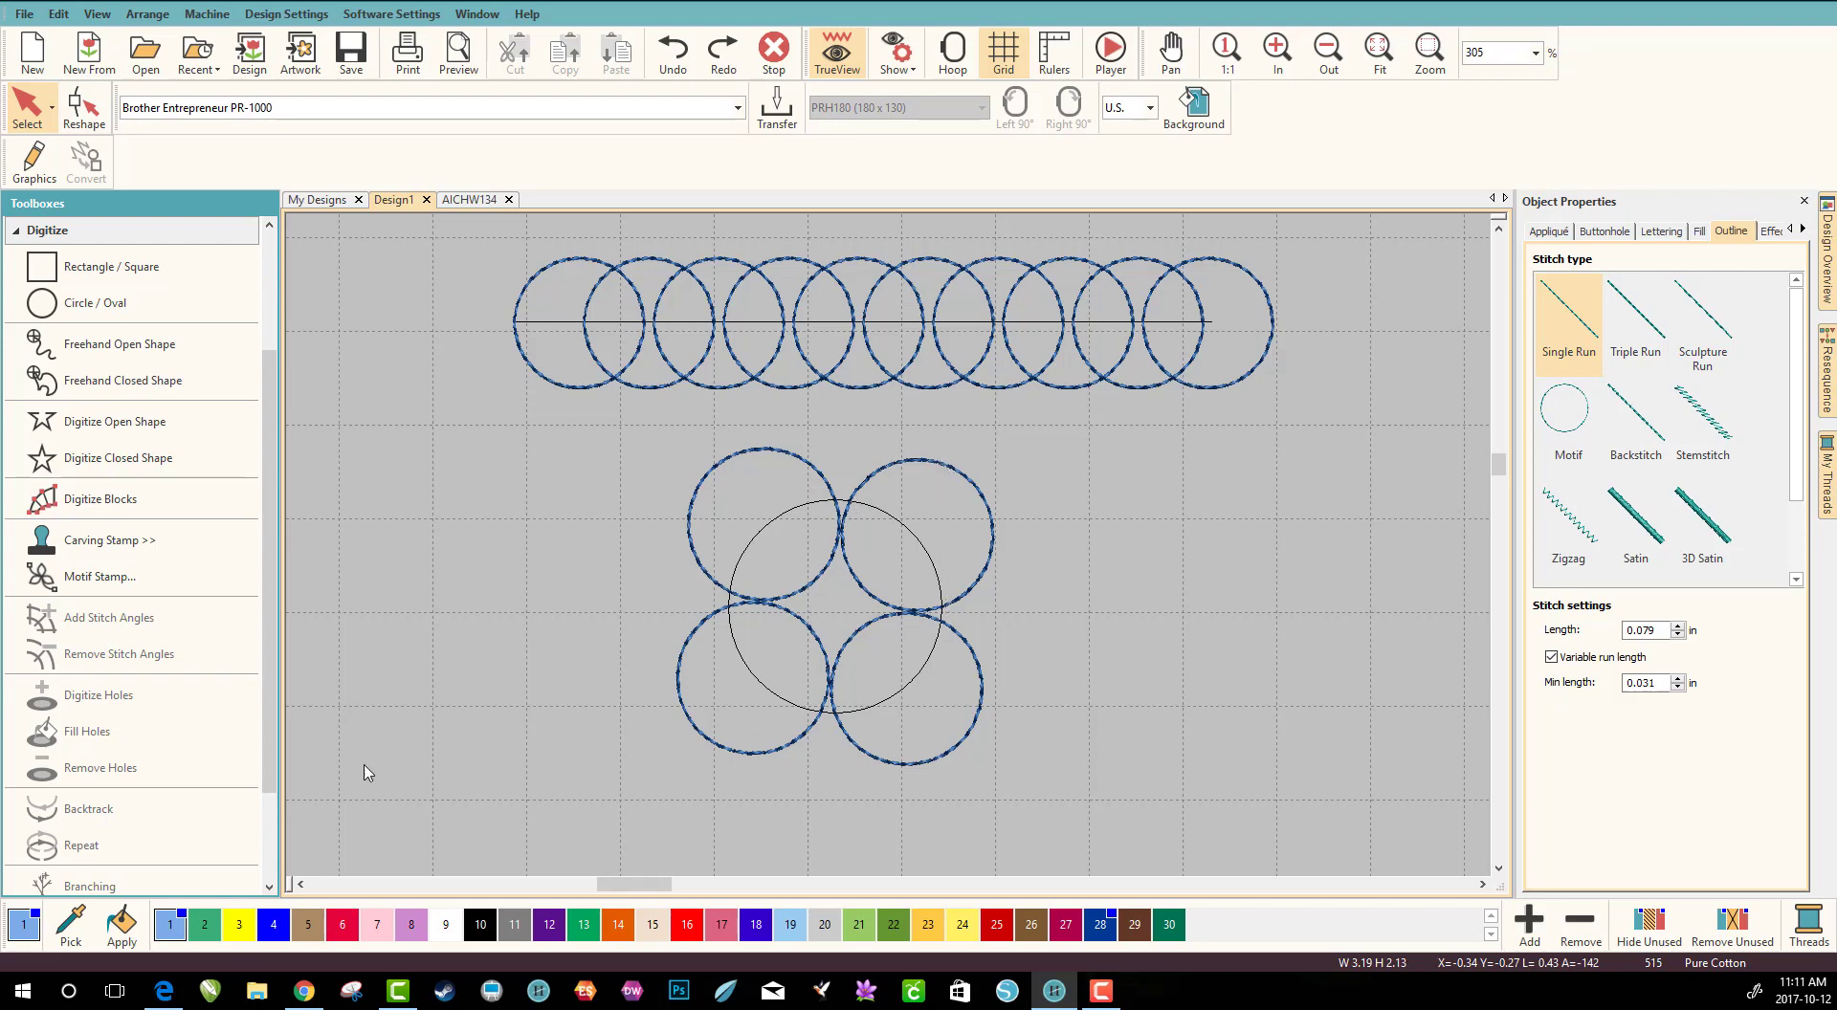
mouse_move(806, 625)
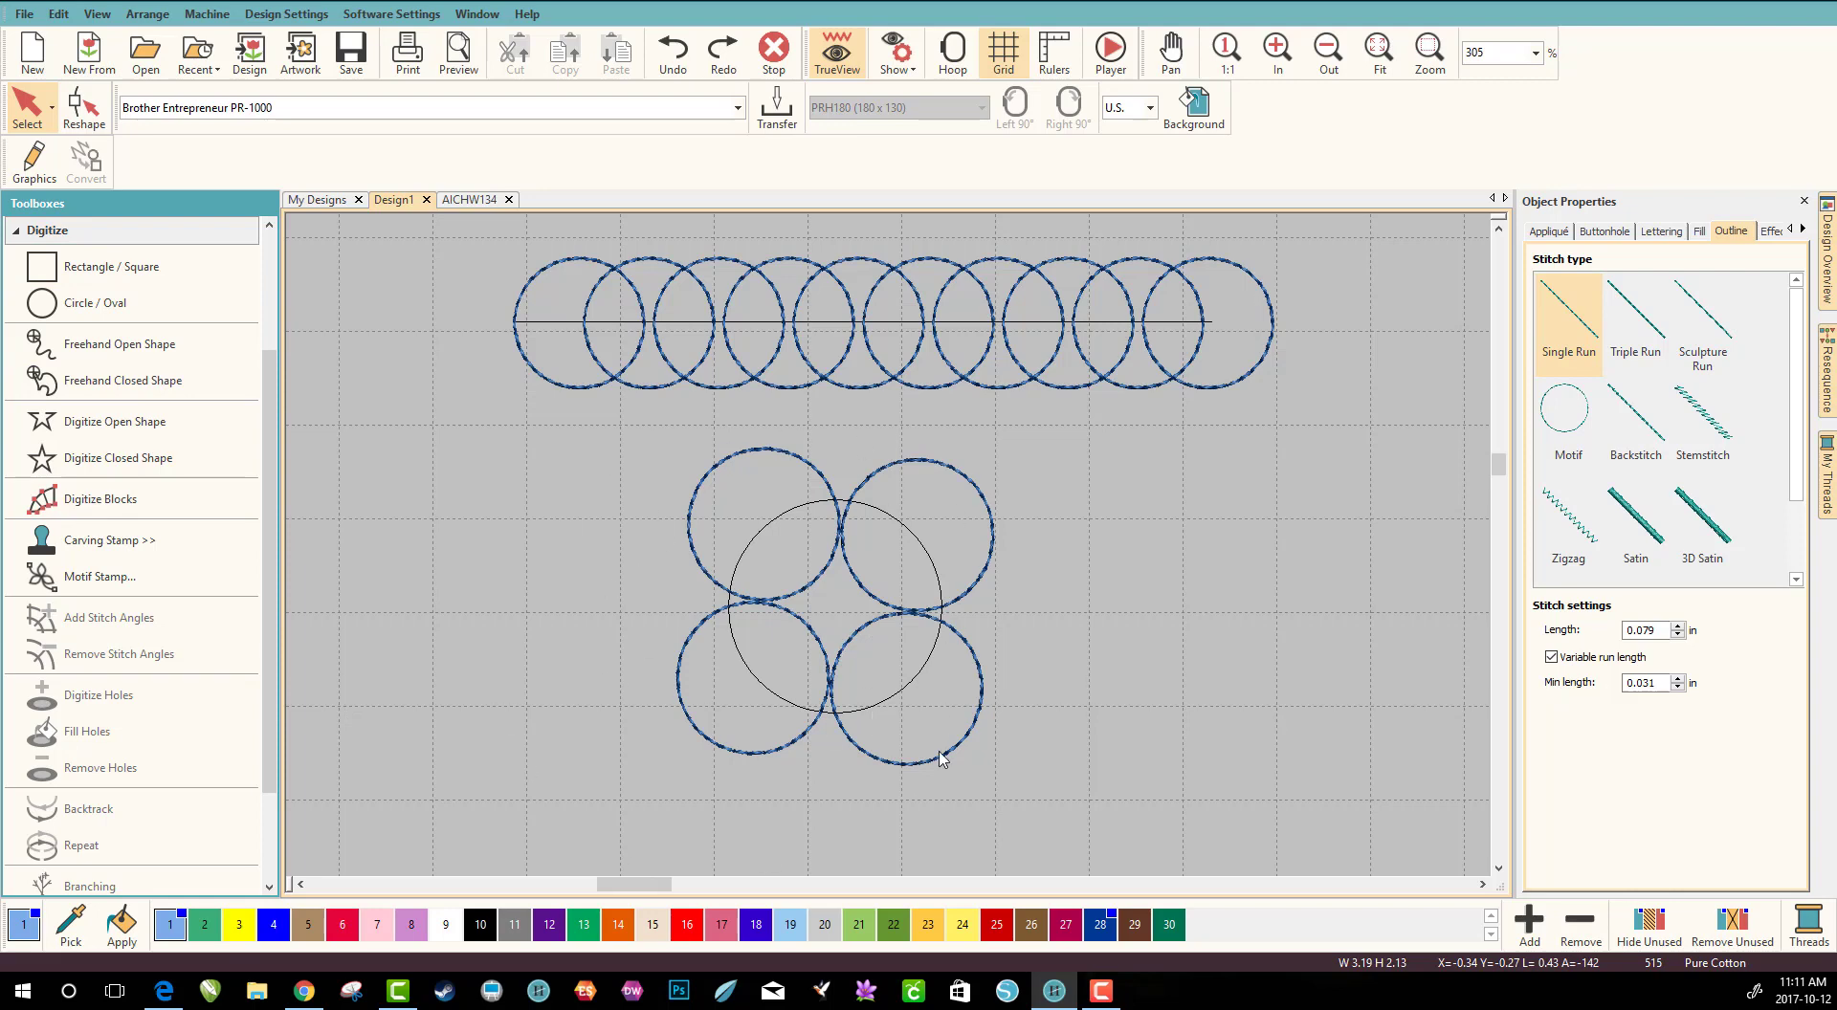
mouse_move(1193, 445)
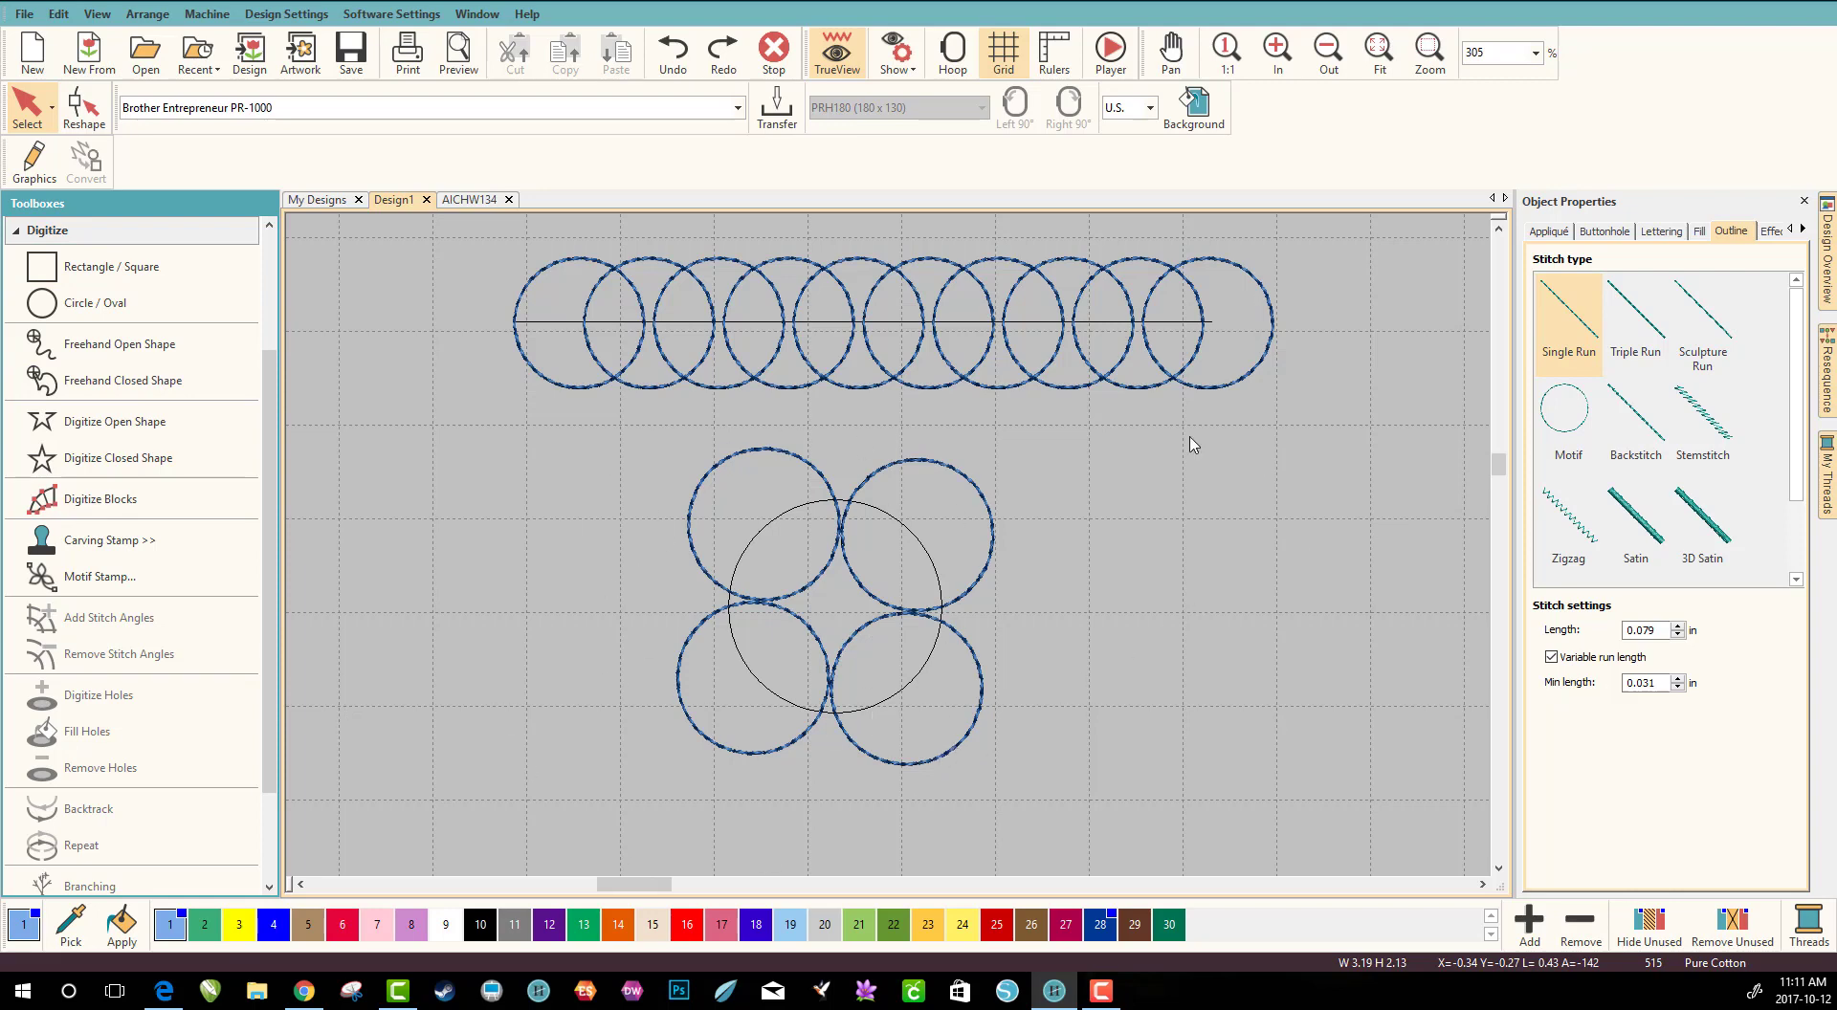
mouse_move(715, 474)
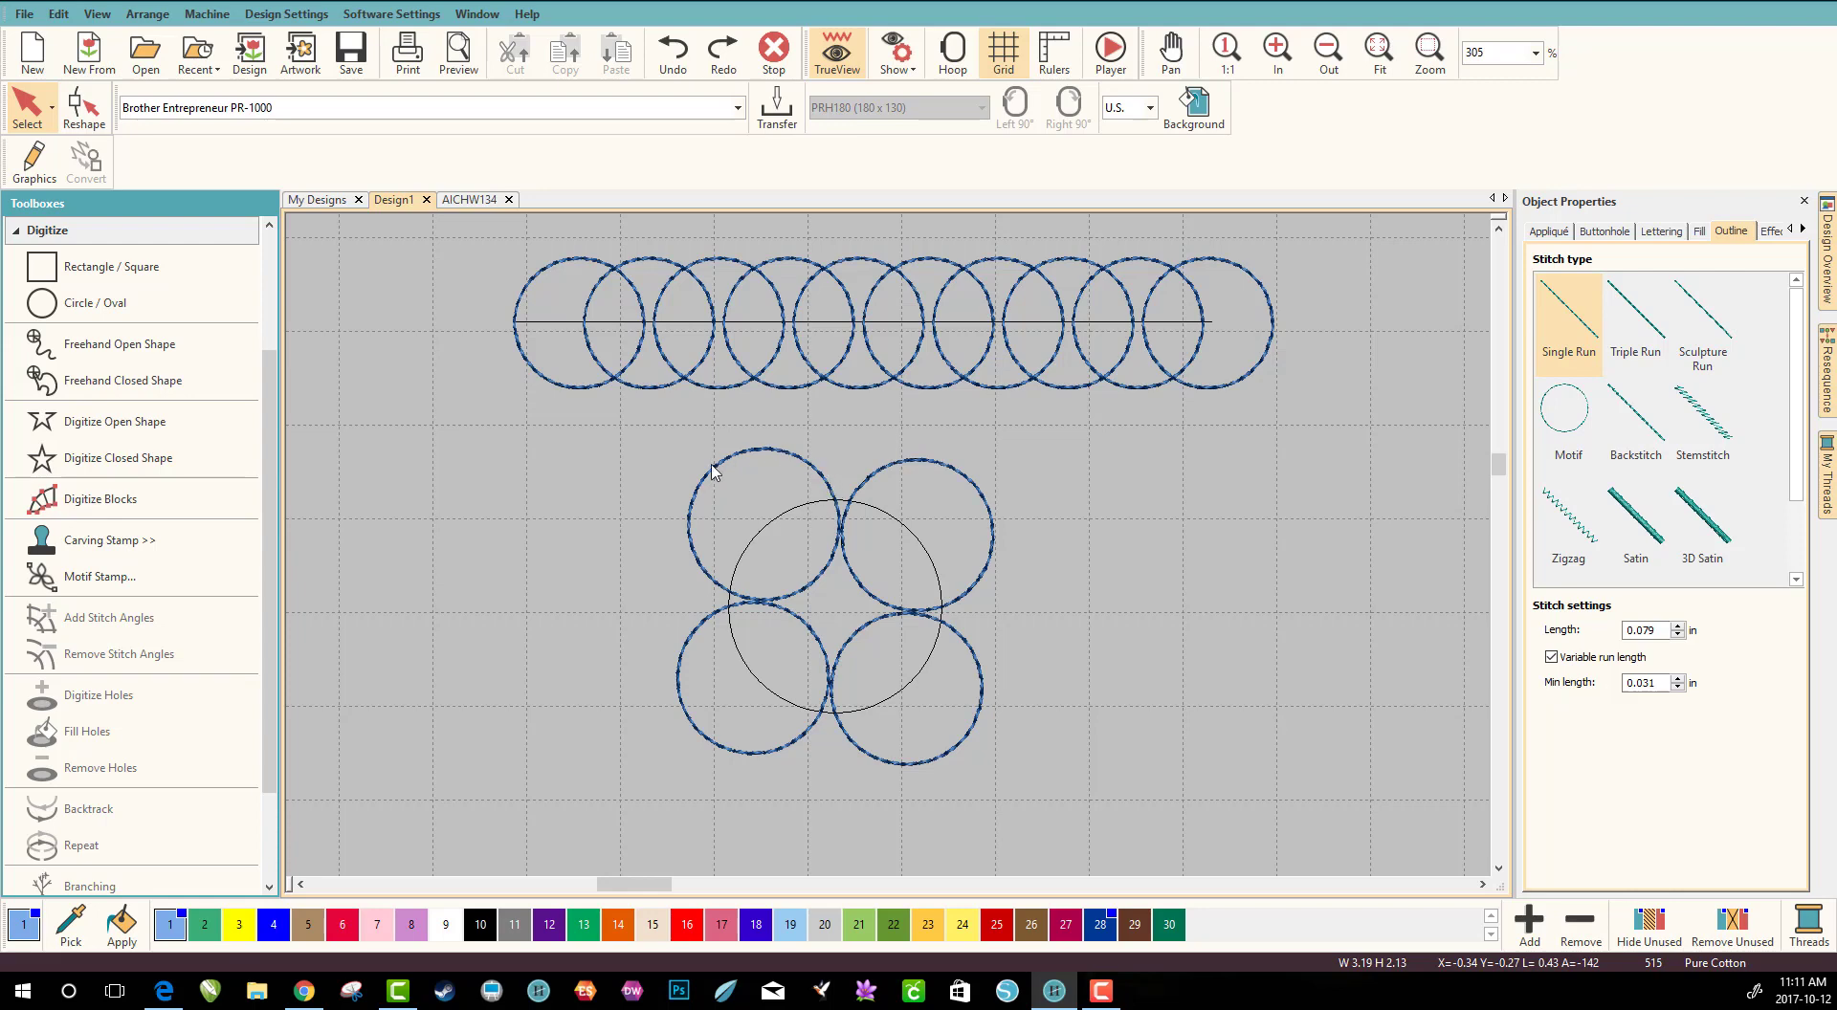
mouse_move(820, 702)
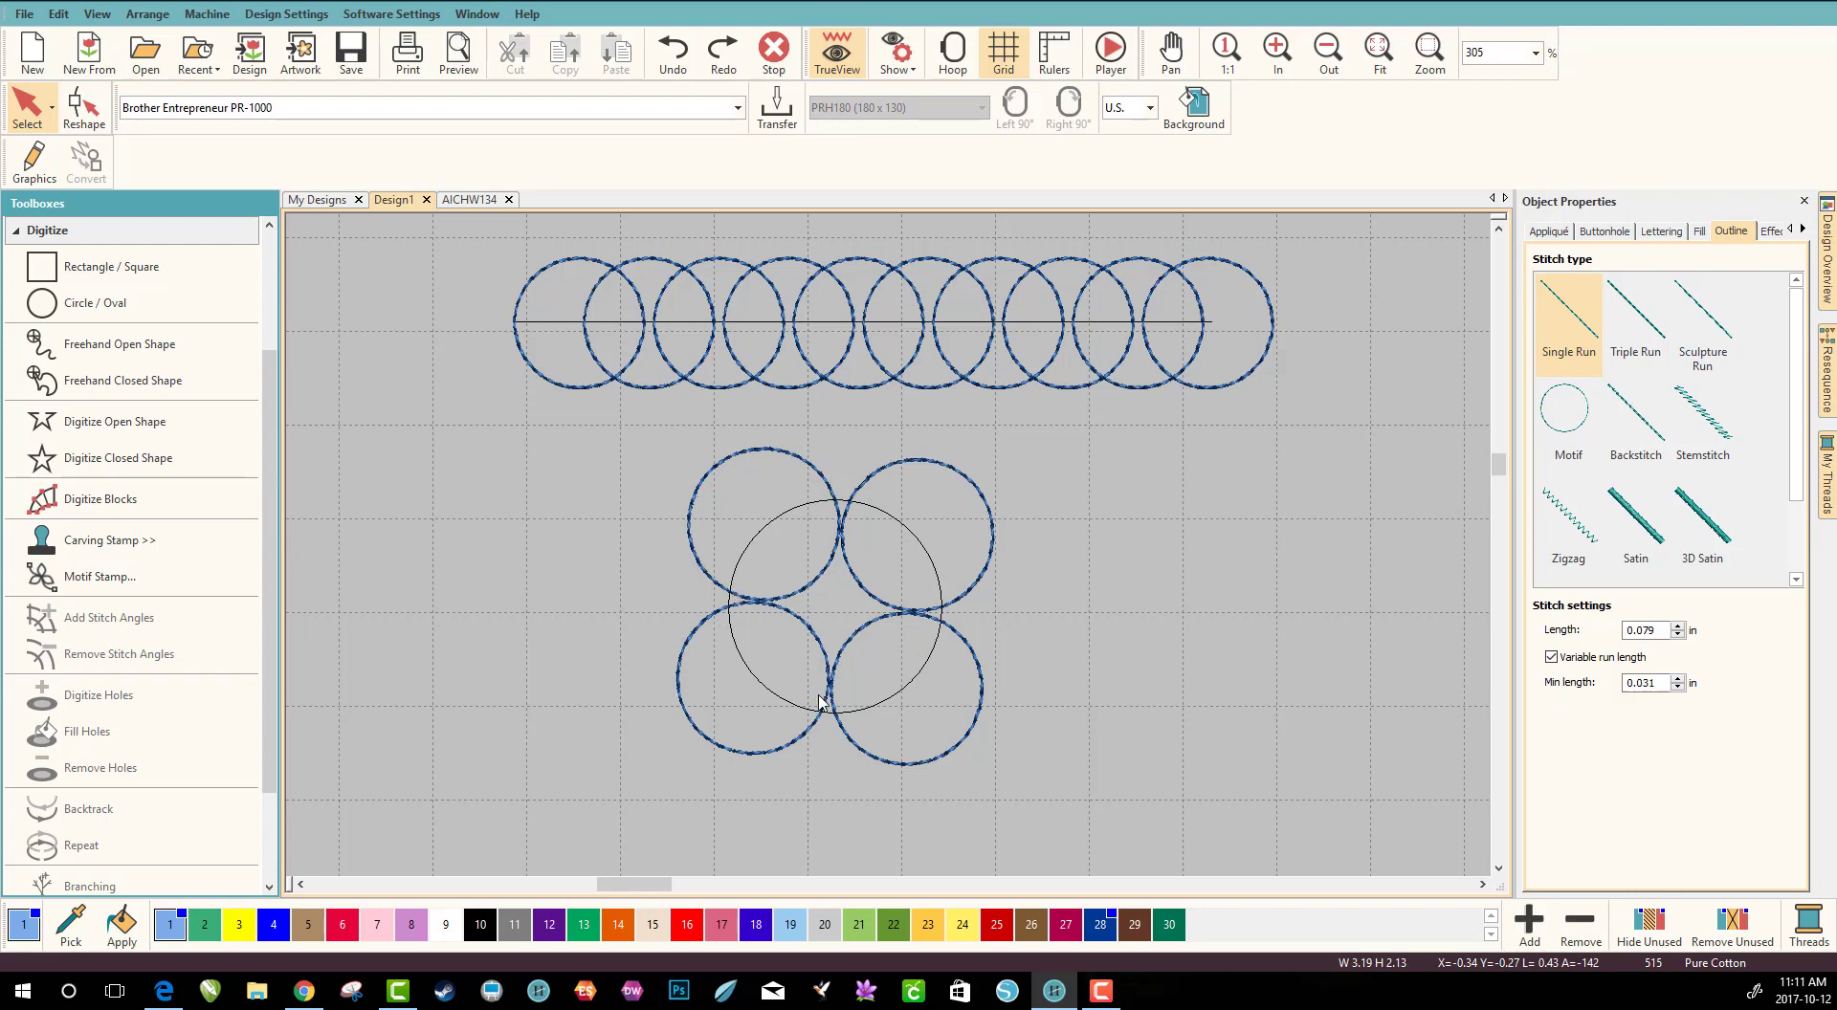
mouse_move(923, 598)
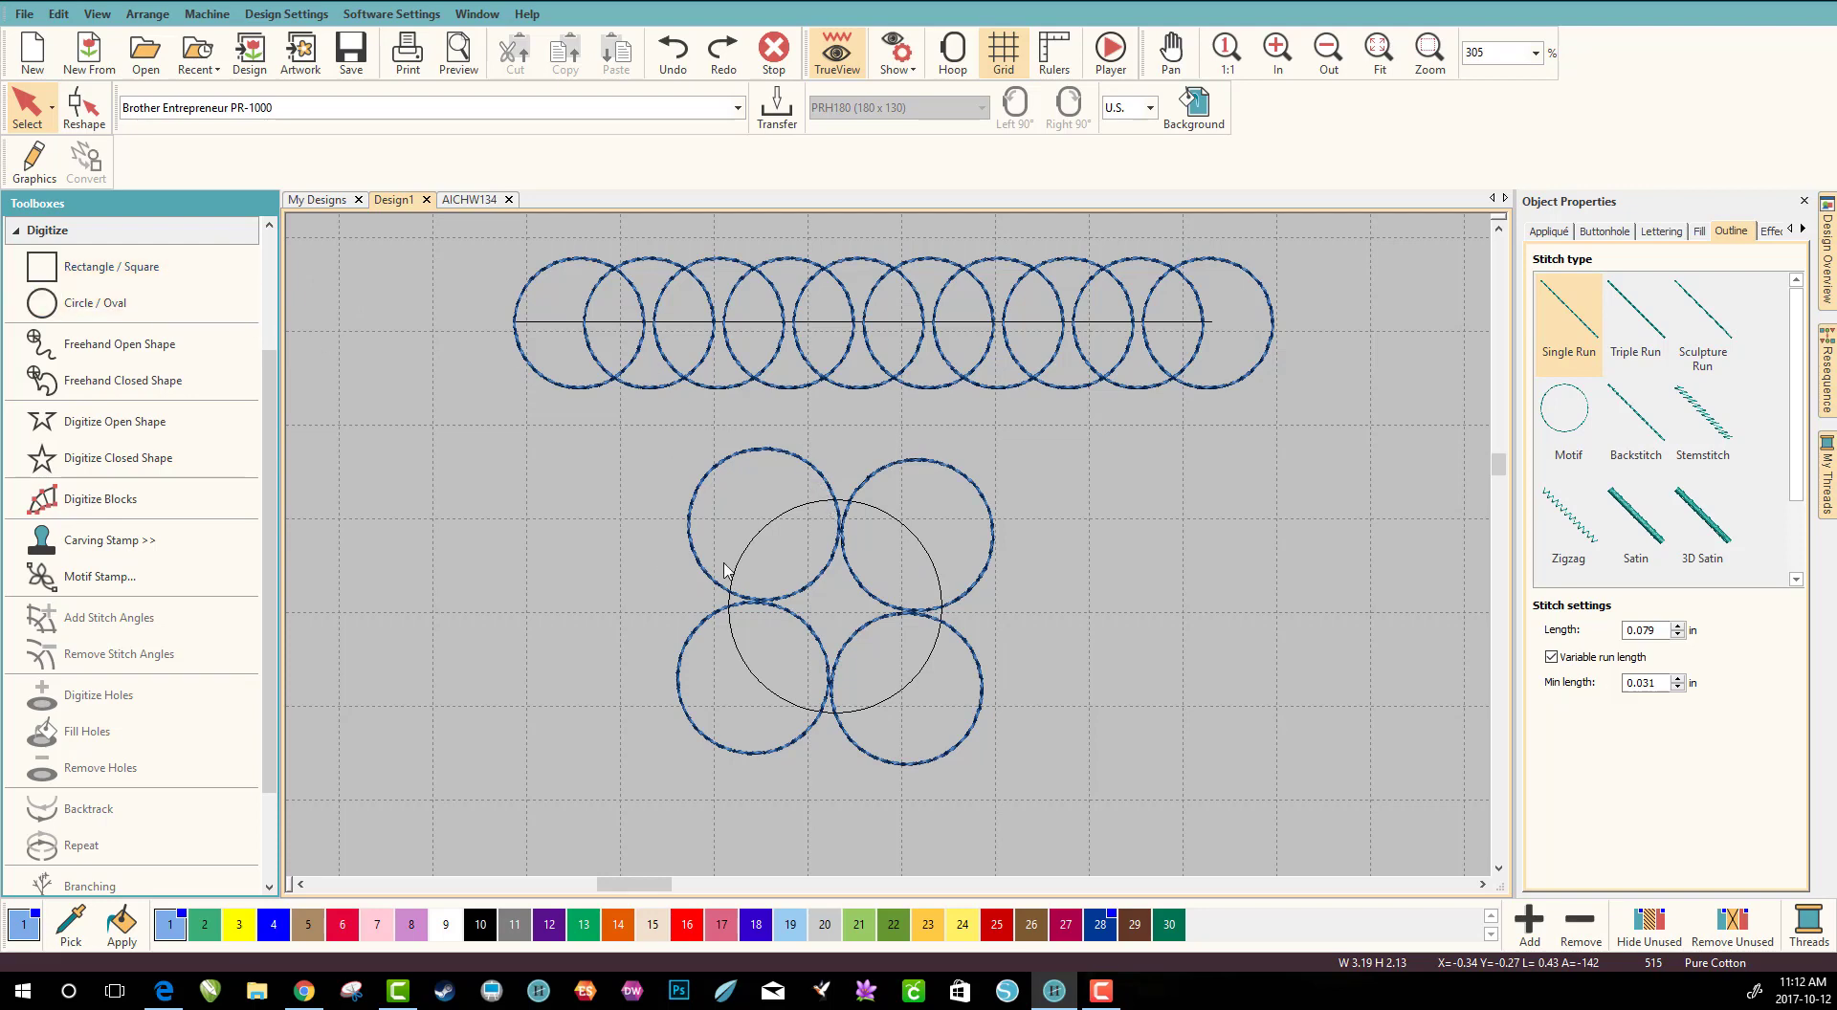
mouse_move(787, 562)
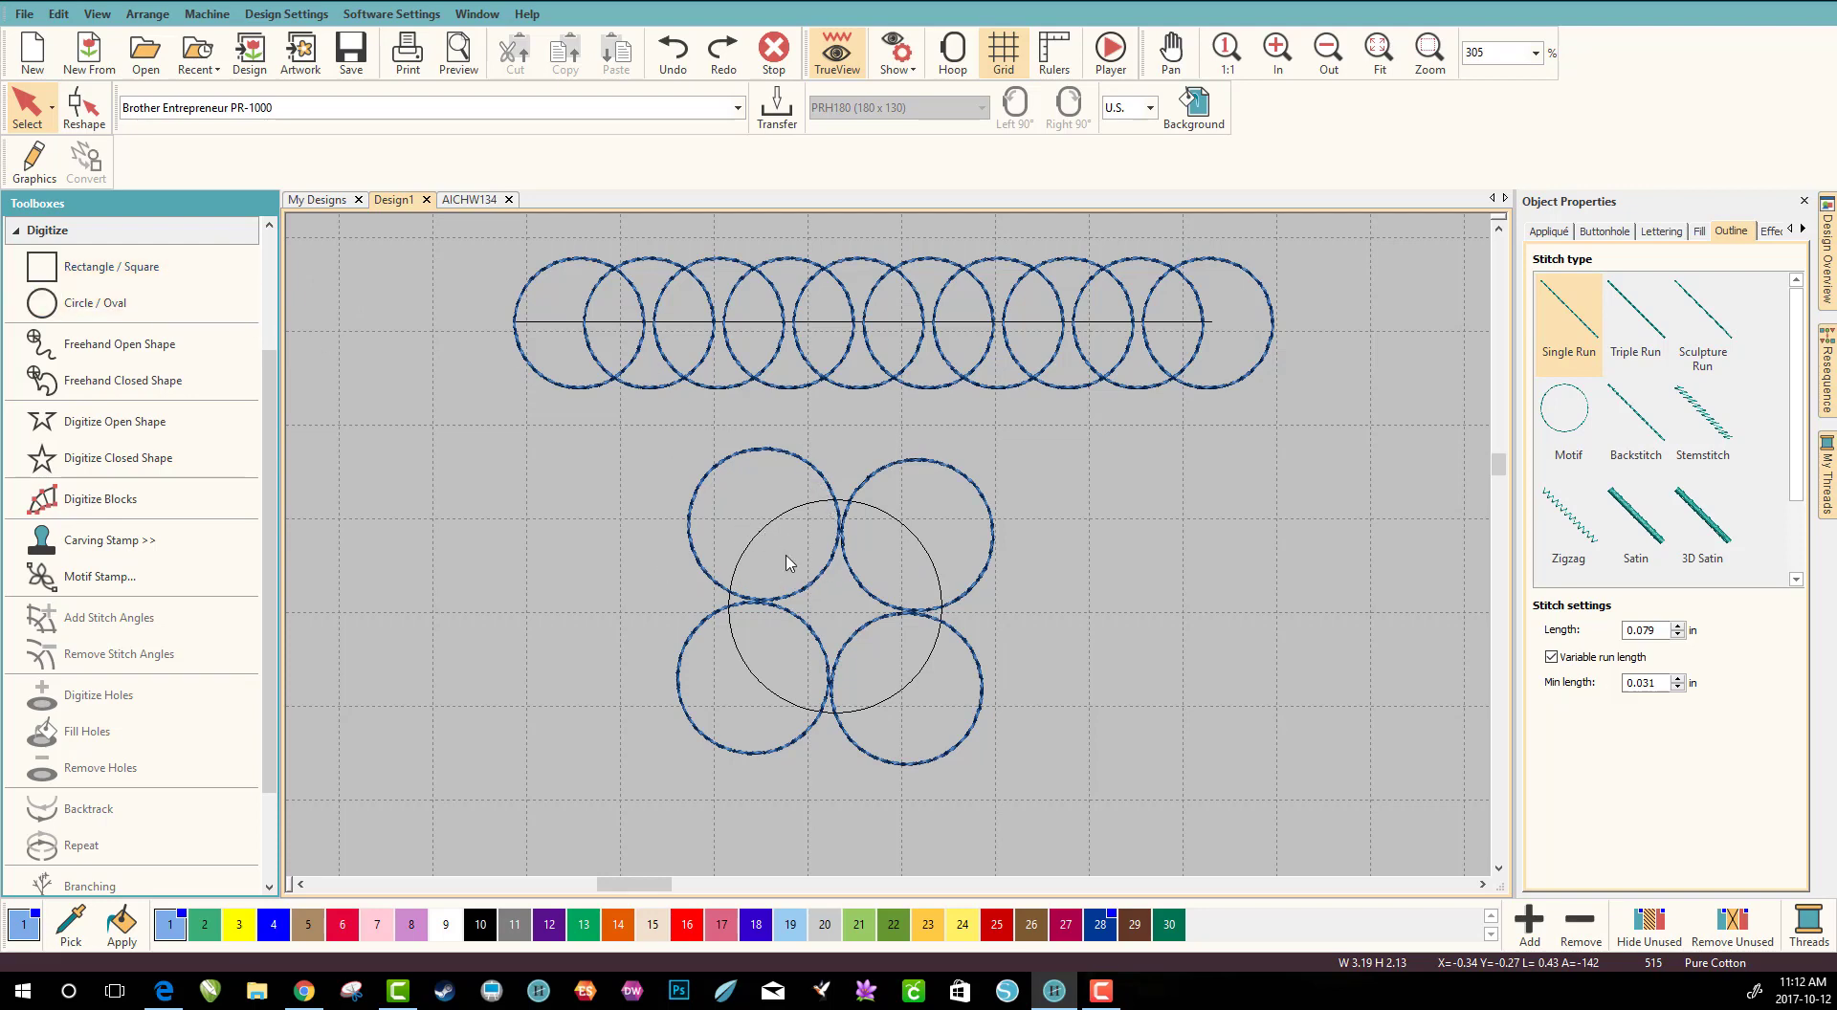
mouse_move(1040, 390)
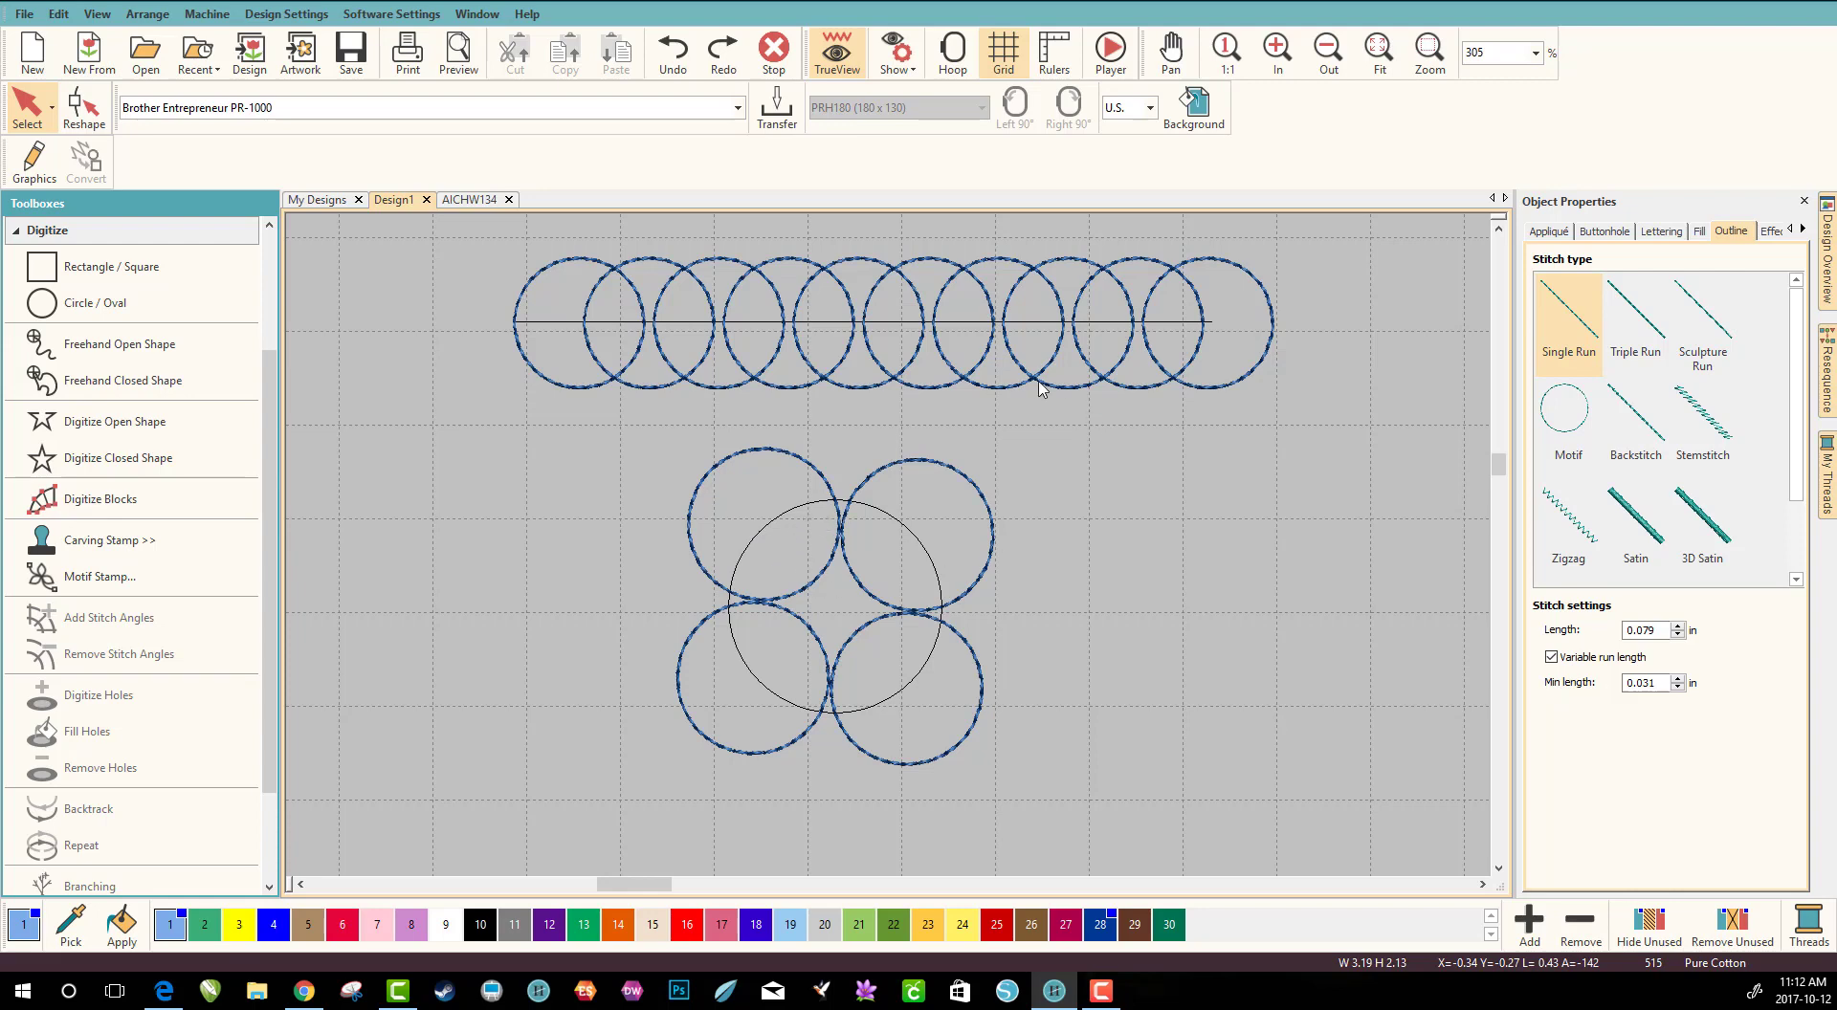
Select the upper row of circles to show its Sue's Motif circle settings
left_click(891, 322)
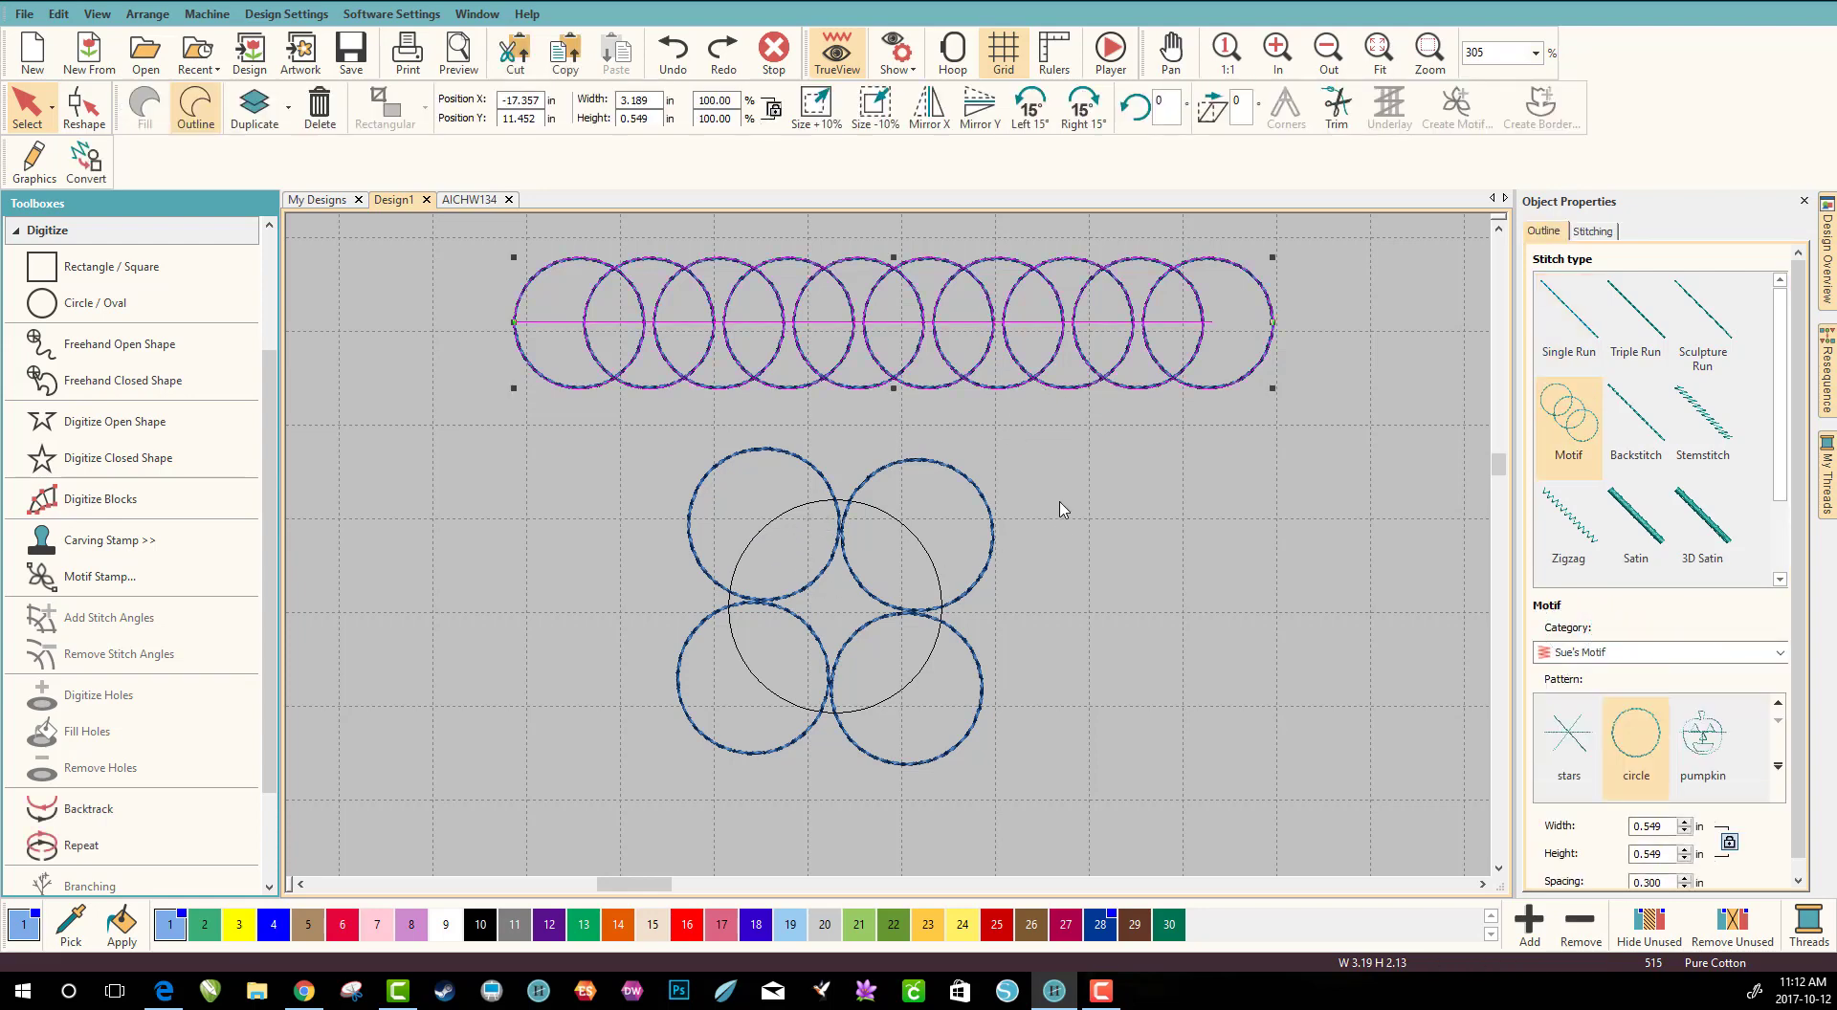
mouse_move(712, 355)
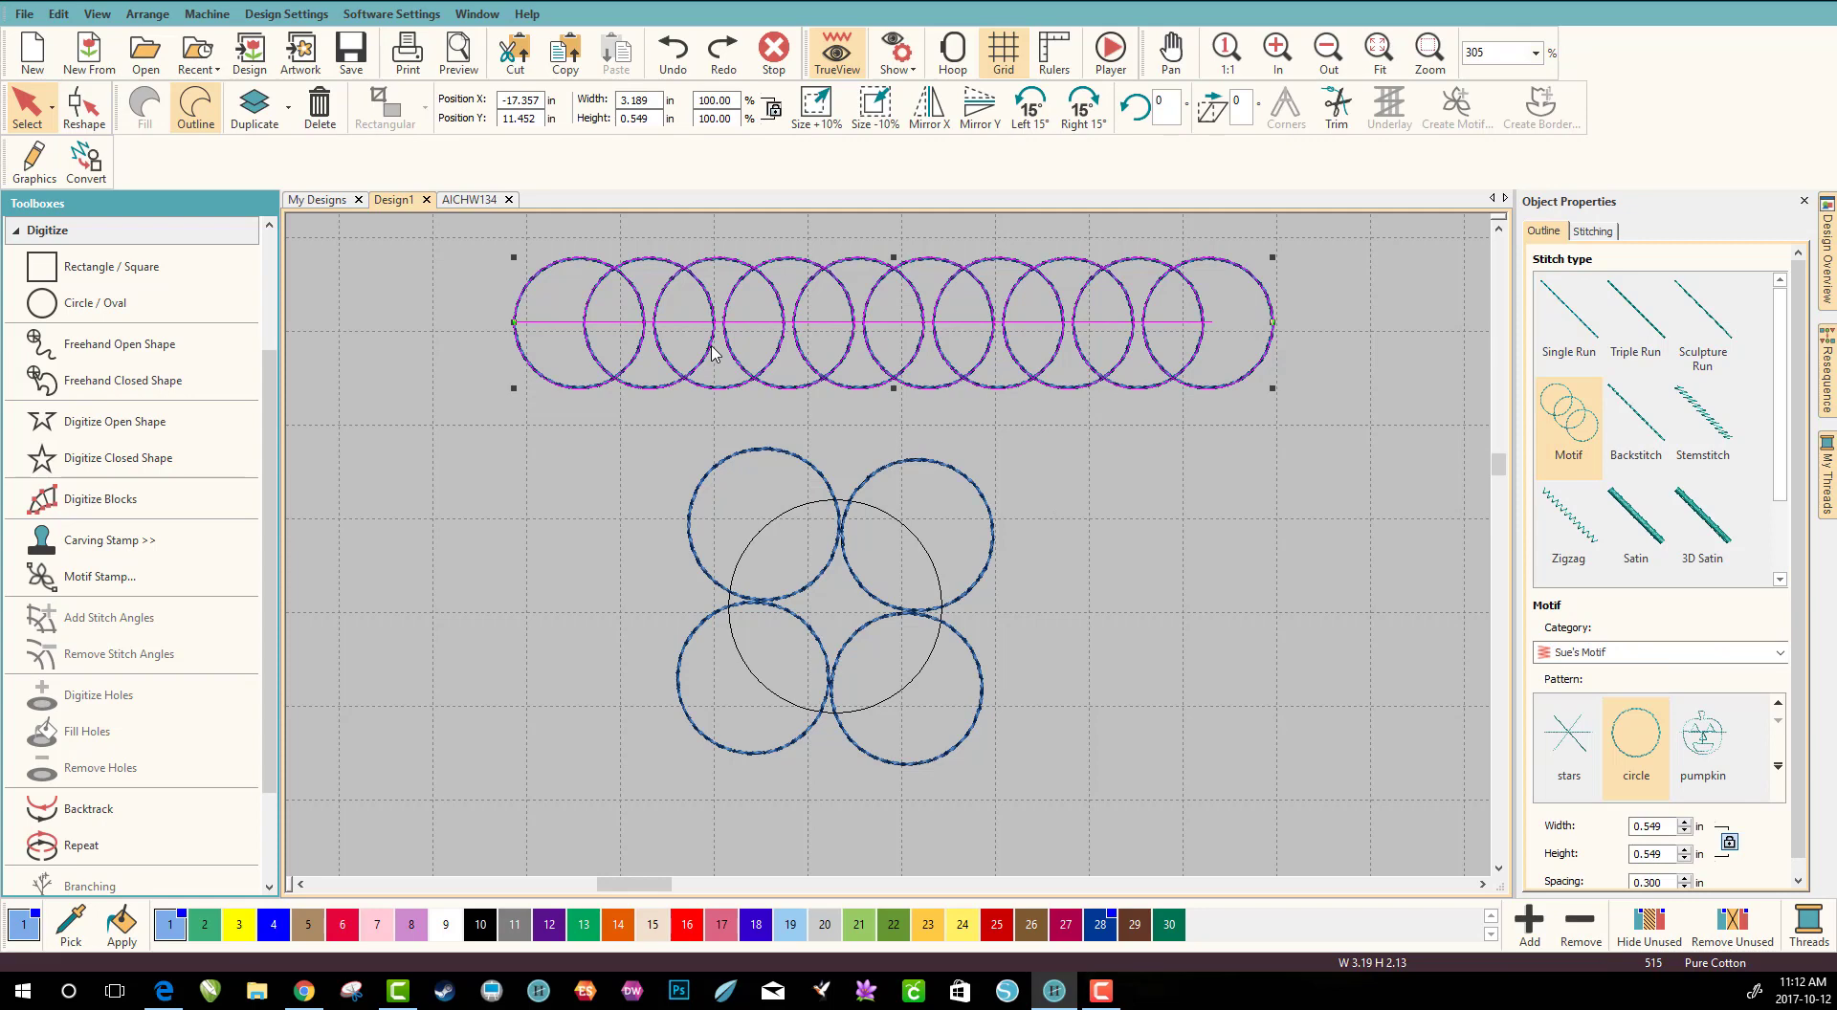
mouse_move(1246, 399)
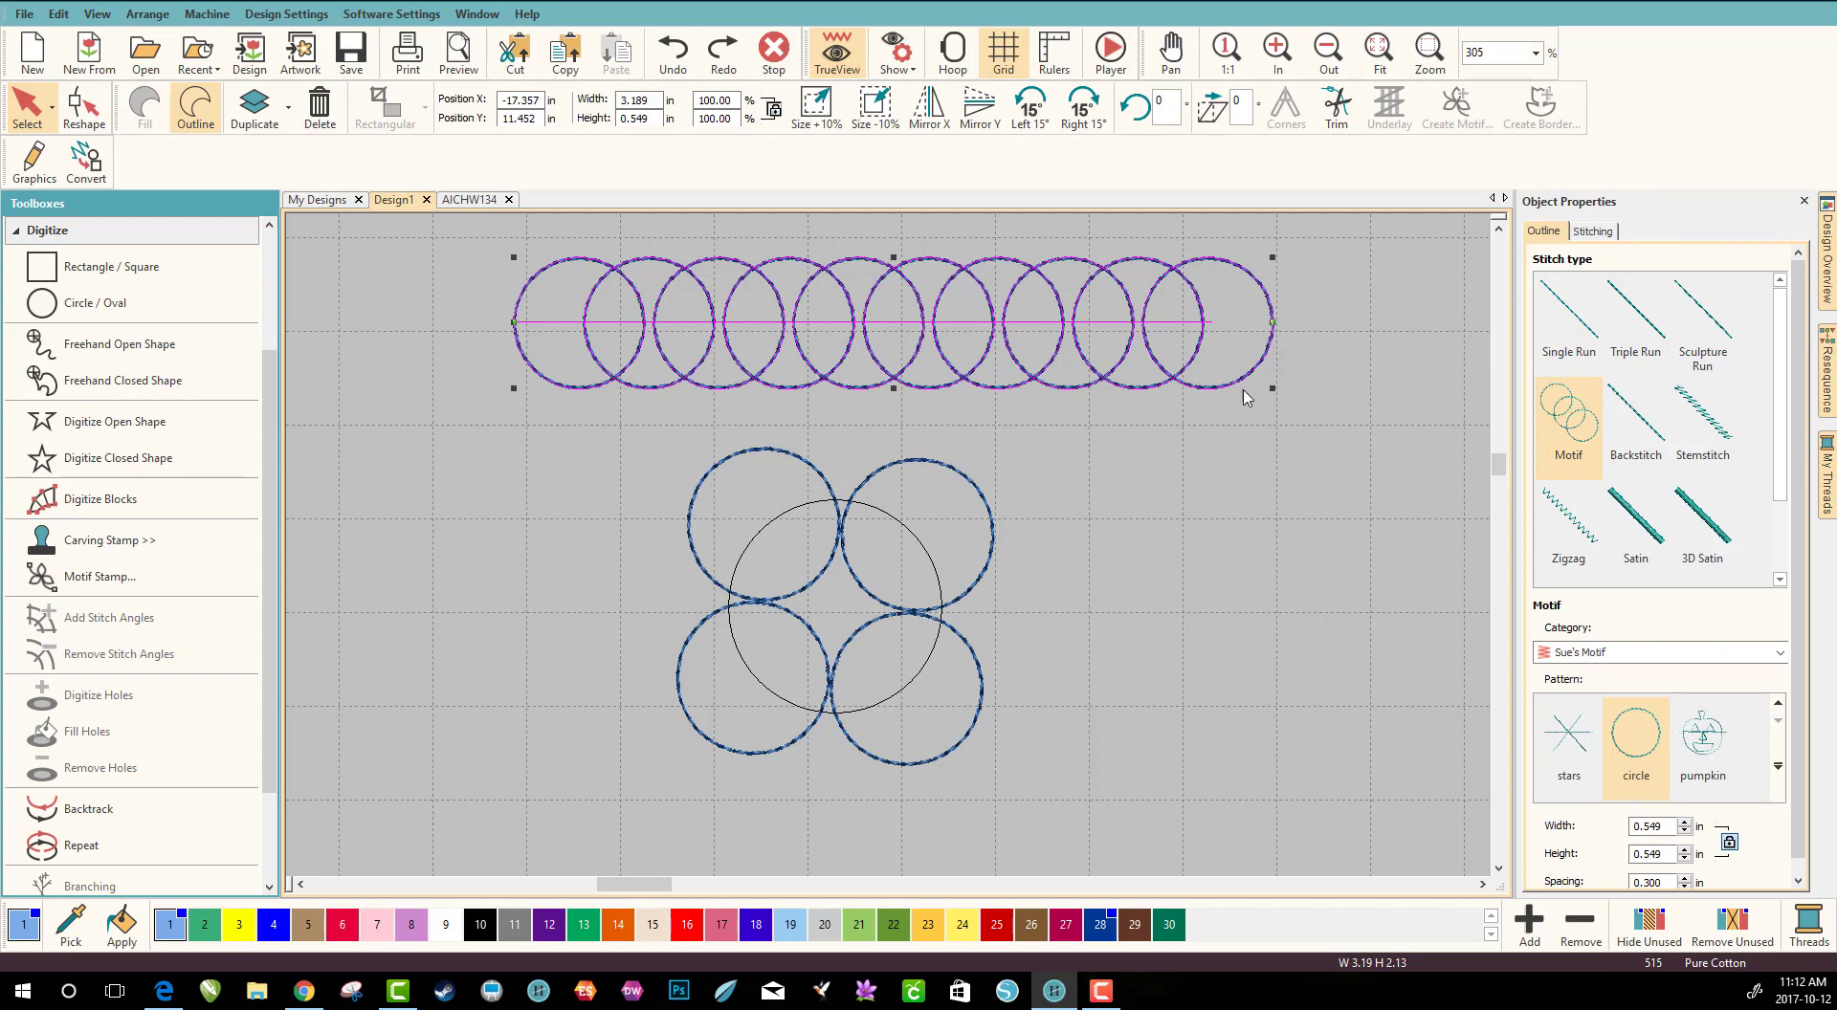
mouse_move(1274, 402)
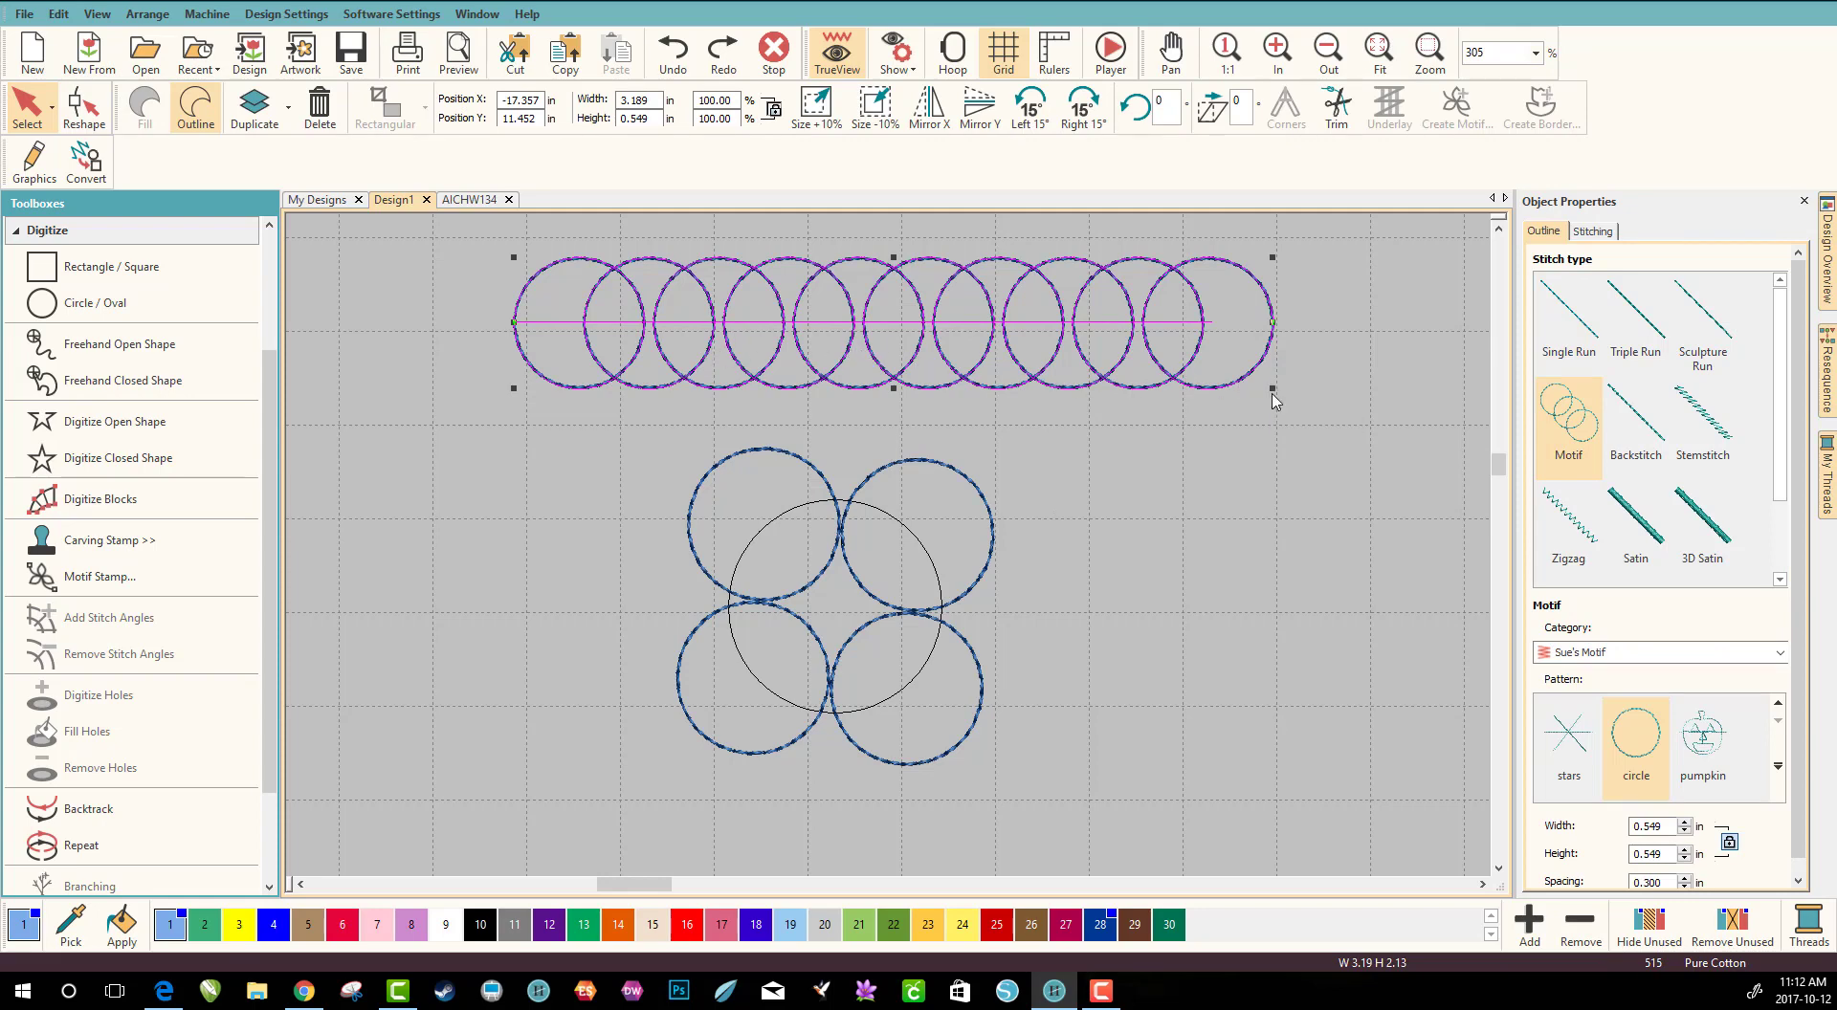